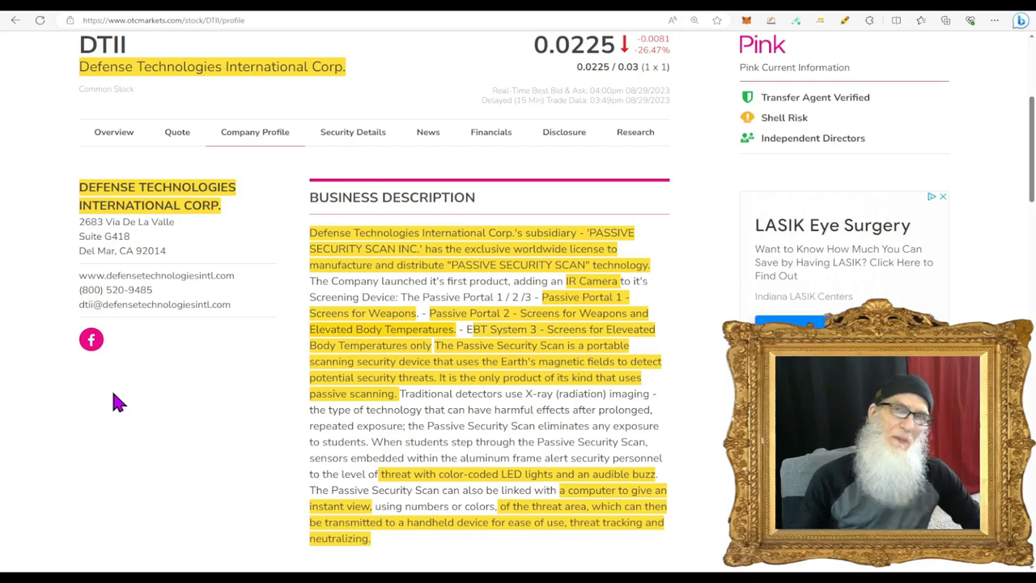
mouse_move(240, 372)
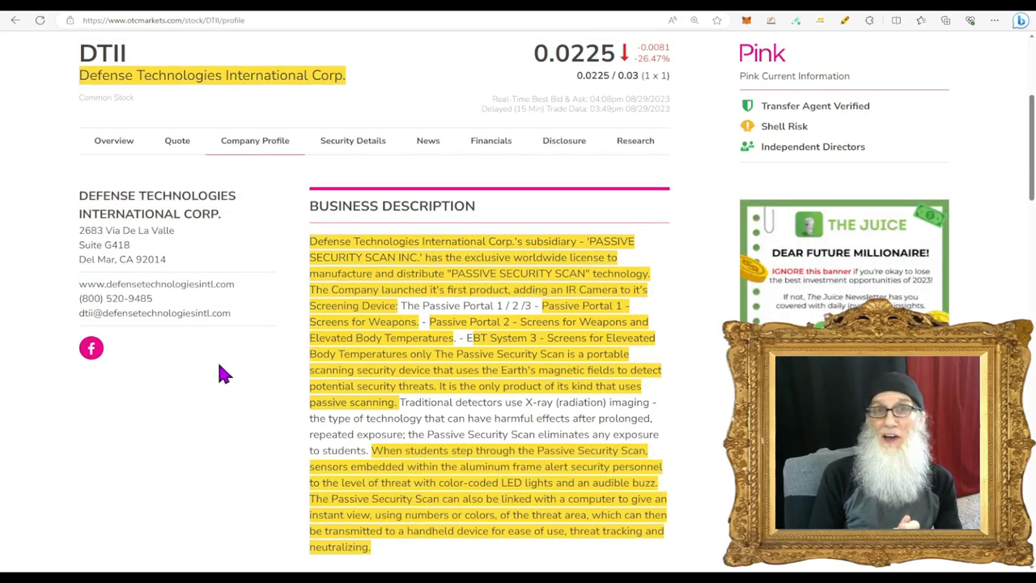
mouse_move(146, 142)
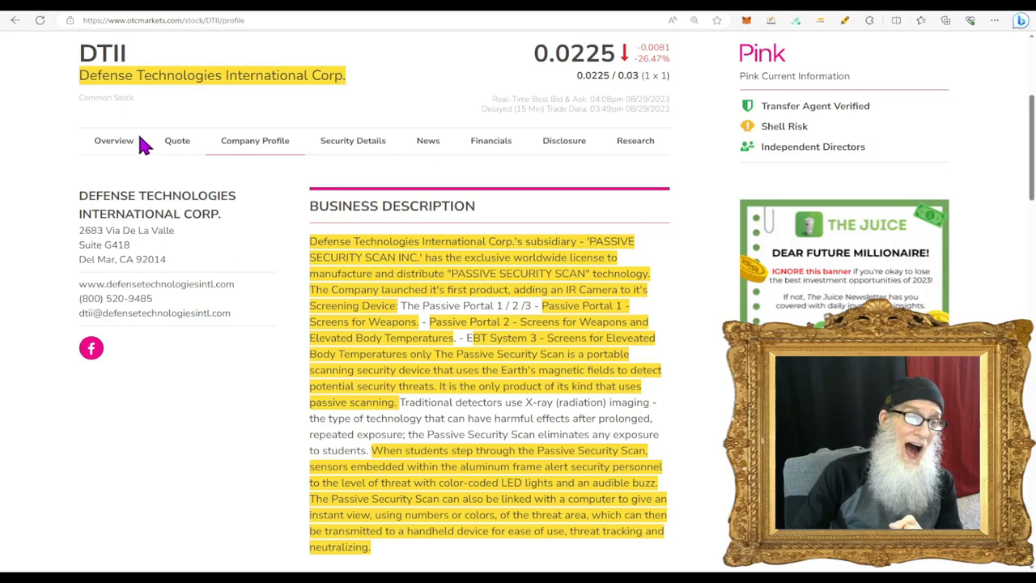
mouse_move(417, 105)
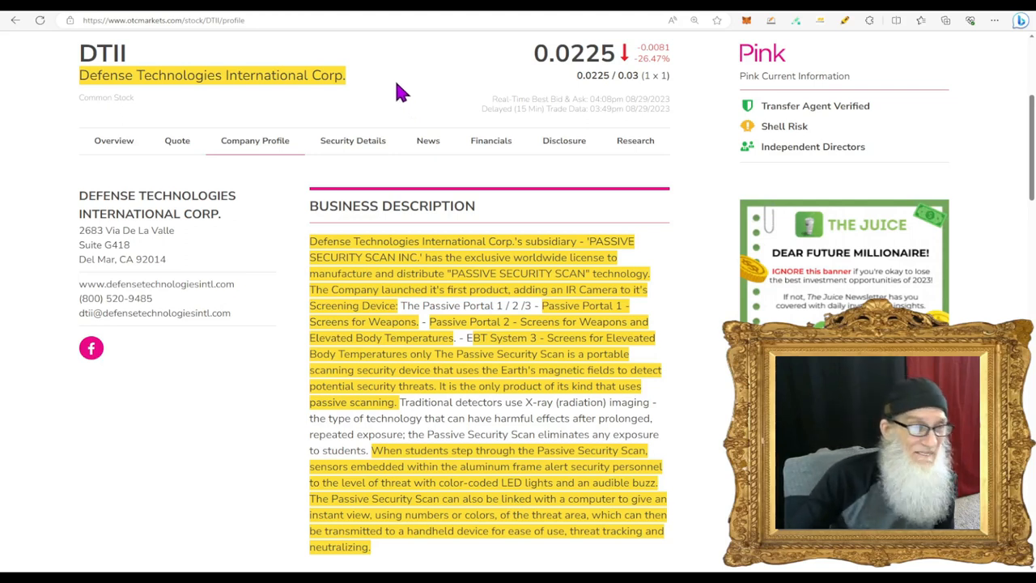
mouse_move(563, 97)
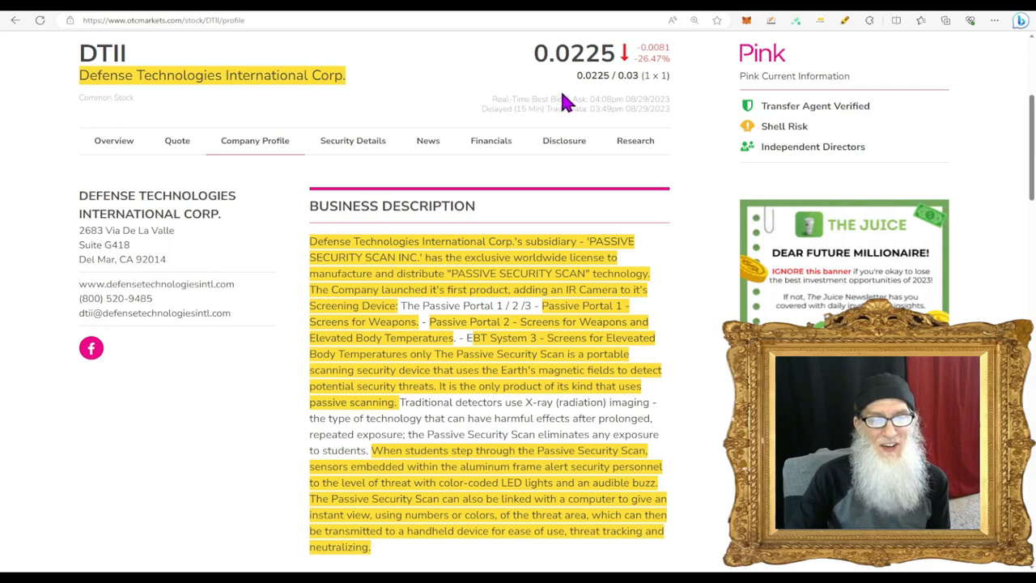
mouse_move(619, 73)
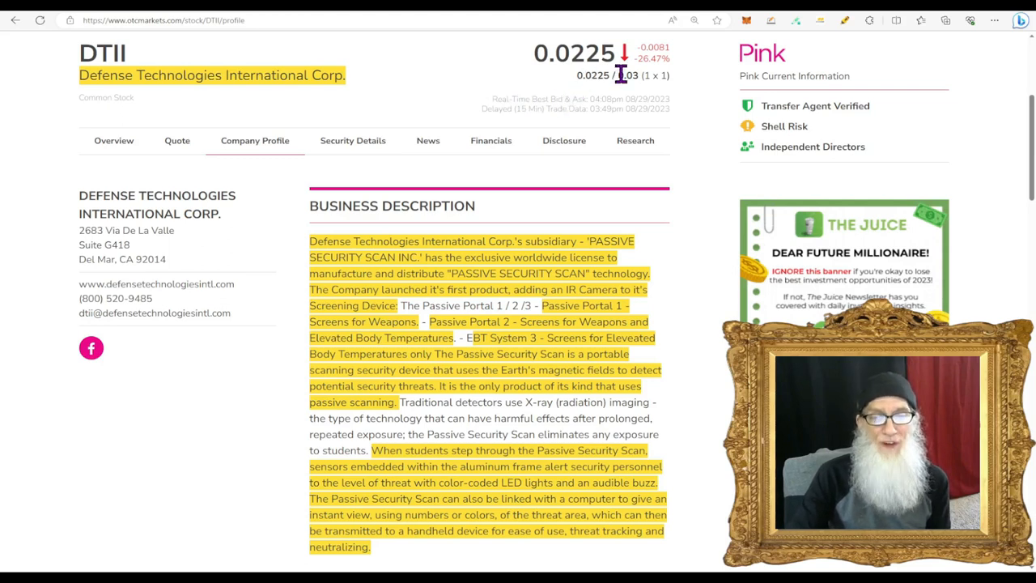
mouse_move(694, 110)
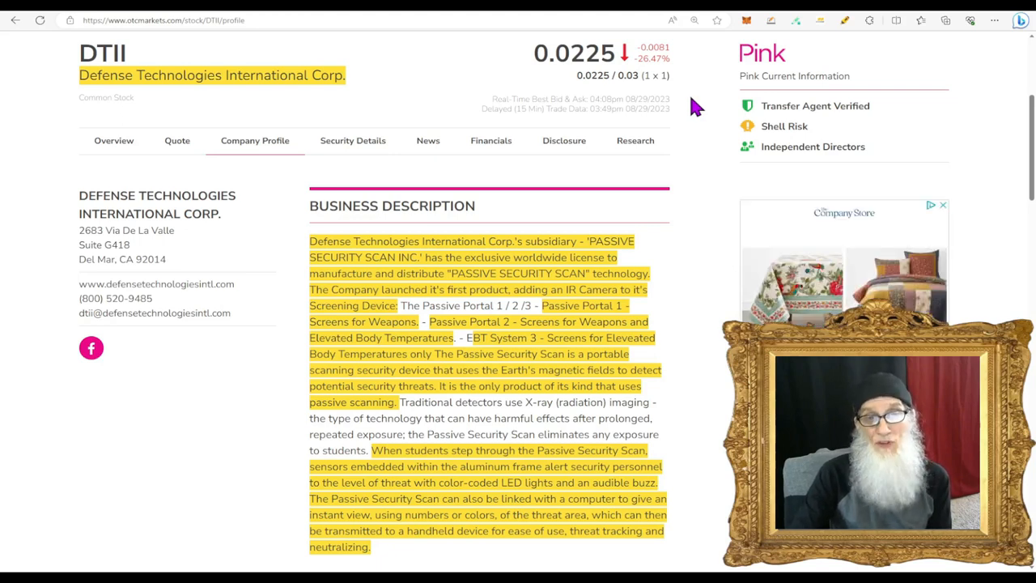
mouse_move(722, 100)
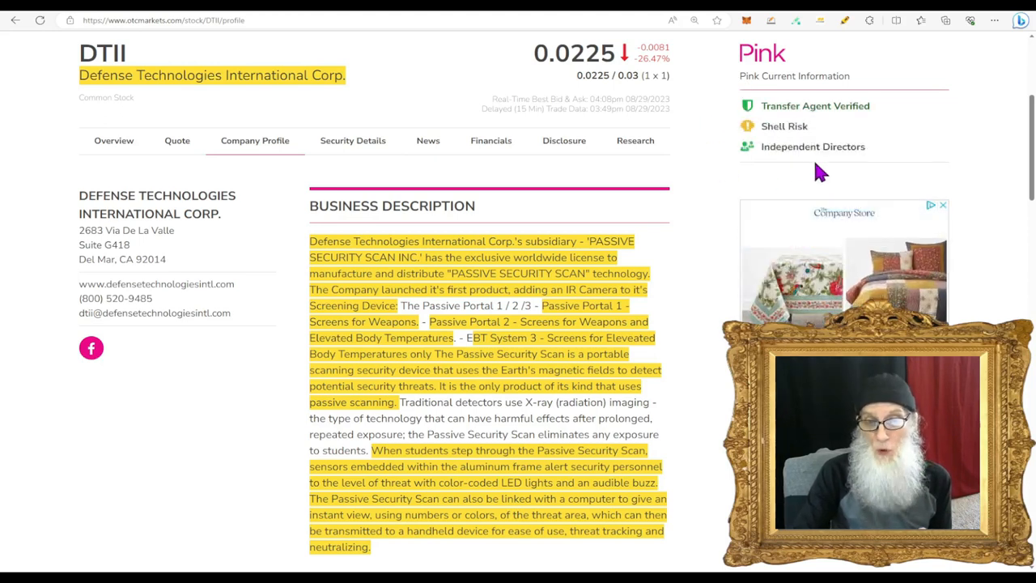
mouse_move(764, 170)
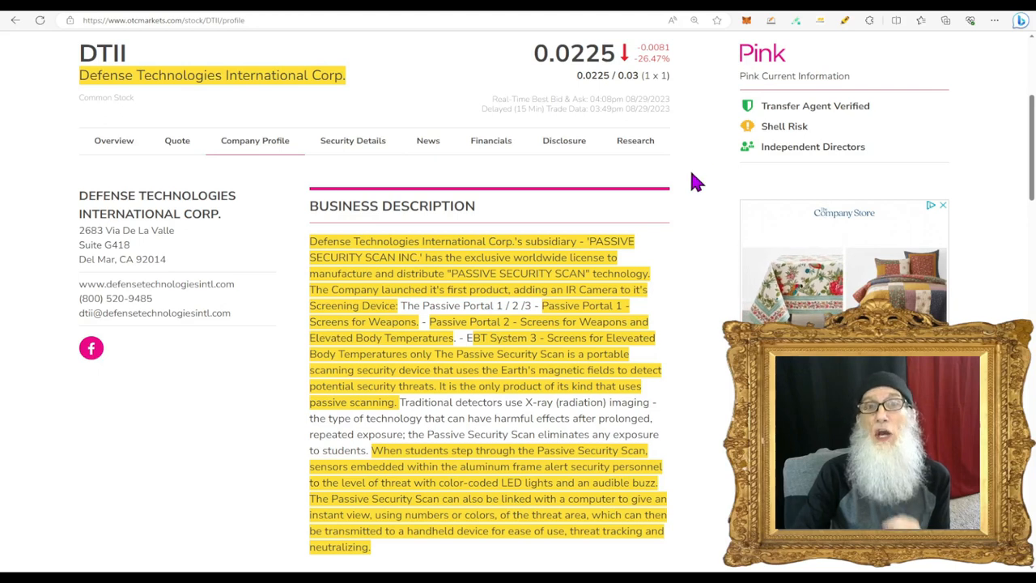
mouse_move(758, 100)
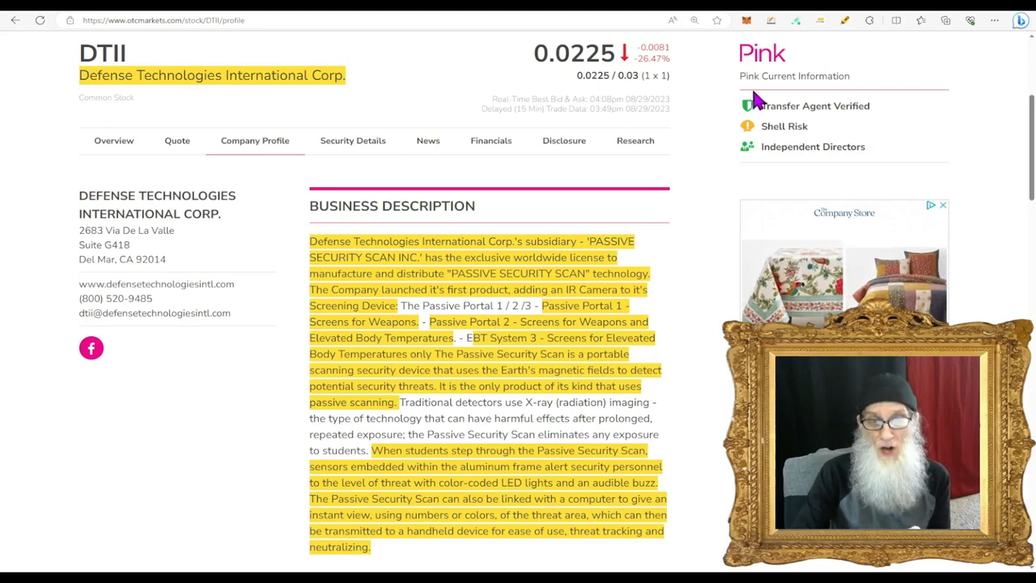
mouse_move(709, 214)
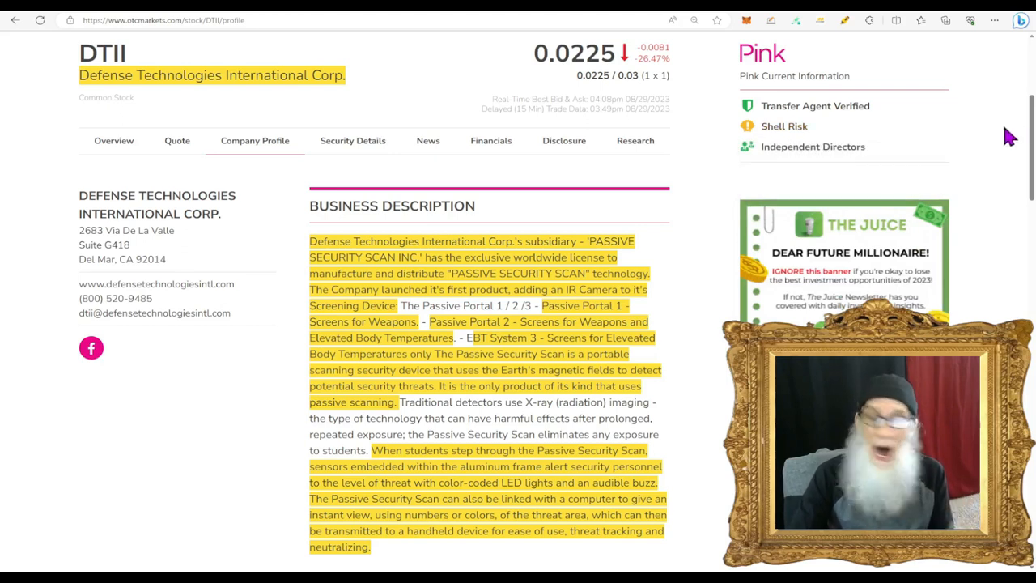
mouse_move(813, 146)
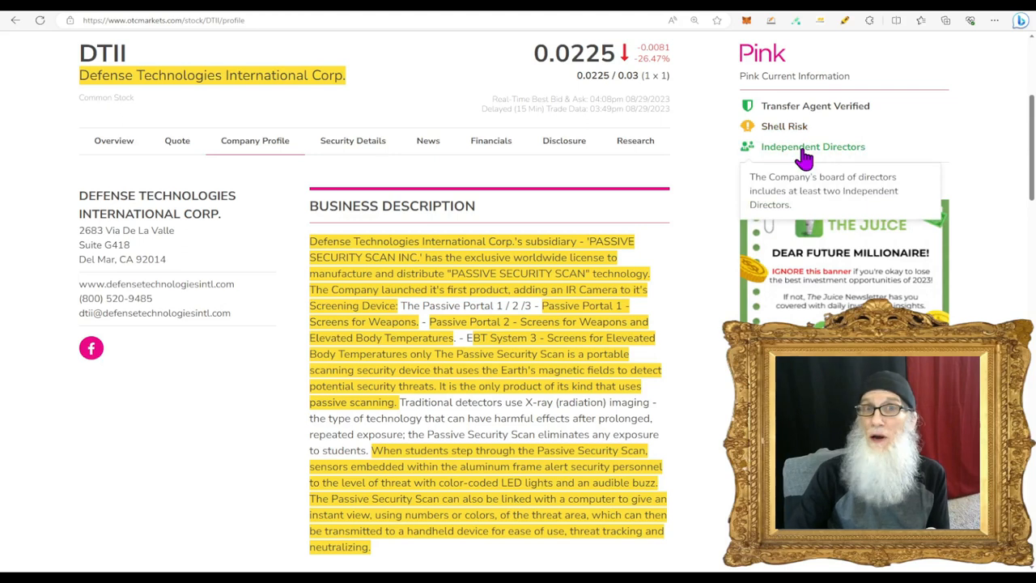
mouse_move(700, 240)
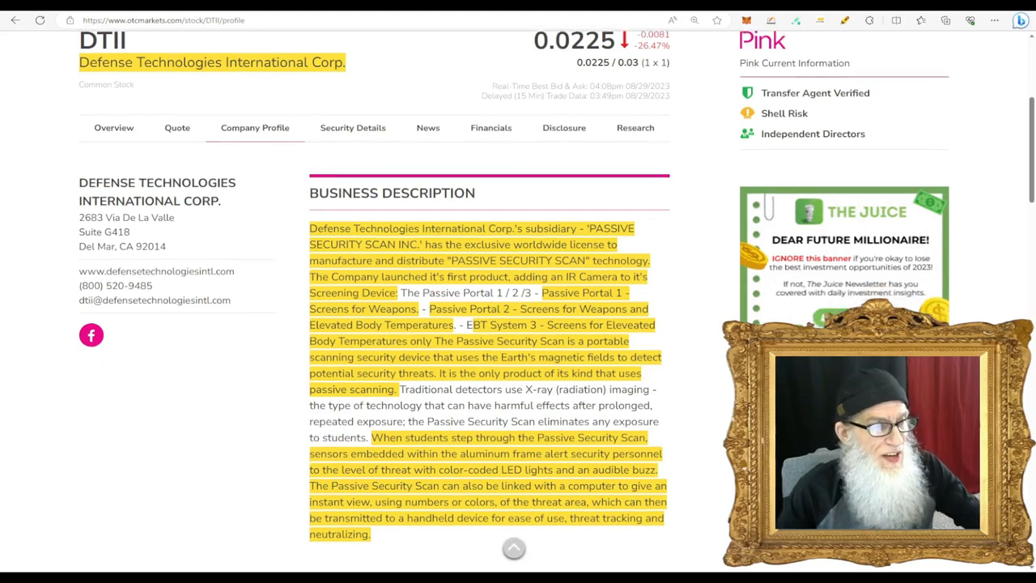
- Review DTII's quote (volume 318,915, price 0.0225), then its security details (market cap 80,931, 600,000,000 authorized)
scroll("down", 3)
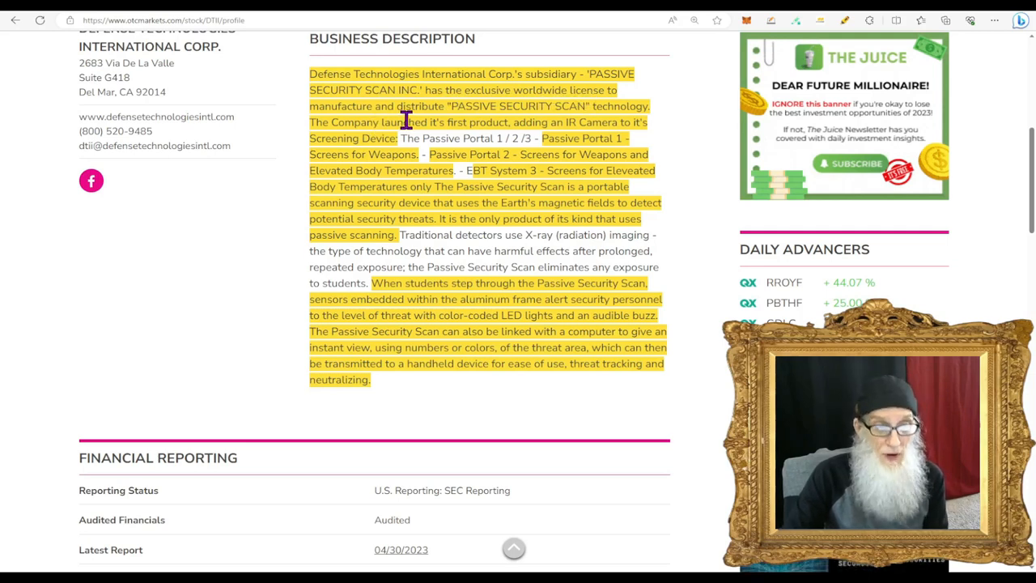
mouse_move(486, 142)
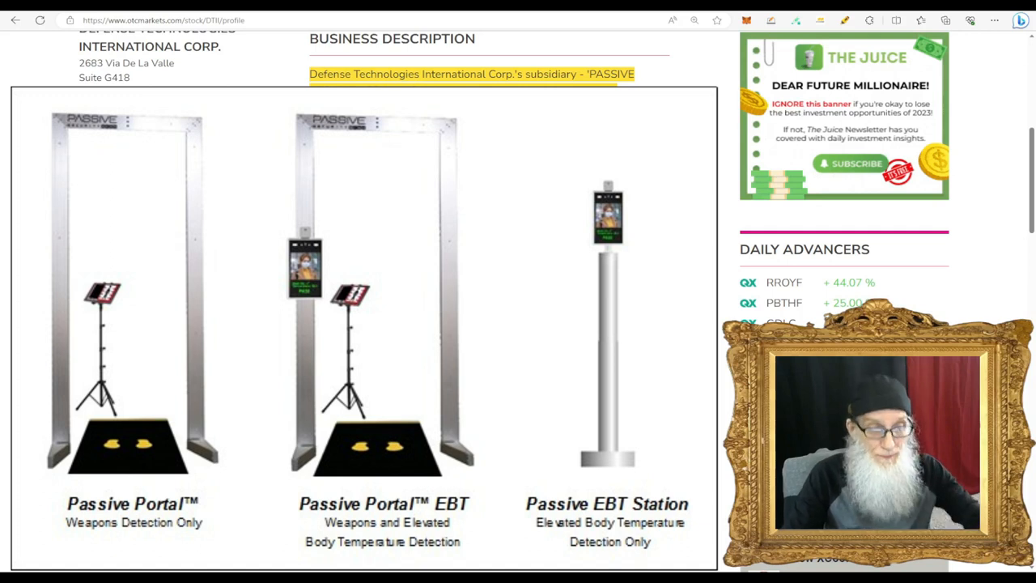
scroll("down", 3)
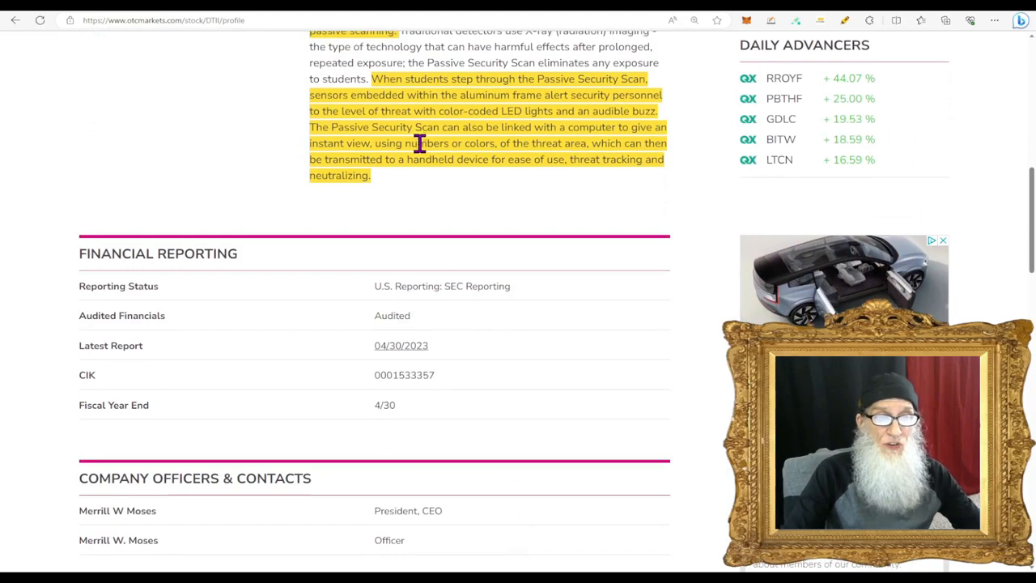
mouse_move(574, 110)
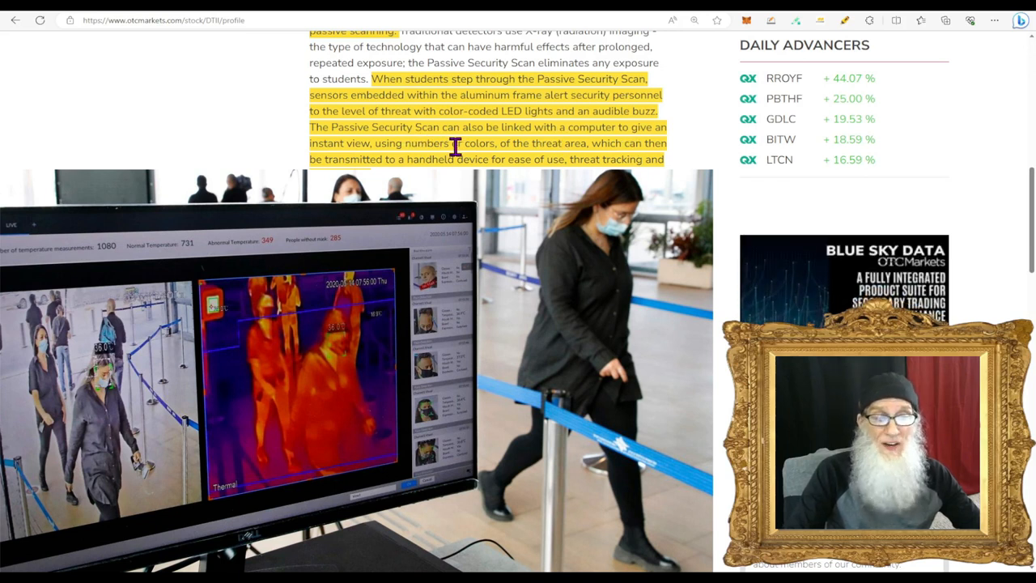
mouse_move(450, 162)
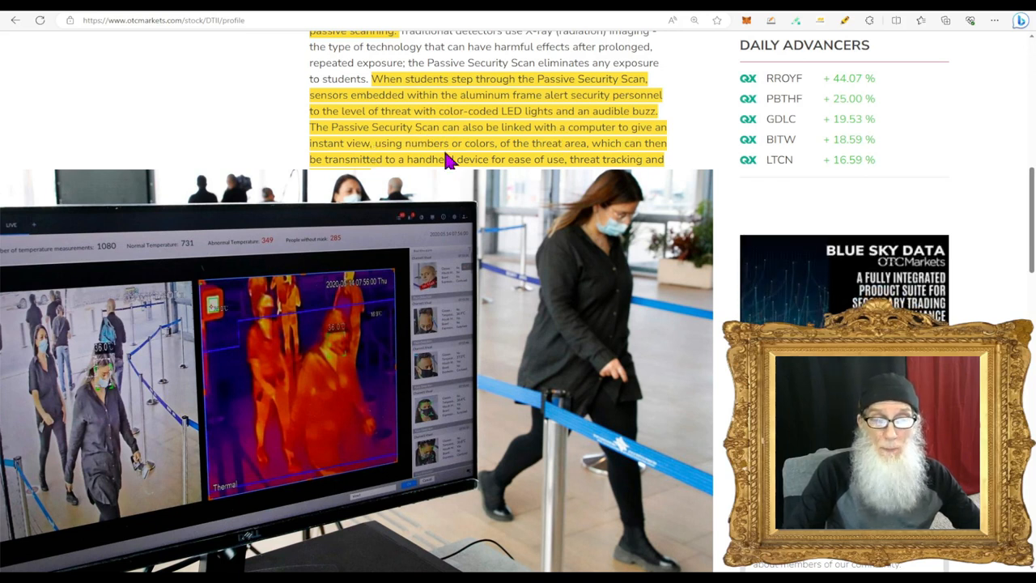
mouse_move(564, 155)
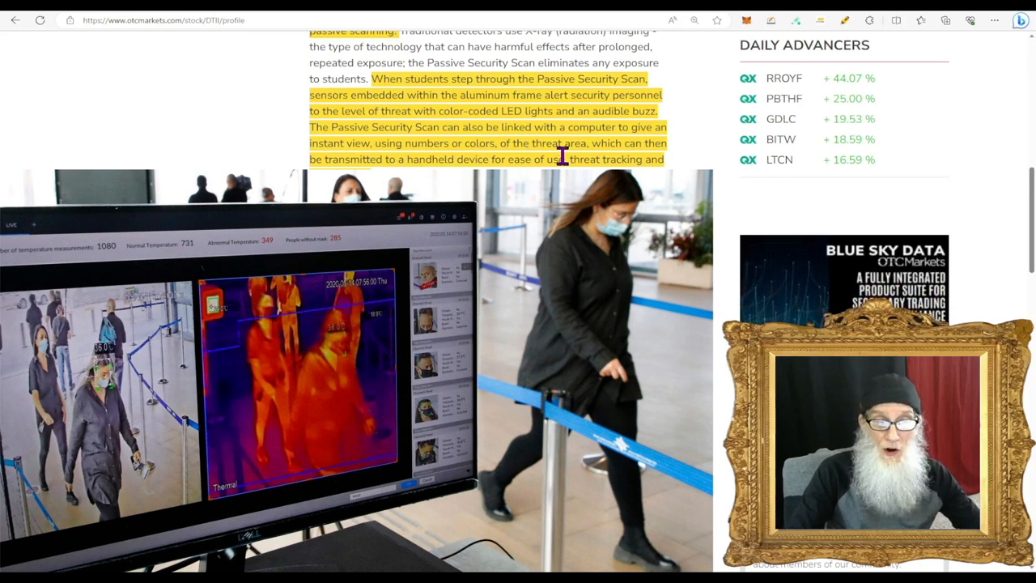
mouse_move(567, 154)
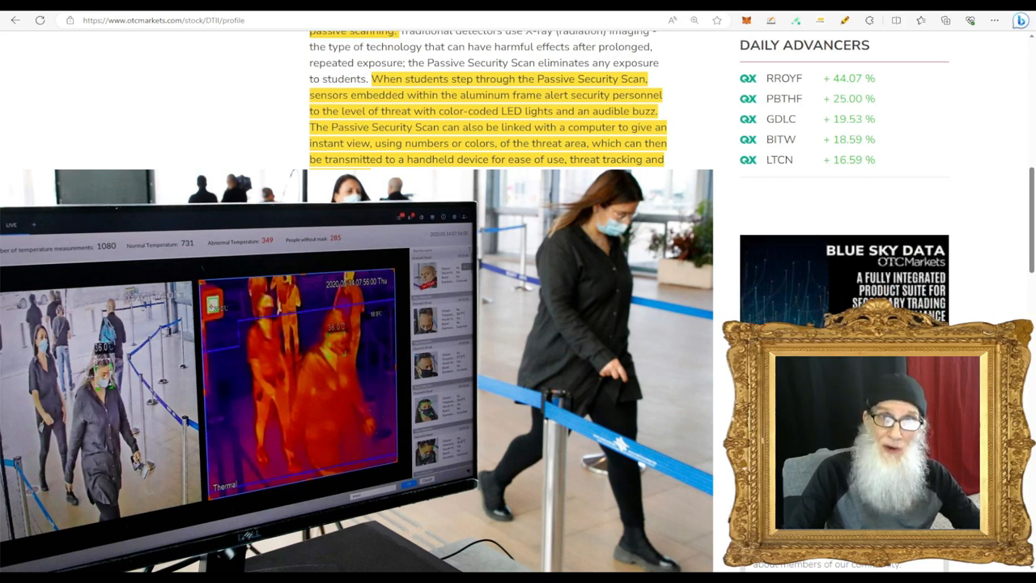
scroll("down", 3)
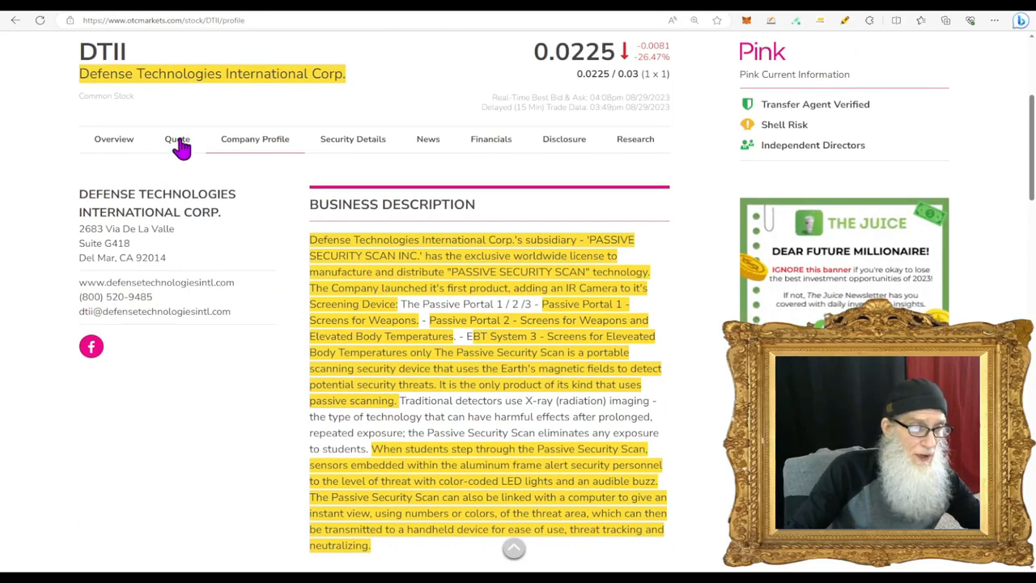
left_click(177, 139)
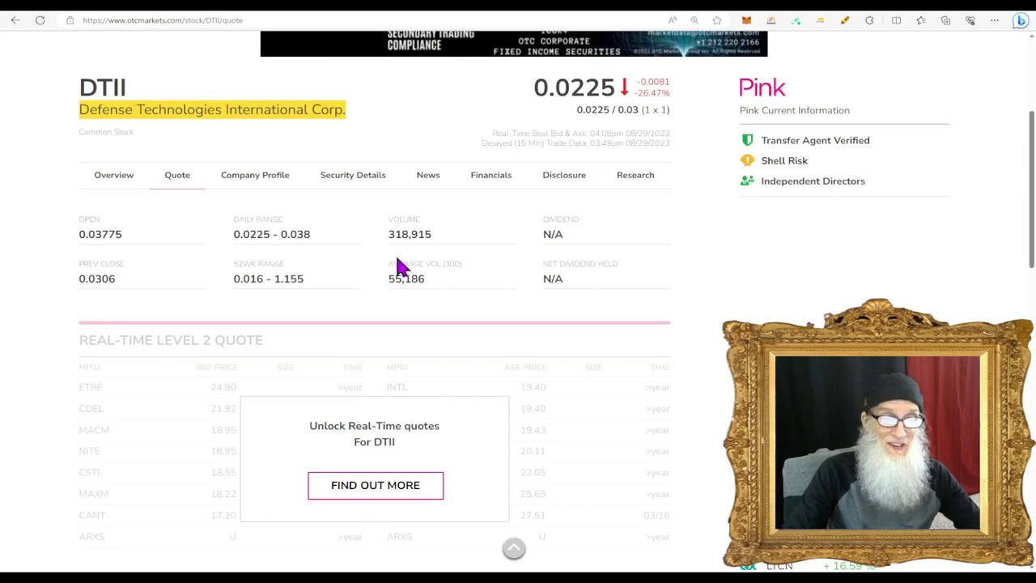
left_click(353, 175)
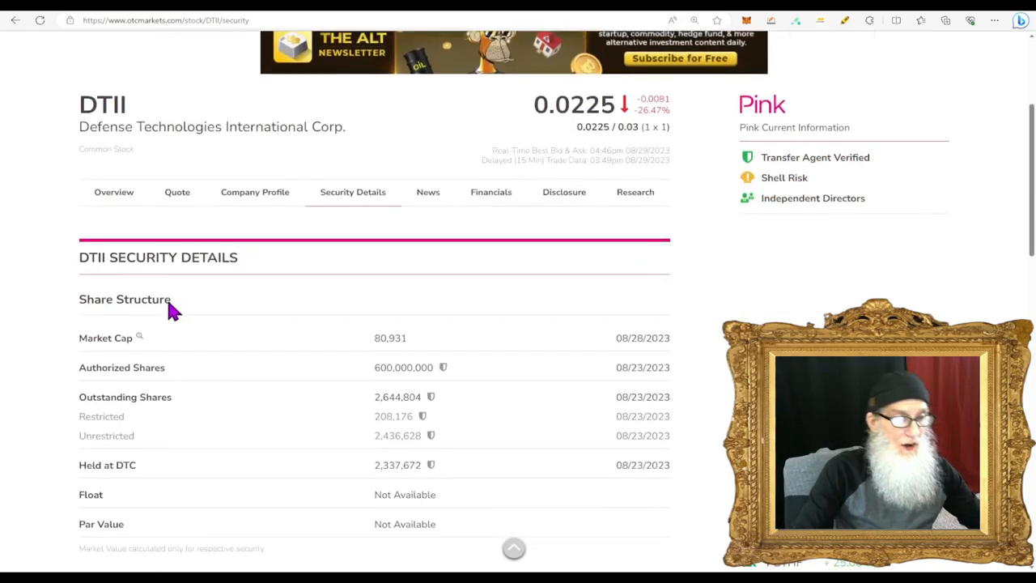
- Review DTII's share structure, marking 2,644,804 outstanding and 208,176 restricted shares
scroll("down", 3)
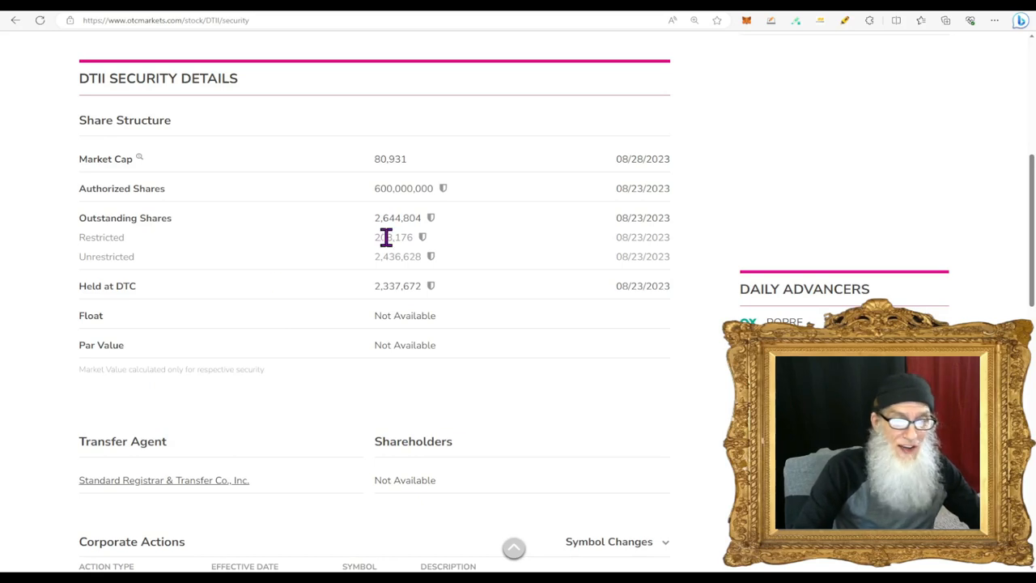
double_click(396, 217)
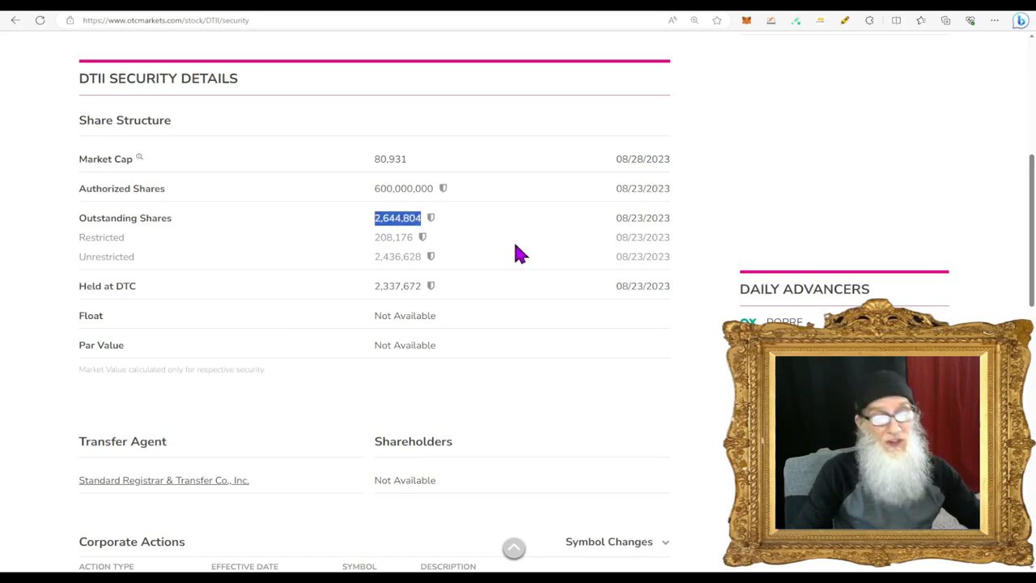
double_click(392, 237)
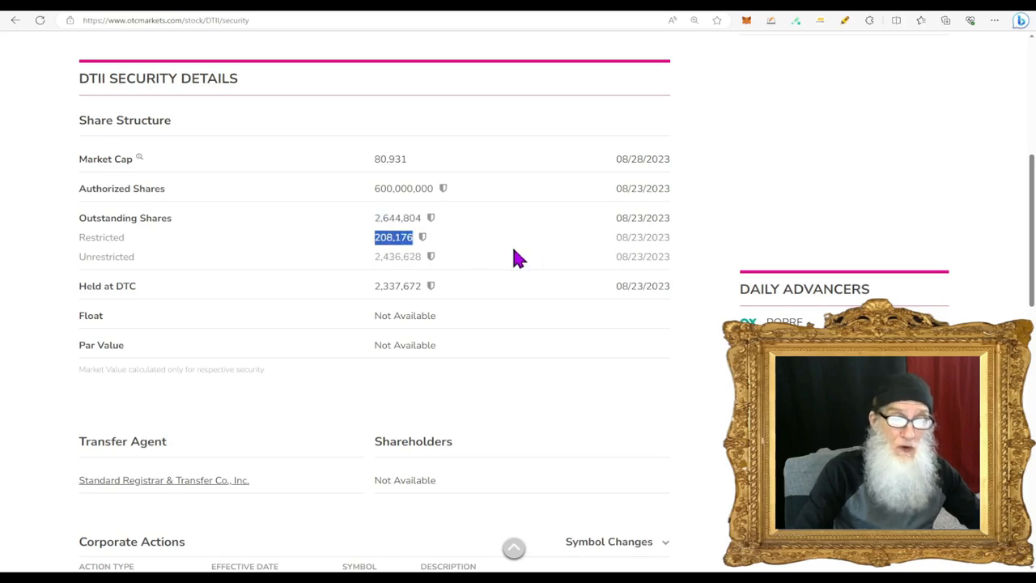
mouse_move(396, 267)
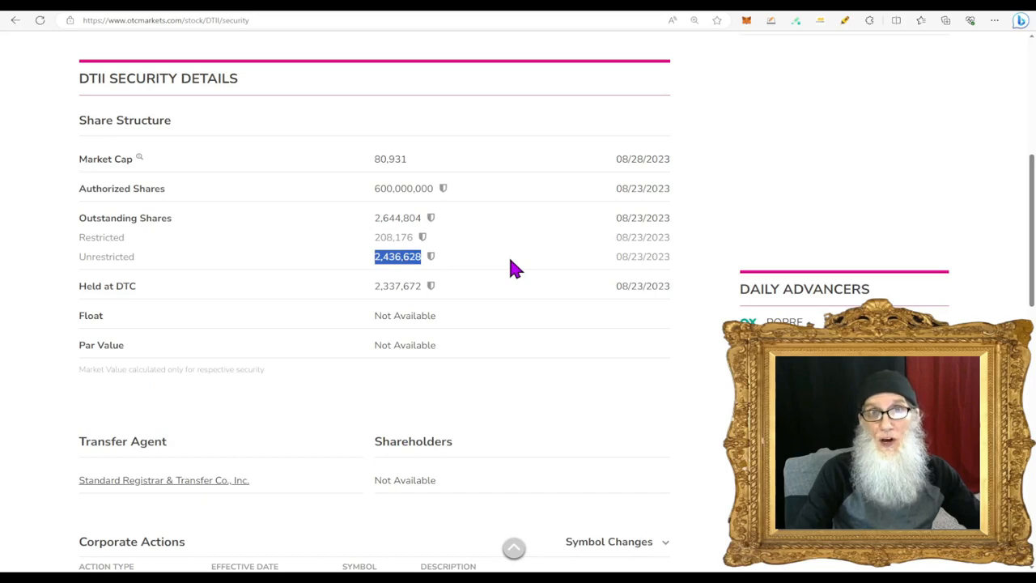
mouse_move(486, 349)
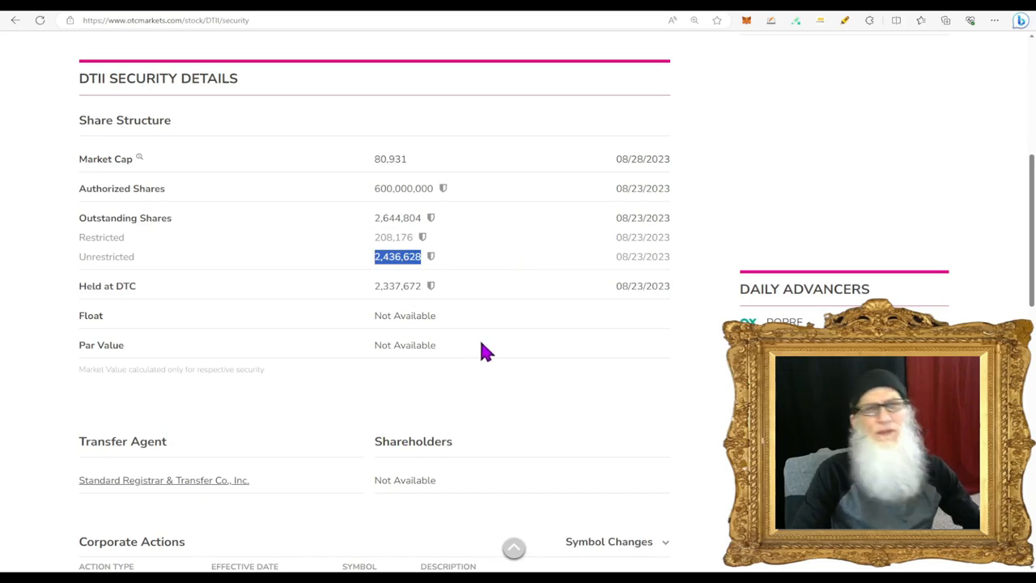
mouse_move(486, 362)
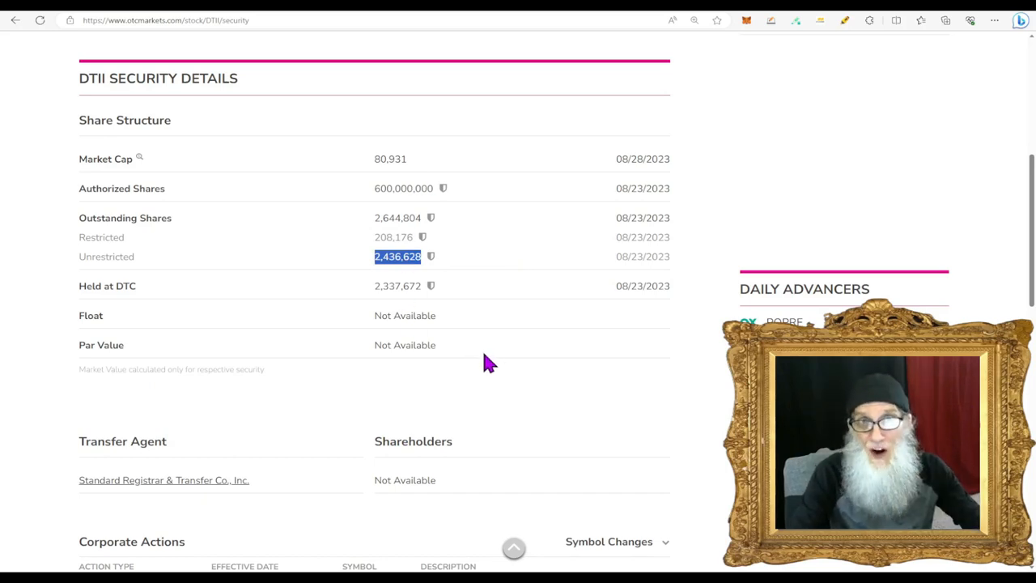
scroll("up", 3)
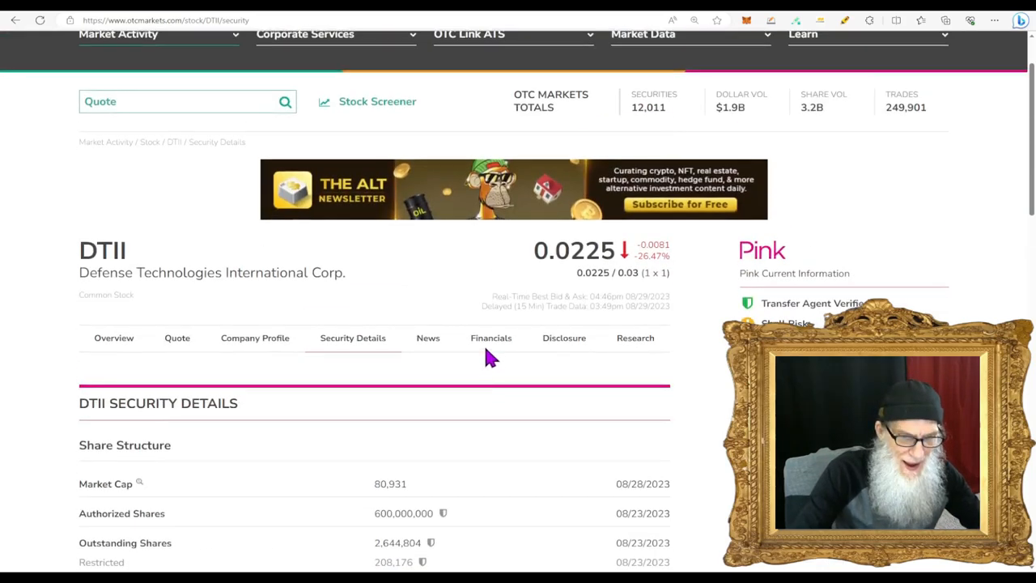
- View DTII's income statement by quarter through 1/31/2023, showing operating income of (183)
left_click(491, 338)
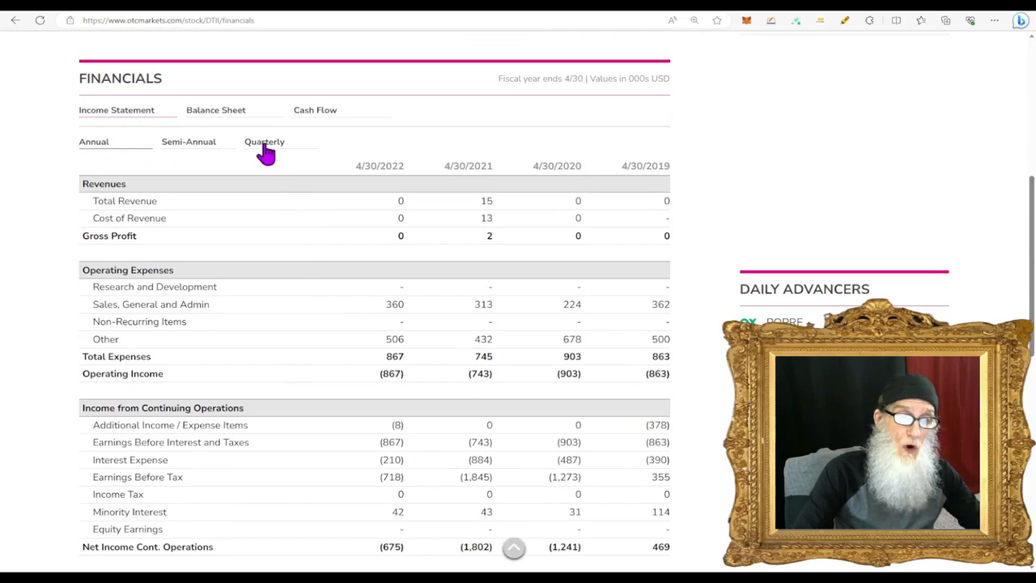
left_click(264, 141)
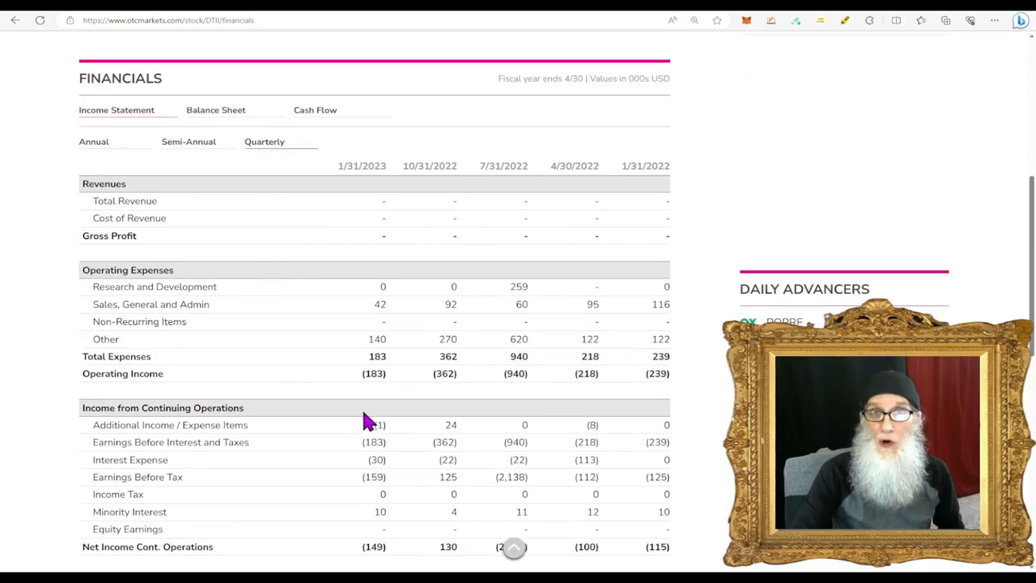
scroll("up", 3)
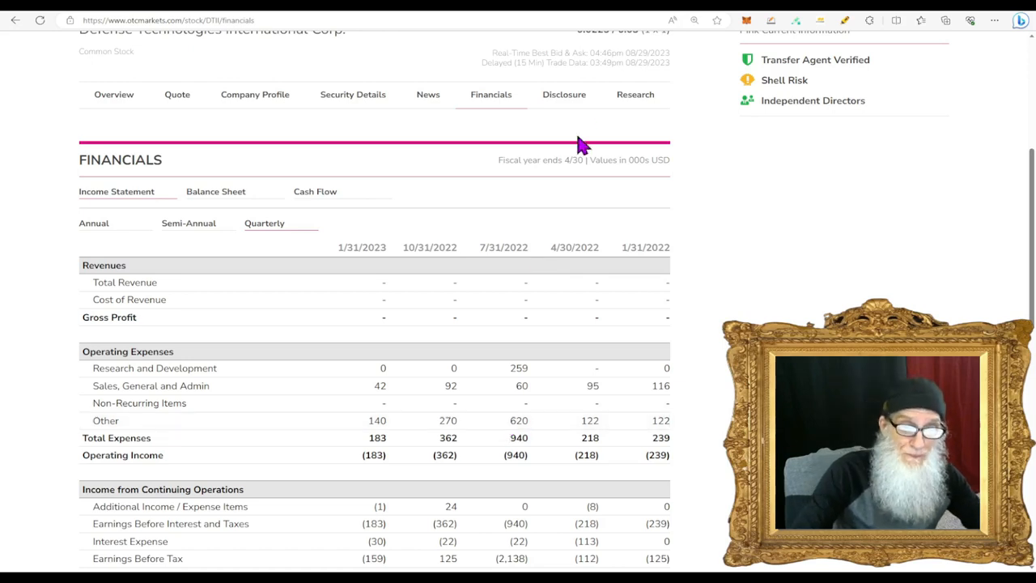
- View DTII's SEC filings list, including the 10-K/A received 08/25/2023
left_click(563, 94)
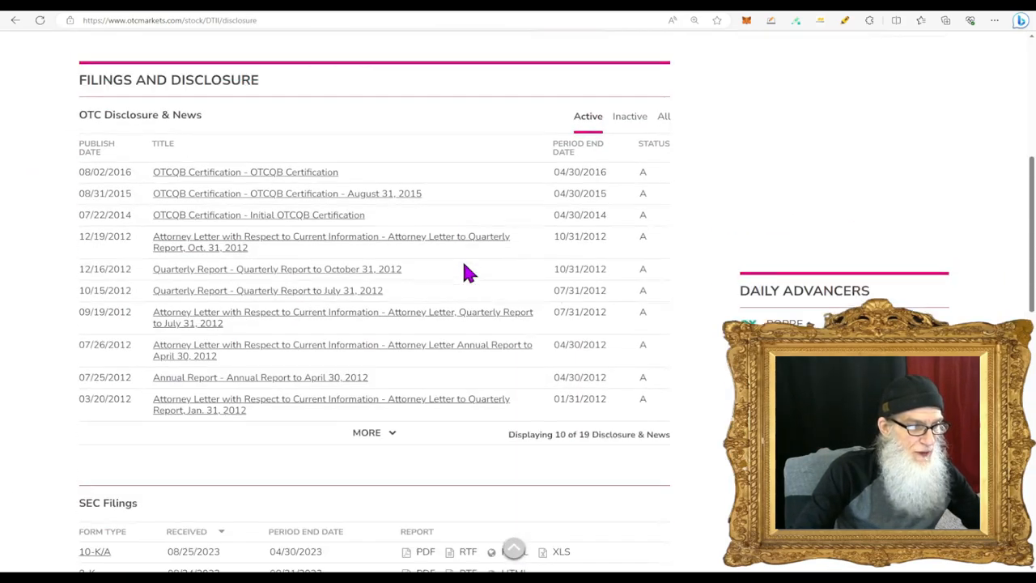
scroll("down", 3)
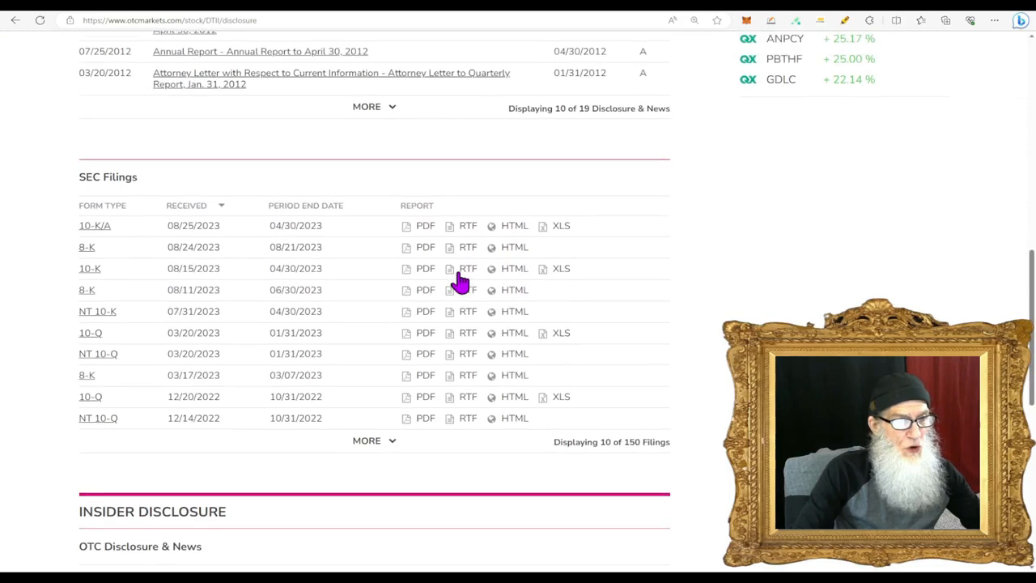
mouse_move(224, 246)
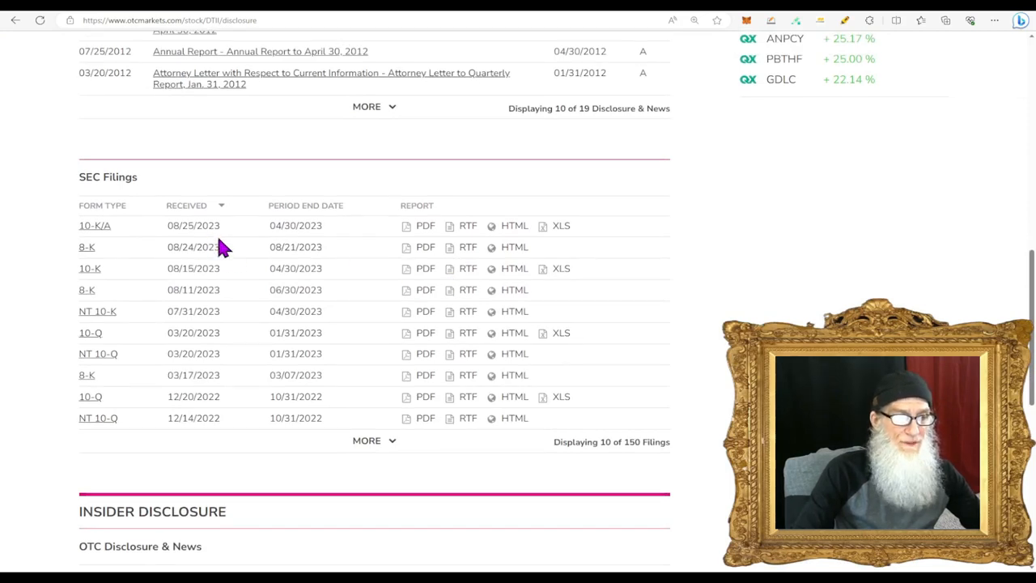
mouse_move(146, 256)
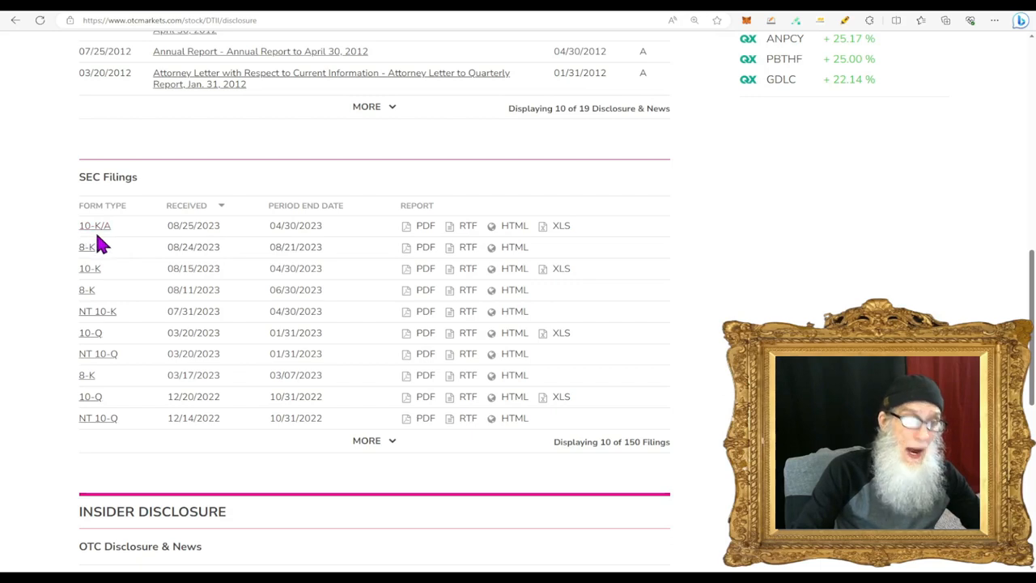
mouse_move(96, 283)
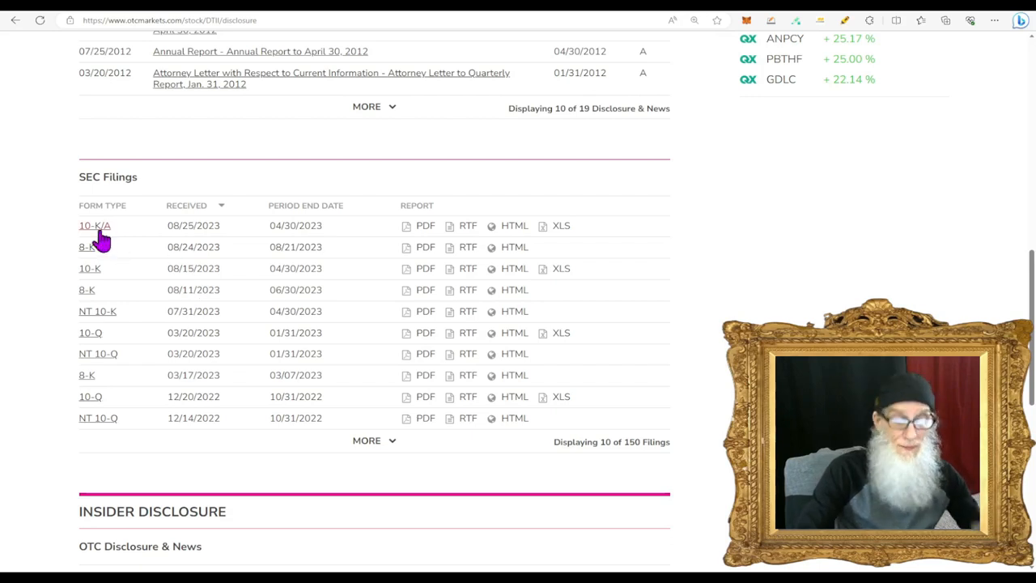
mouse_move(100, 272)
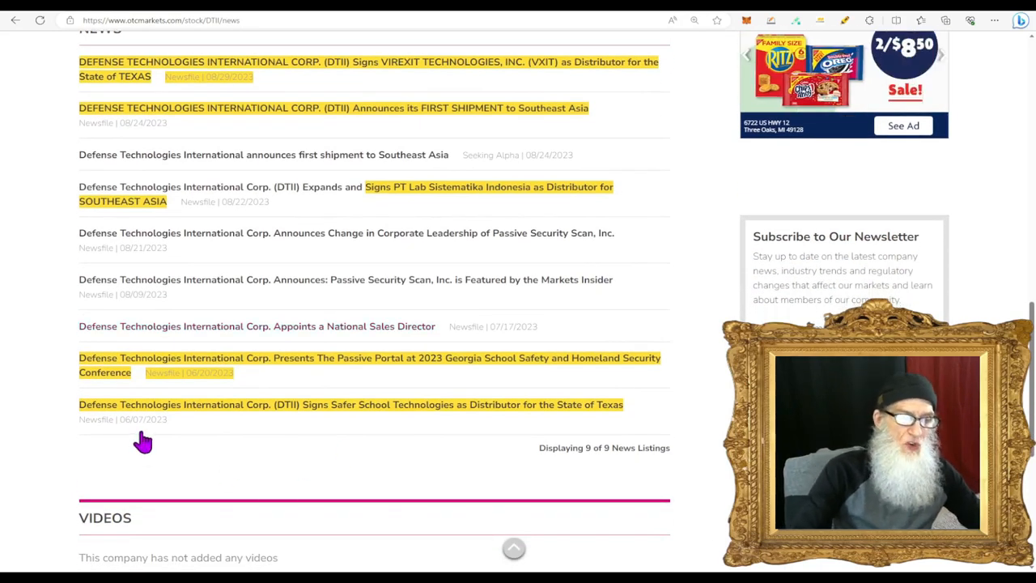
mouse_move(243, 463)
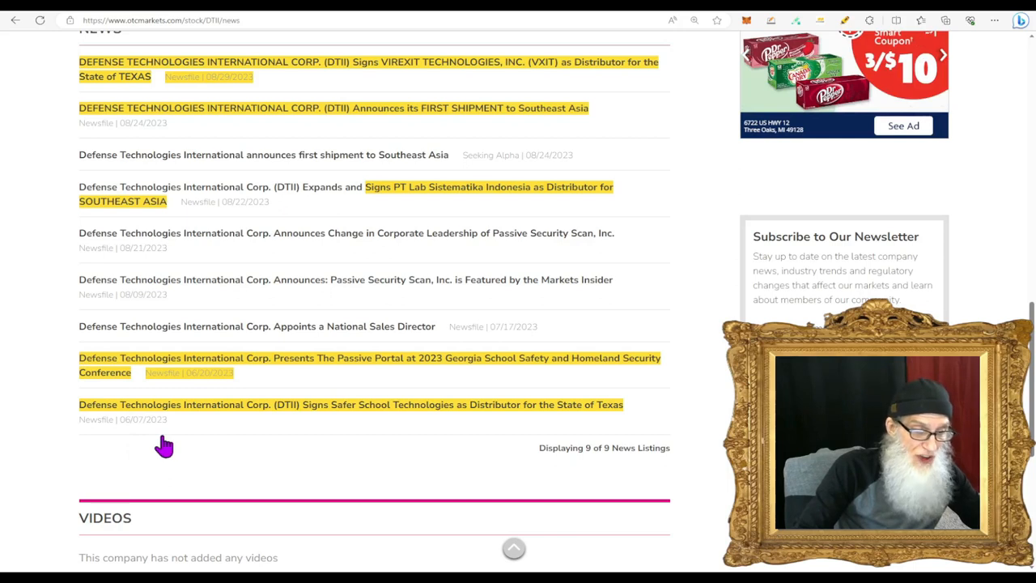
mouse_move(407, 437)
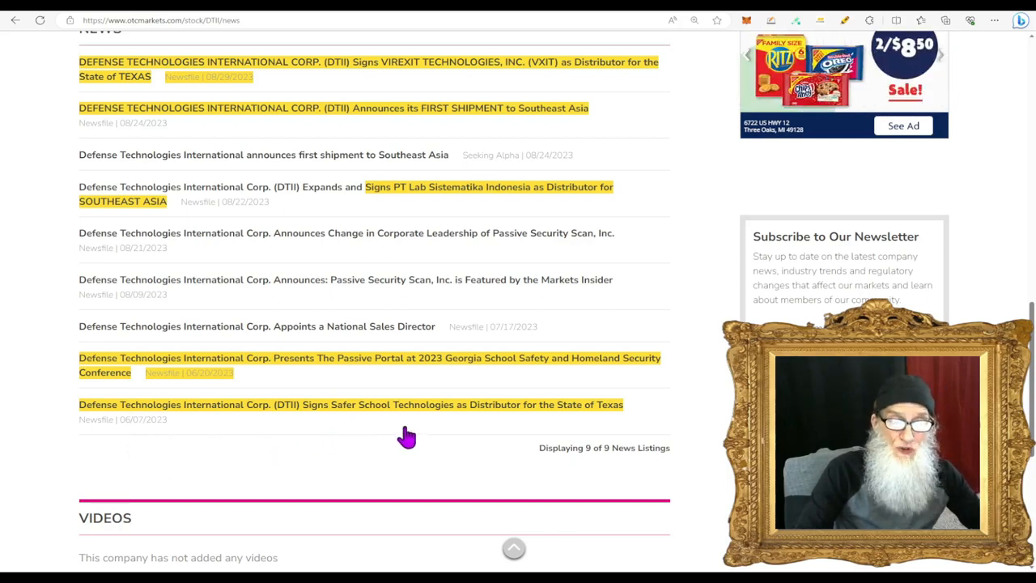
mouse_move(554, 434)
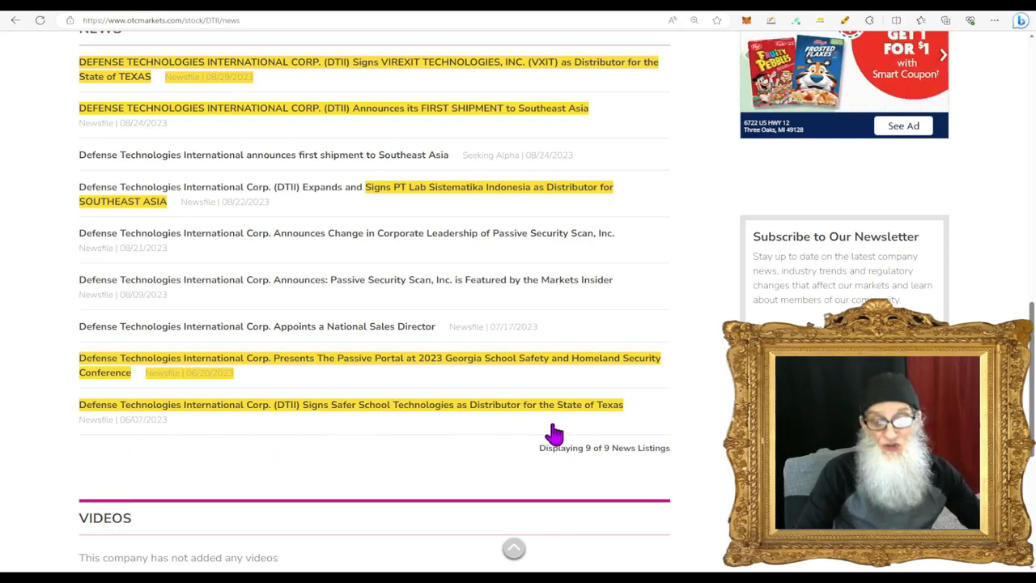
mouse_move(289, 444)
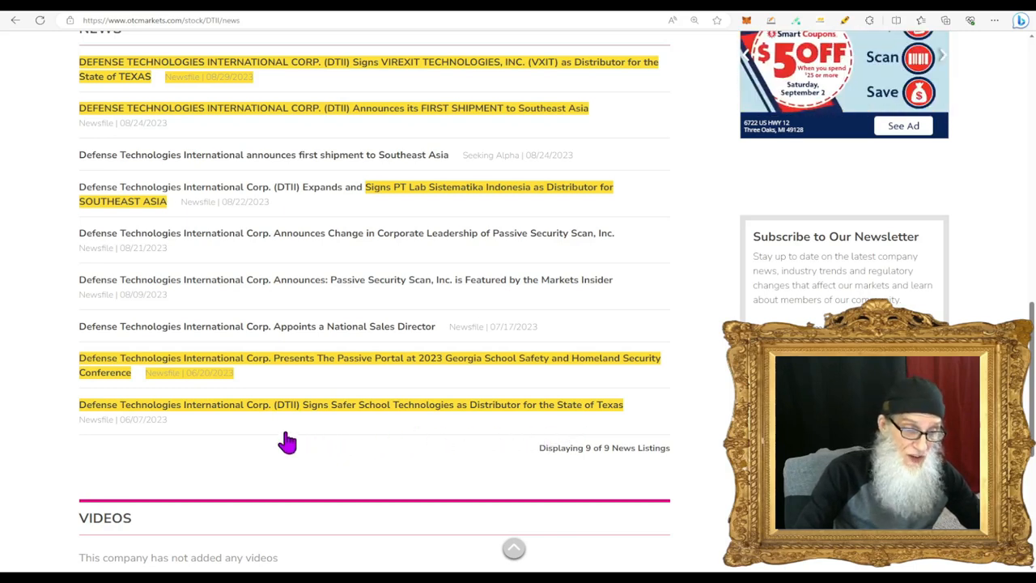
mouse_move(253, 396)
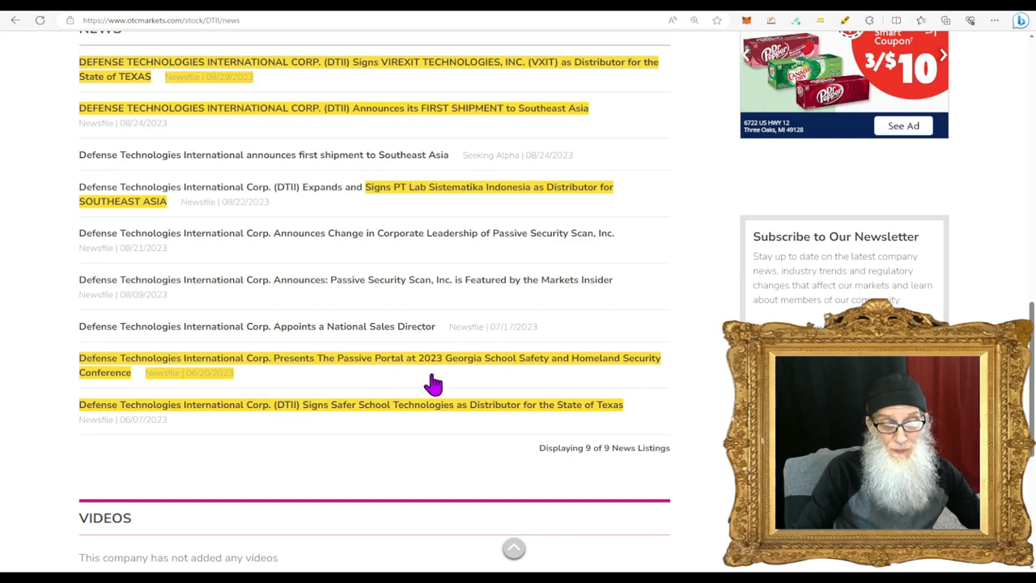
mouse_move(521, 381)
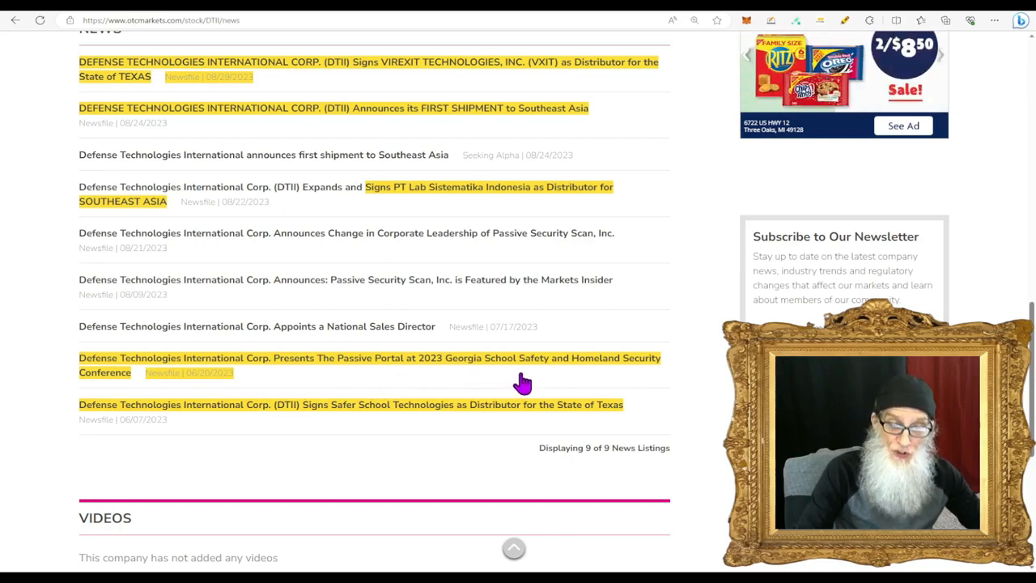
mouse_move(505, 408)
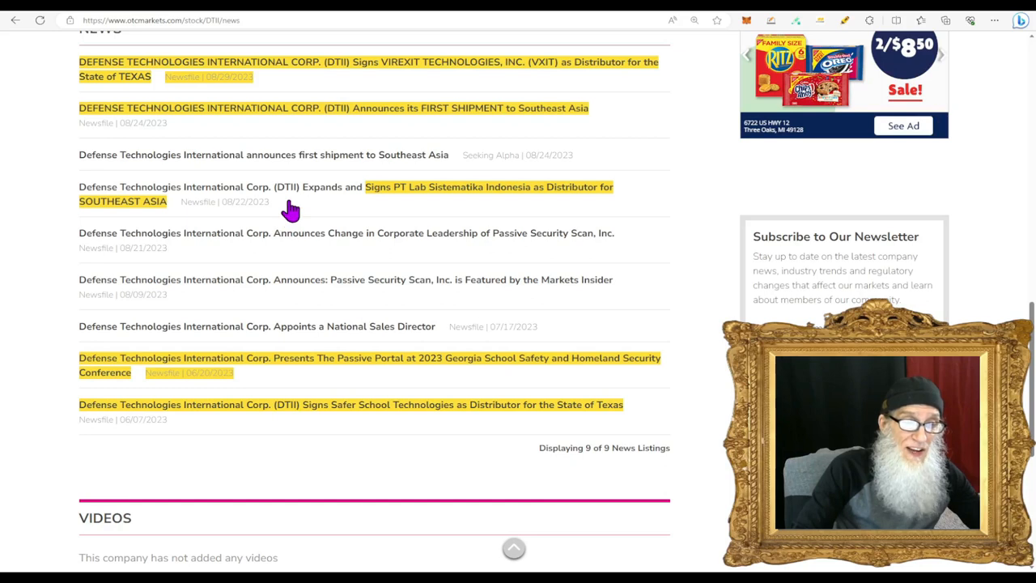
mouse_move(389, 210)
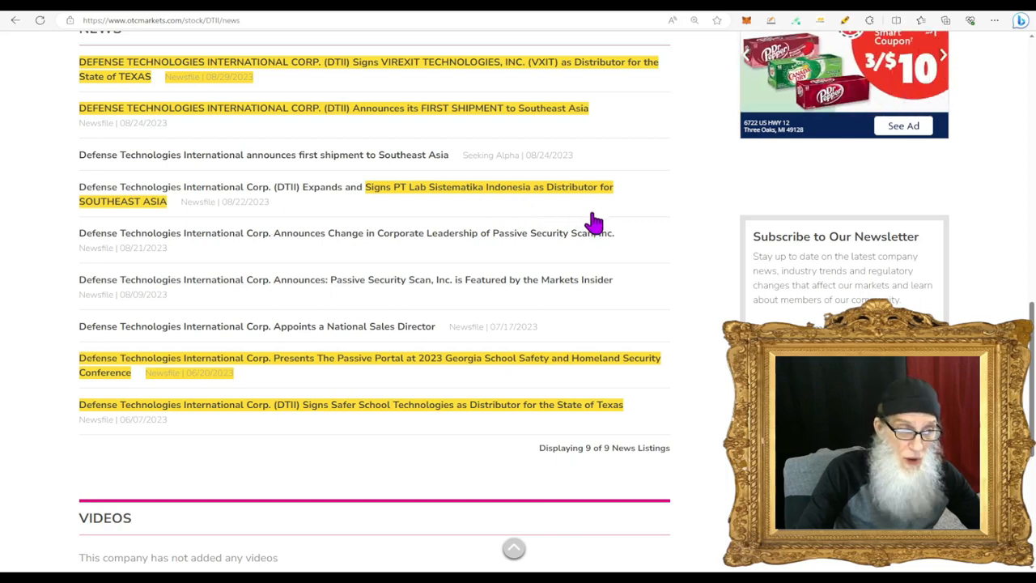
mouse_move(538, 235)
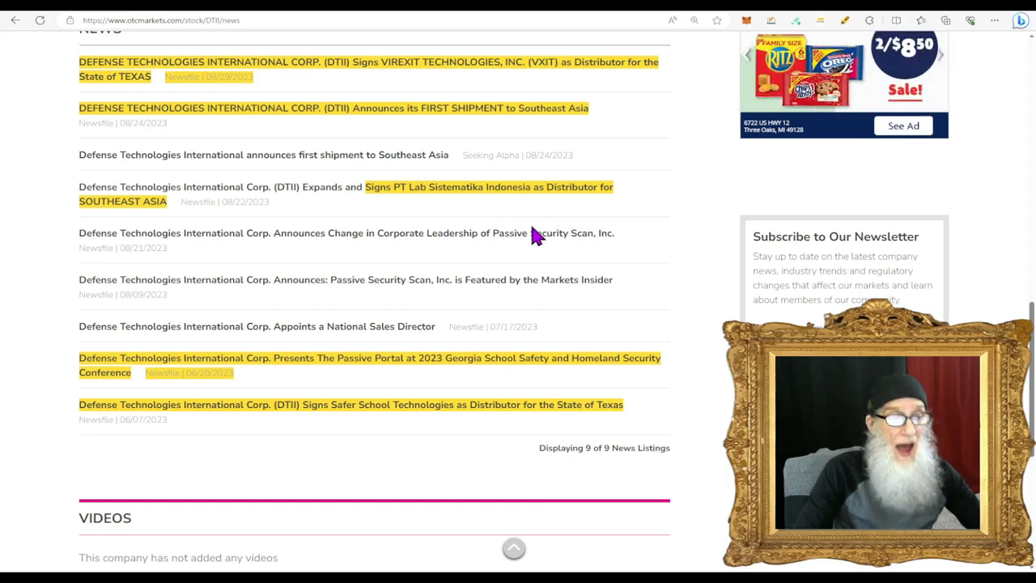
mouse_move(434, 230)
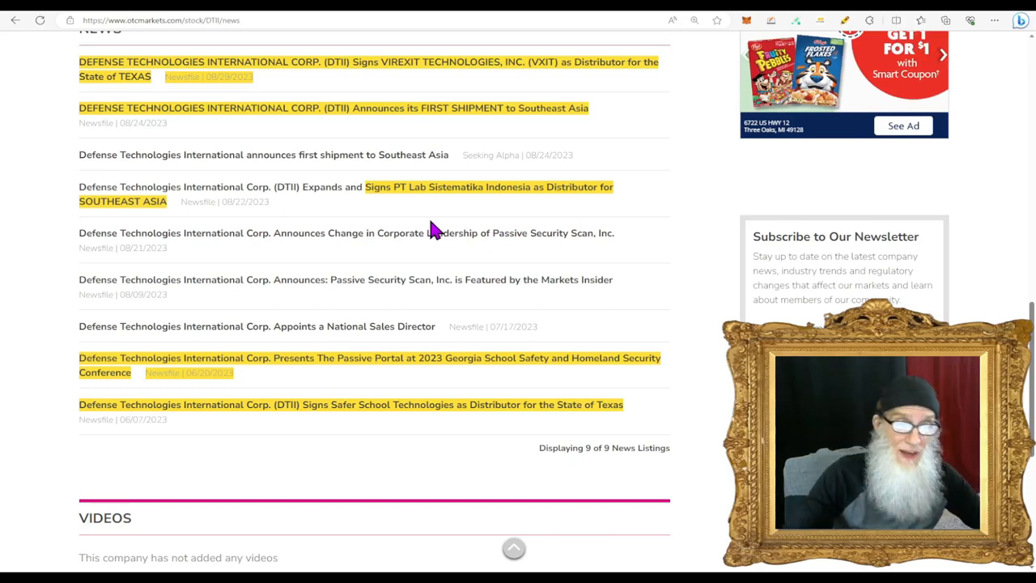
scroll("up", 3)
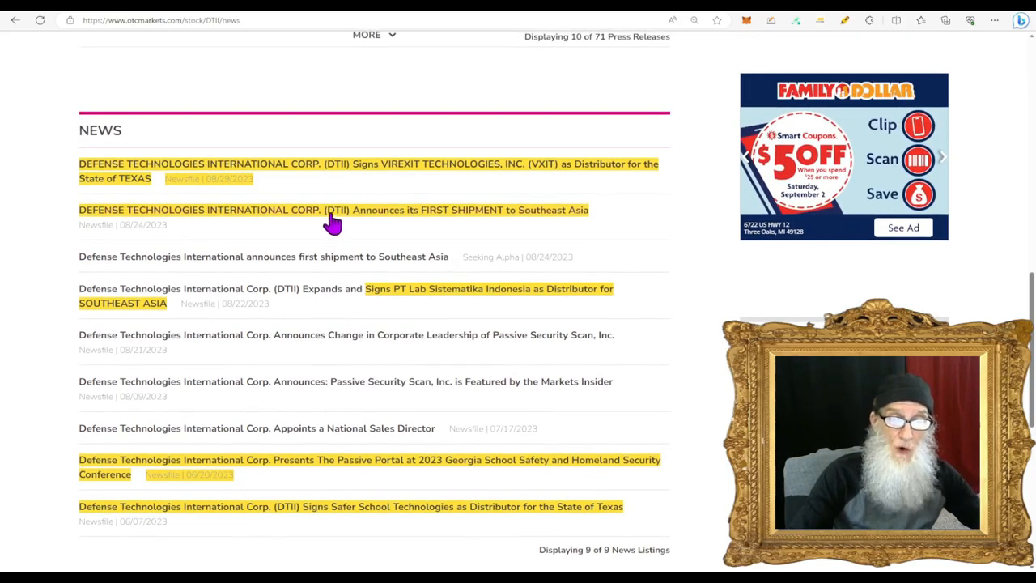
mouse_move(477, 240)
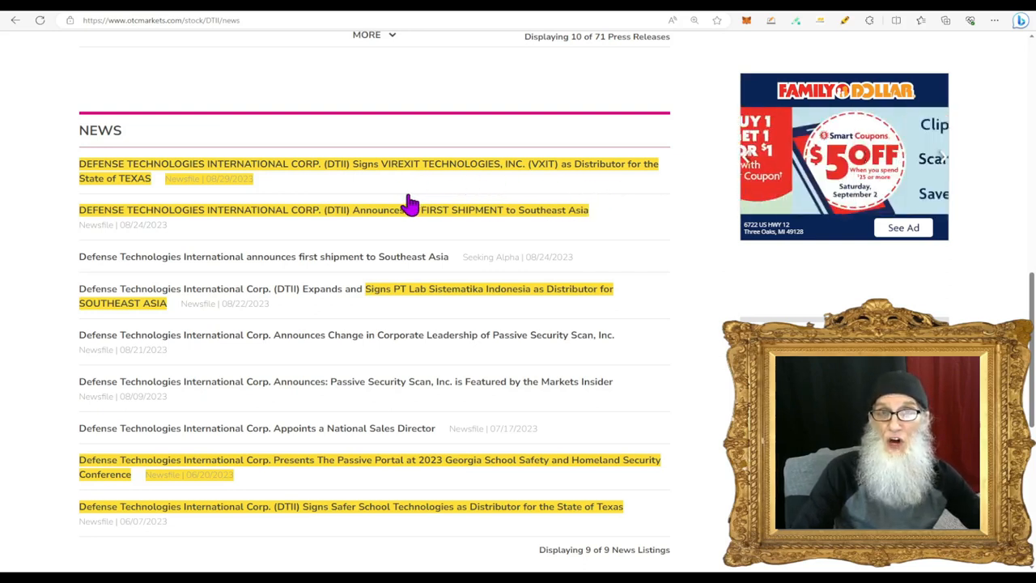
mouse_move(567, 240)
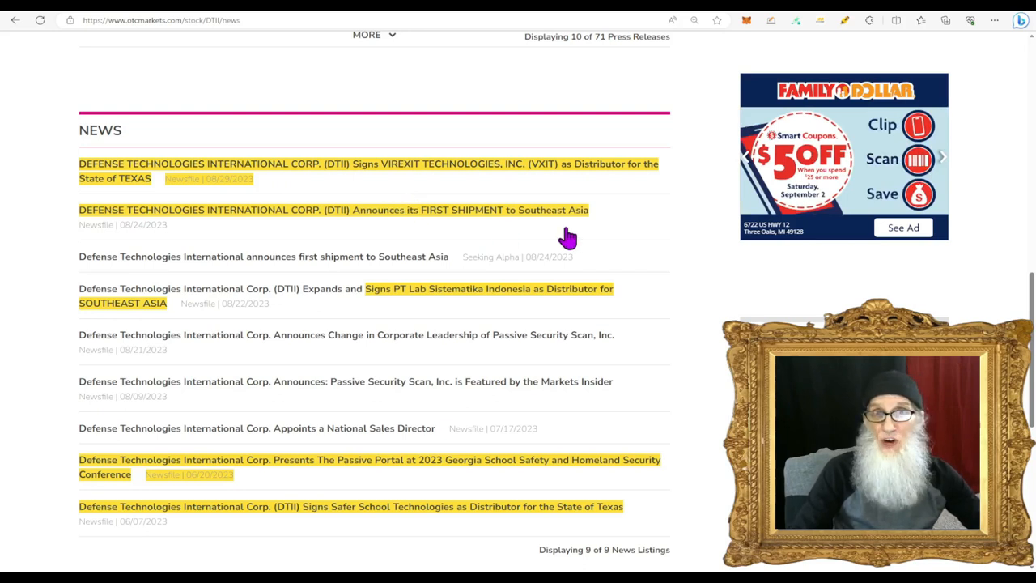
mouse_move(622, 528)
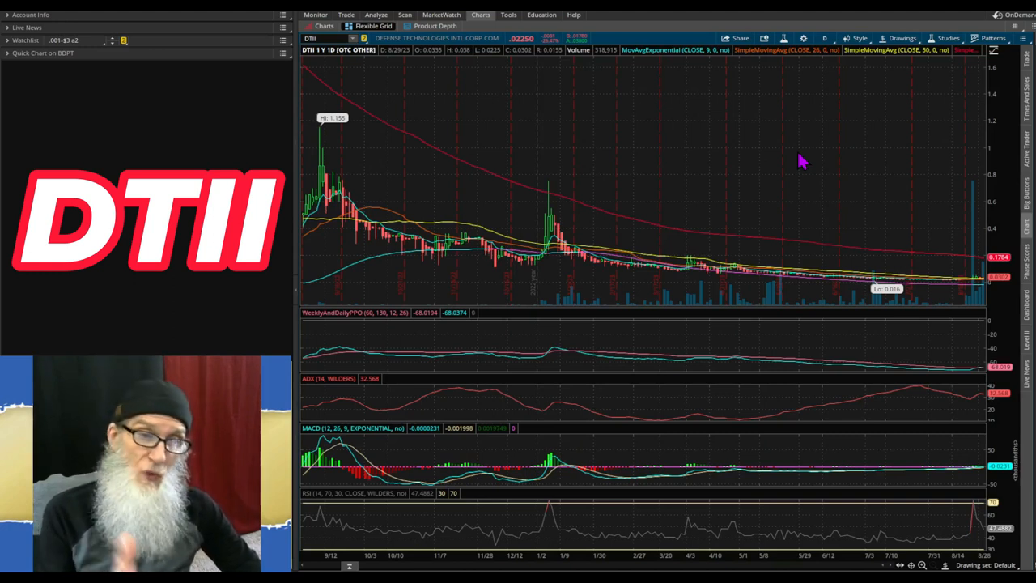
mouse_move(802, 142)
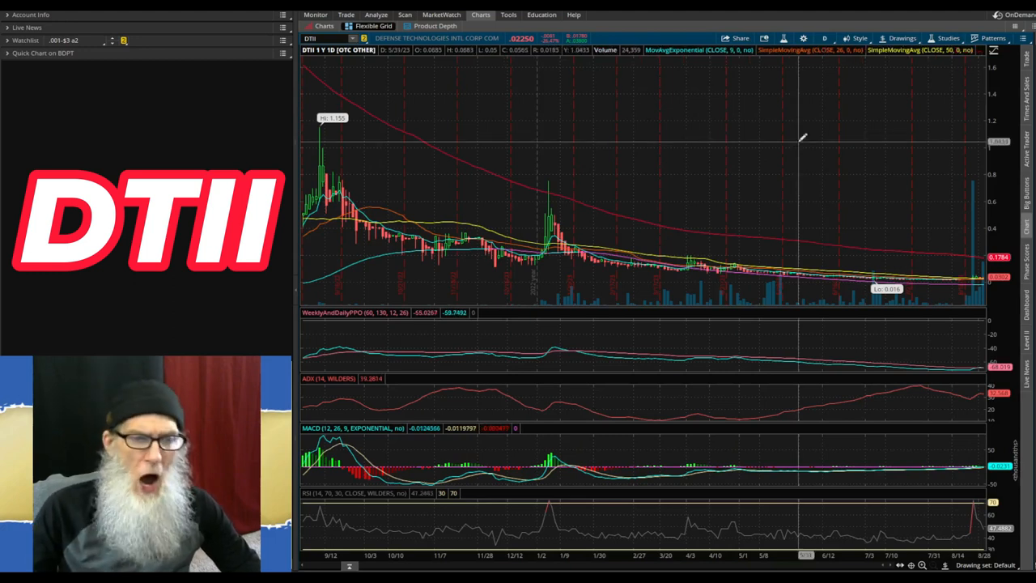
mouse_move(321, 120)
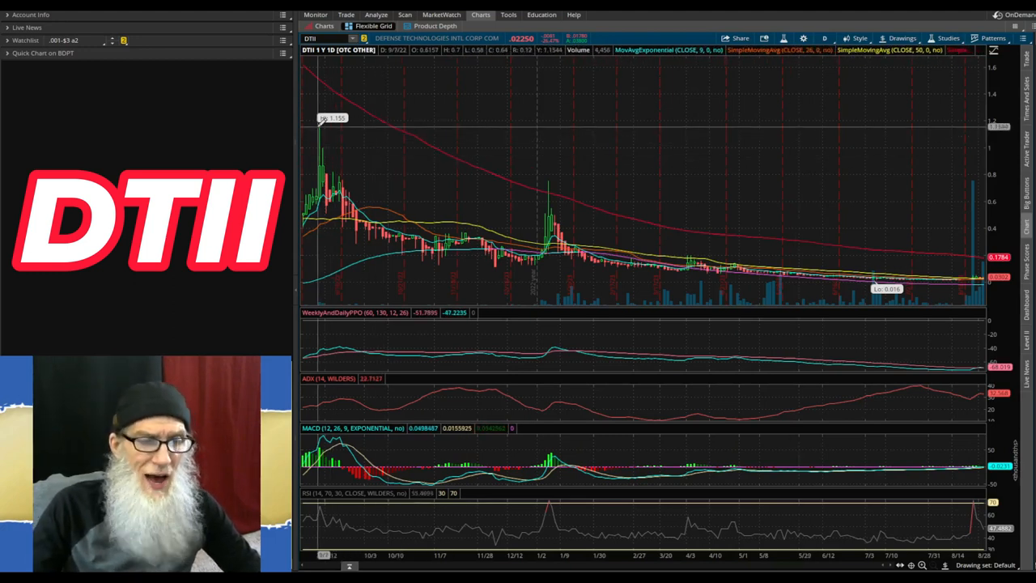
mouse_move(915, 267)
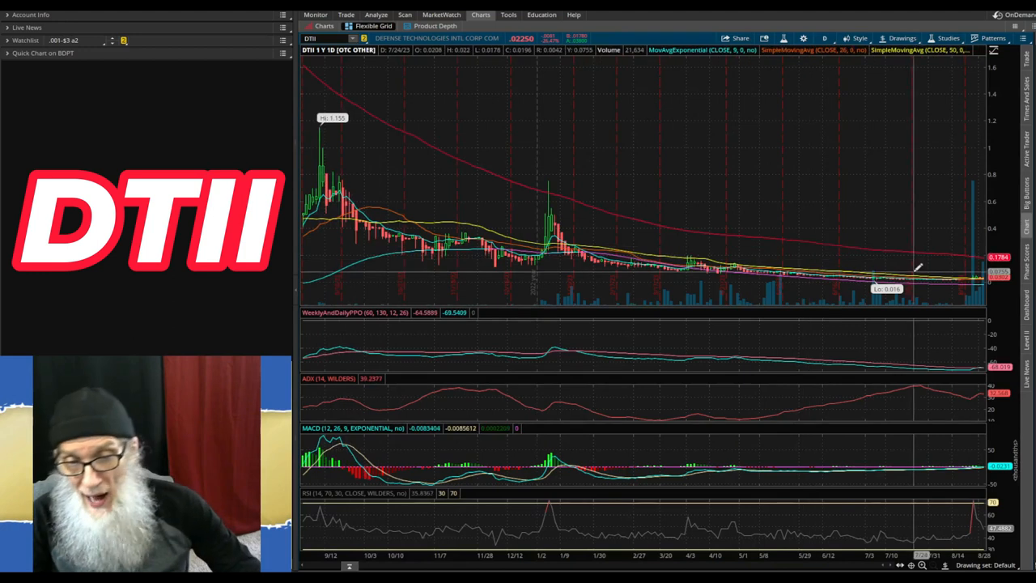
mouse_move(881, 284)
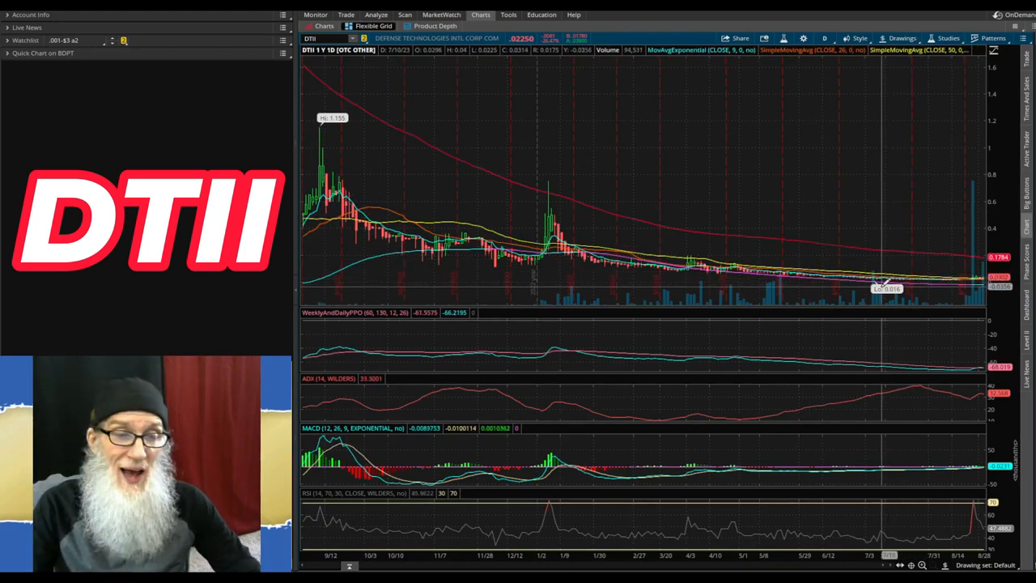
mouse_move(871, 117)
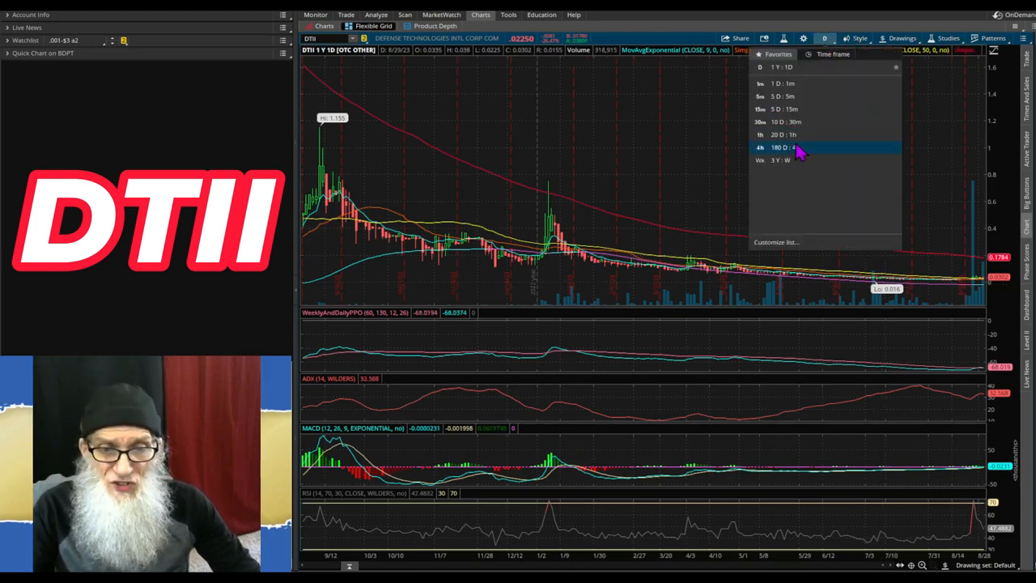
left_click(780, 146)
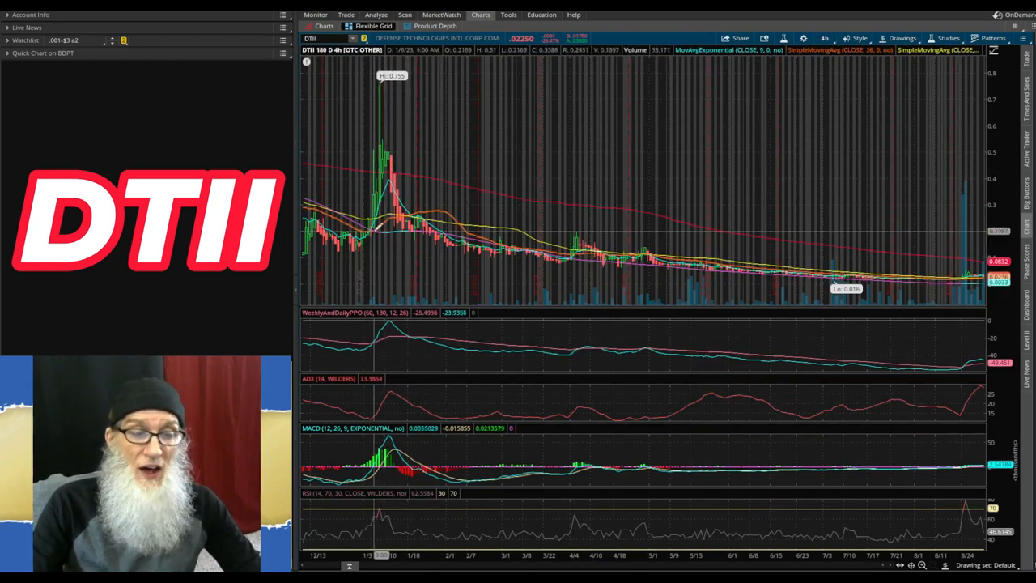
mouse_move(365, 235)
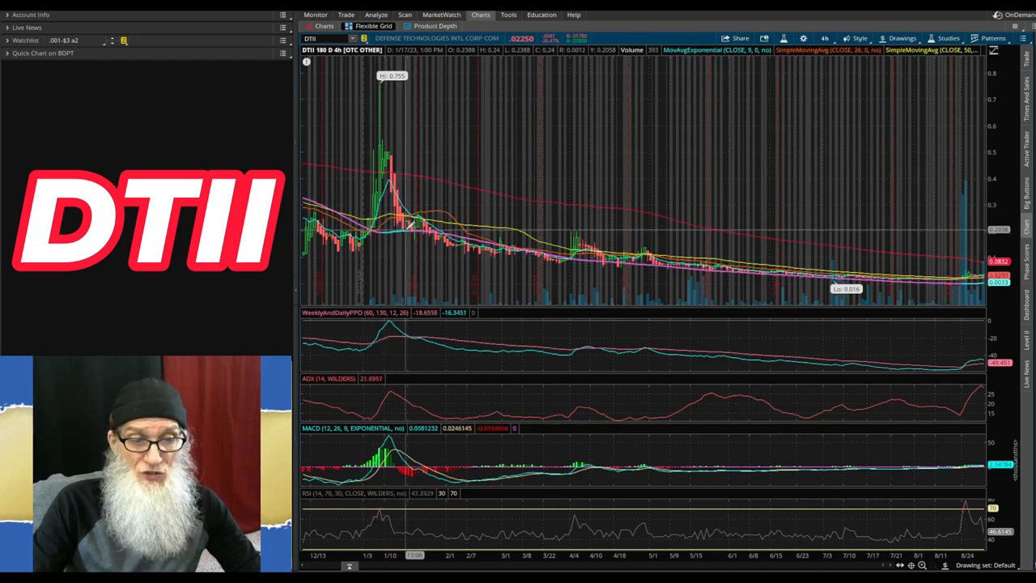
mouse_move(509, 250)
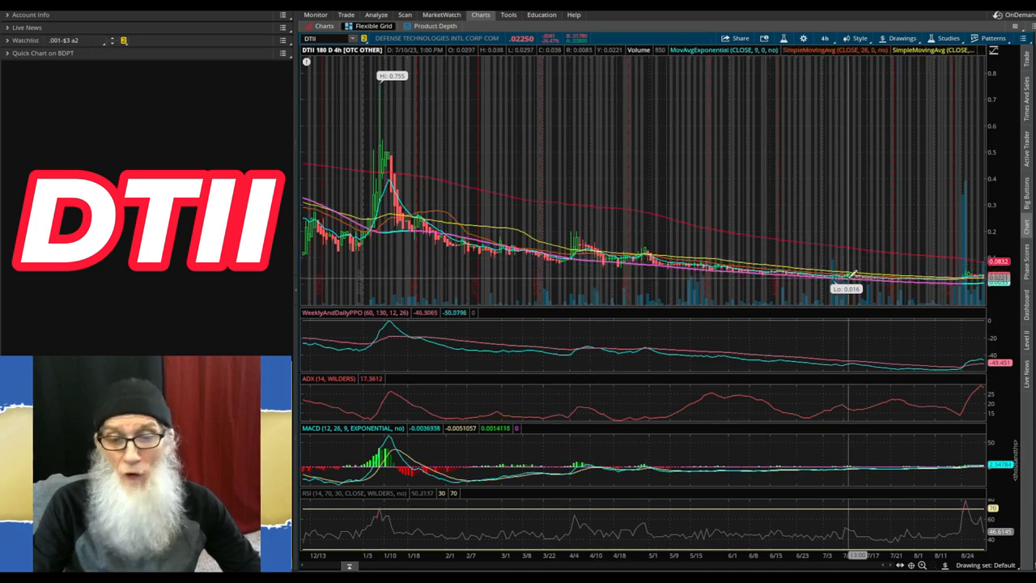
mouse_move(931, 276)
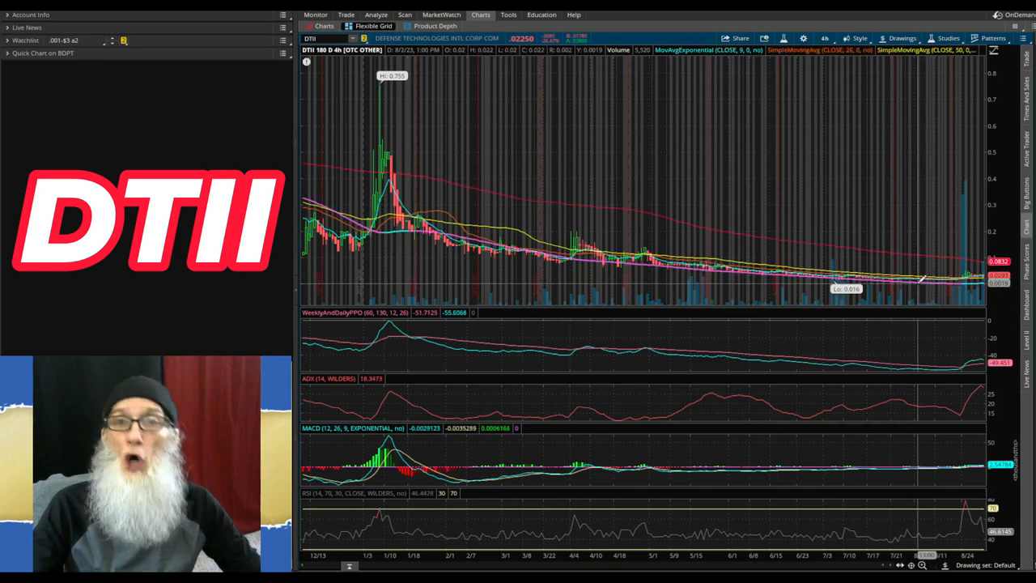
mouse_move(761, 211)
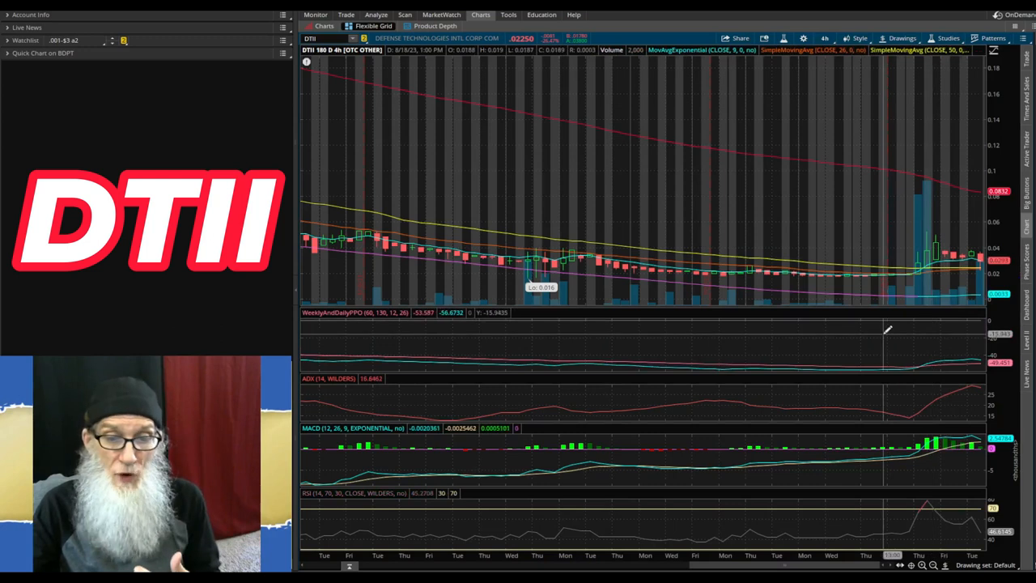
mouse_move(826, 357)
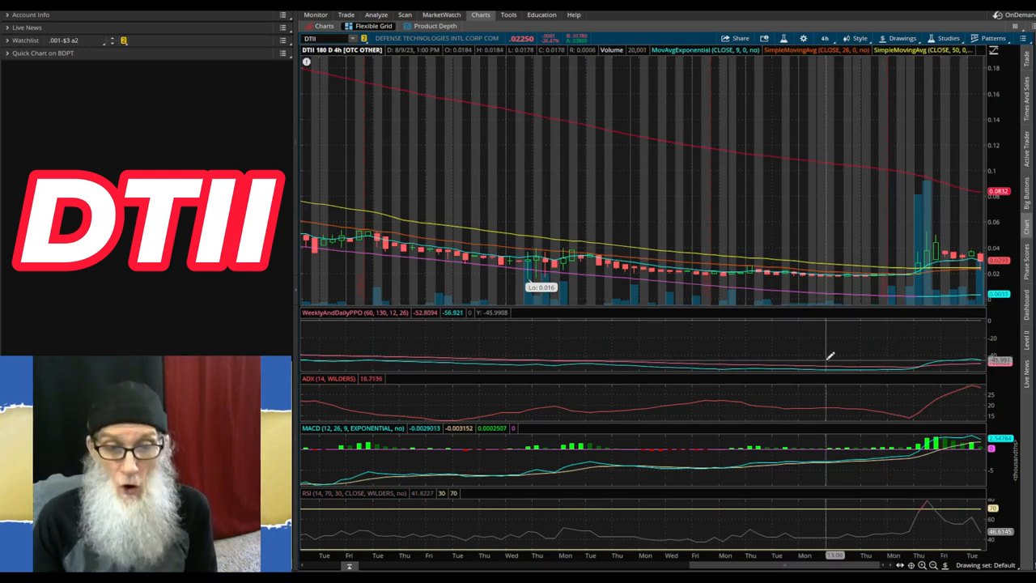
mouse_move(547, 283)
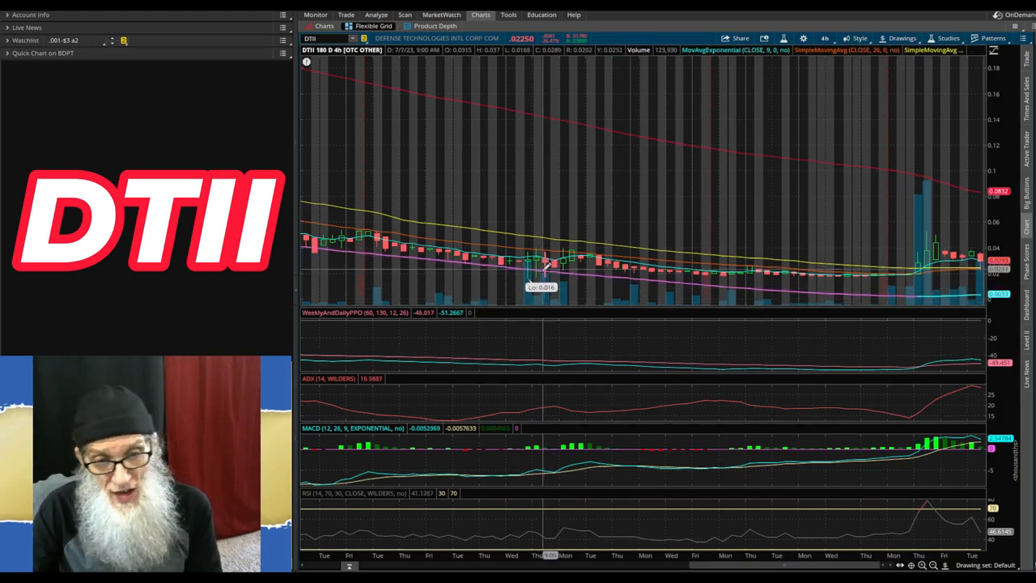
mouse_move(648, 268)
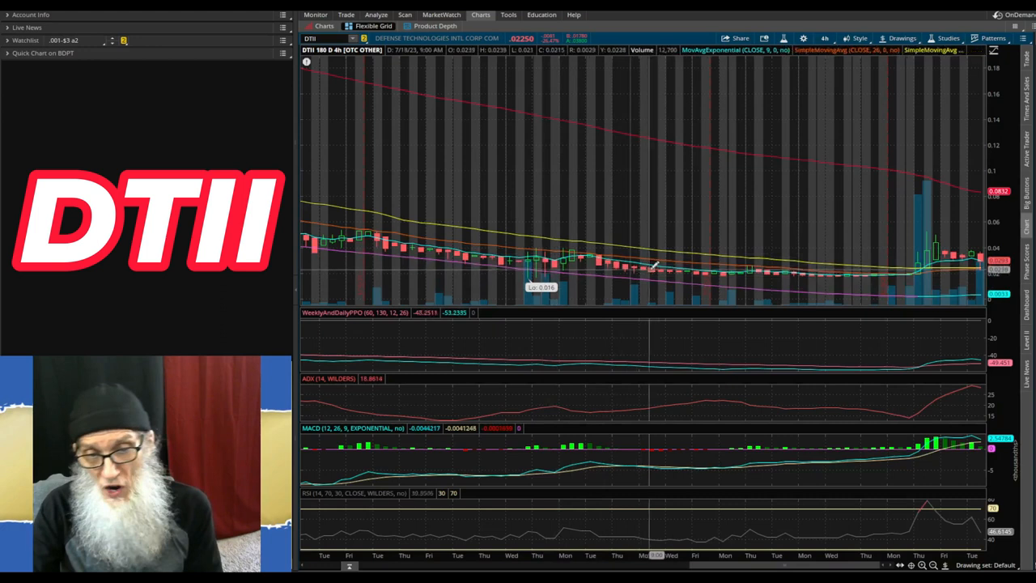
mouse_move(903, 273)
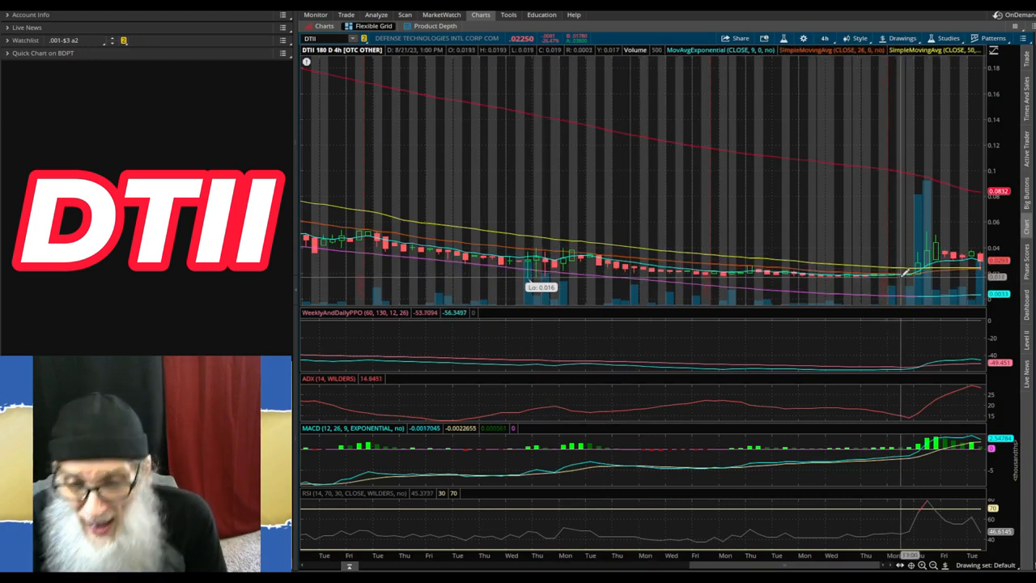
mouse_move(920, 278)
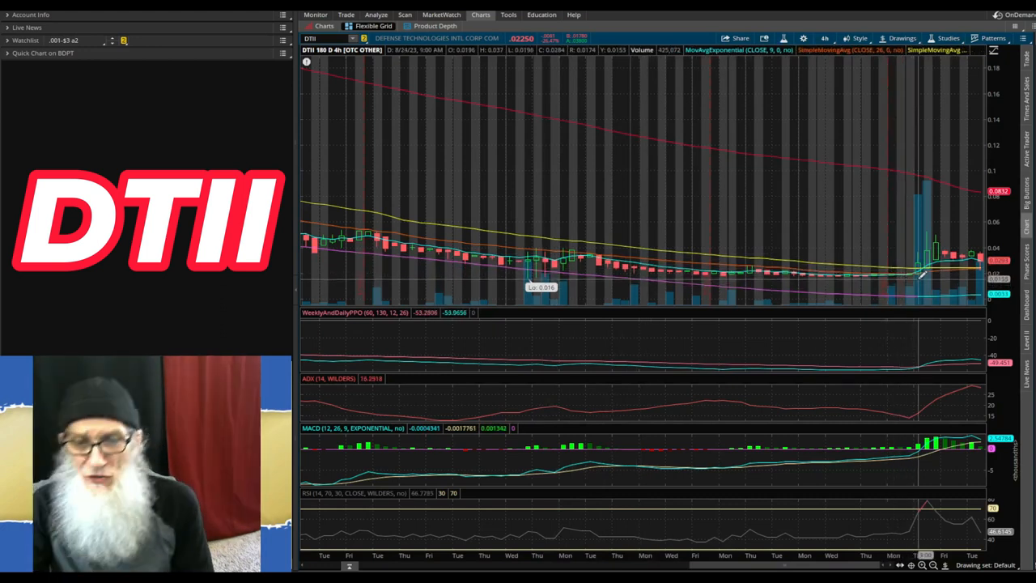
mouse_move(920, 267)
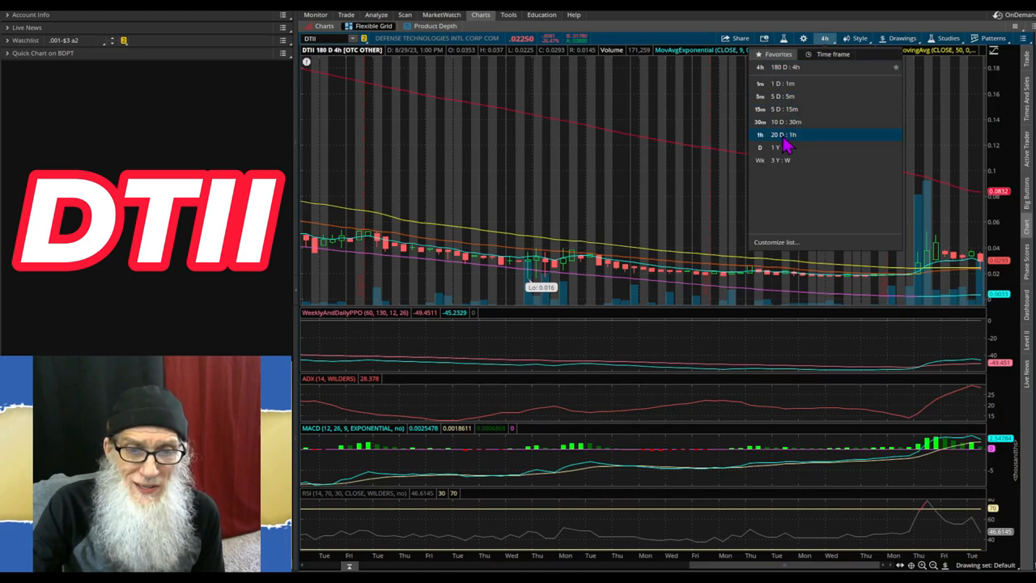
- Switch the DTII chart to 20 days of hourly candles to see the spike and pullback
left_click(782, 134)
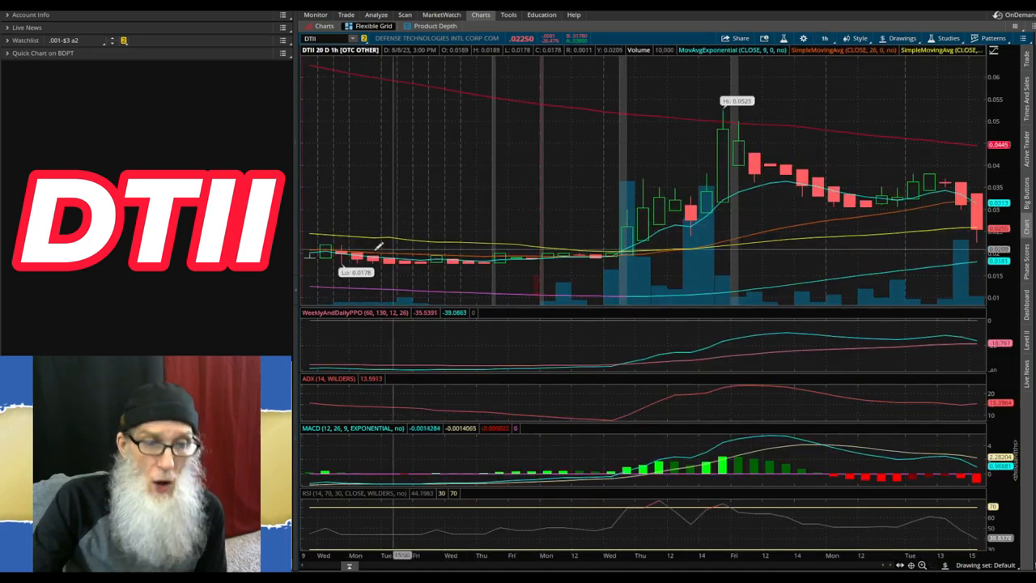
mouse_move(452, 256)
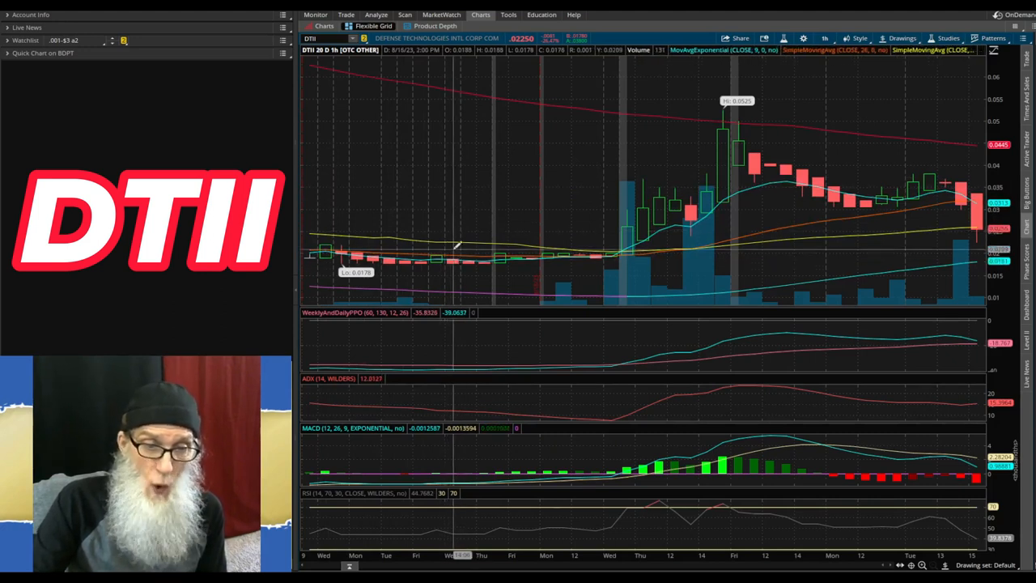
mouse_move(419, 262)
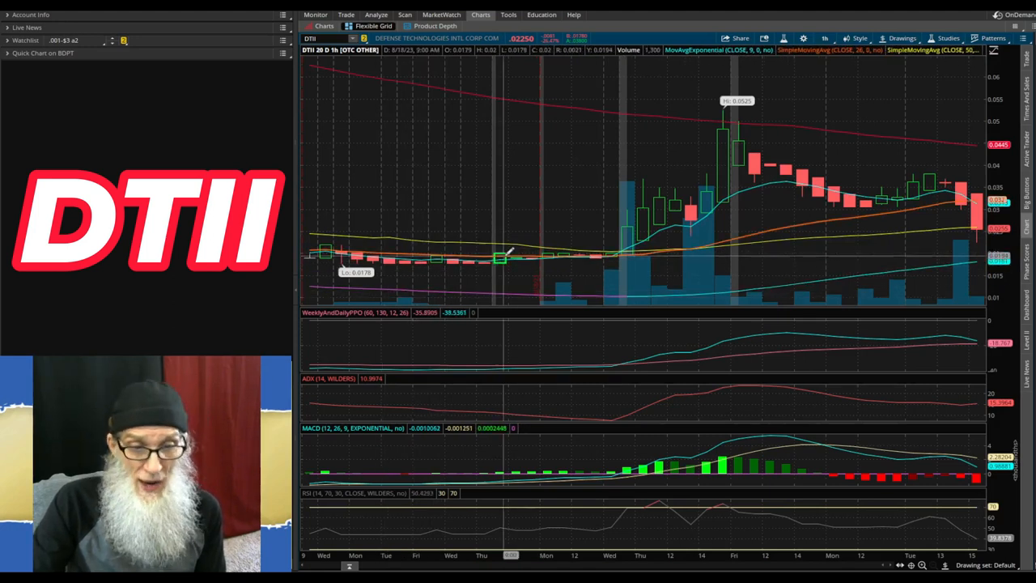
mouse_move(606, 257)
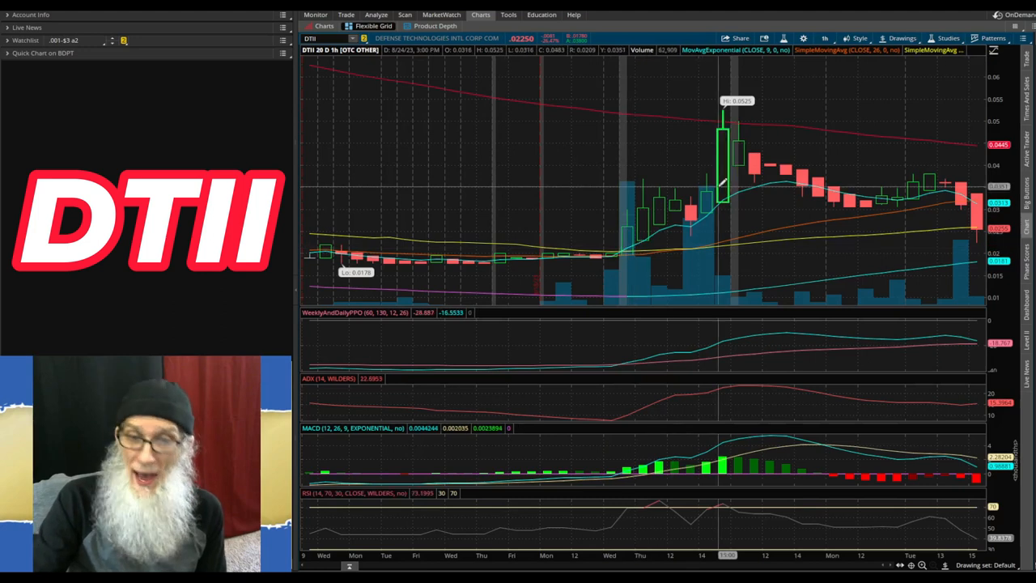
mouse_move(790, 167)
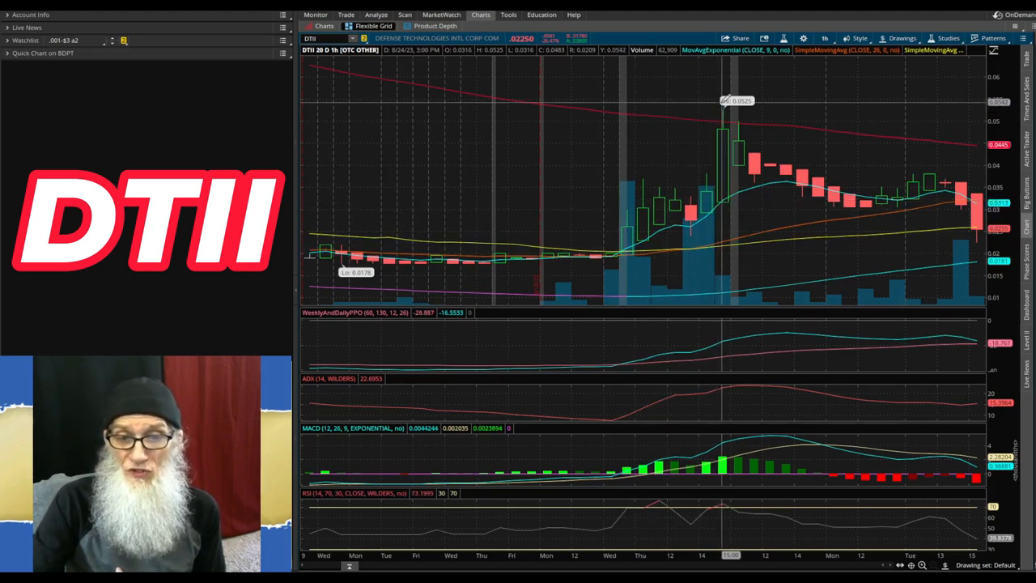
mouse_move(728, 202)
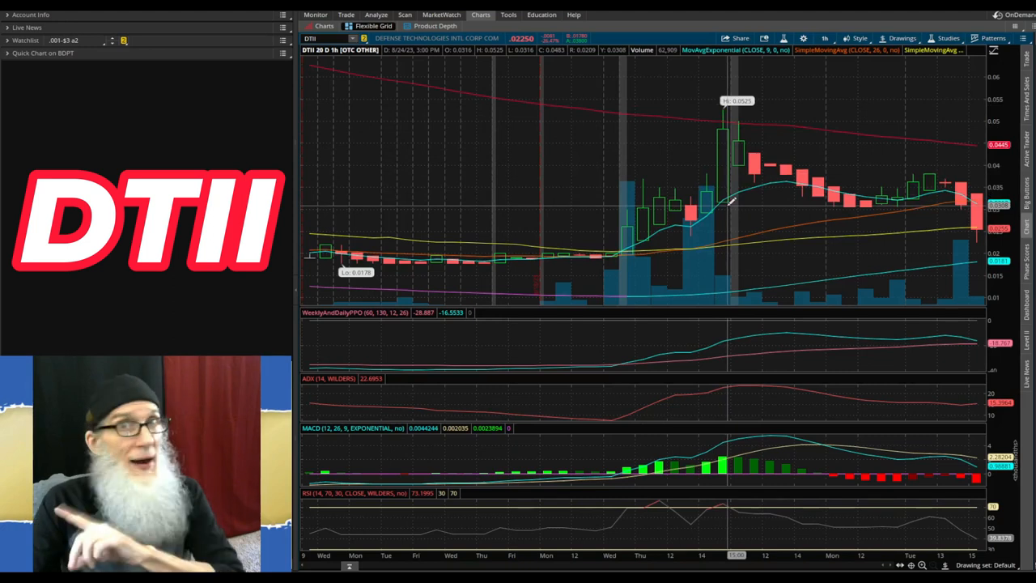
mouse_move(735, 142)
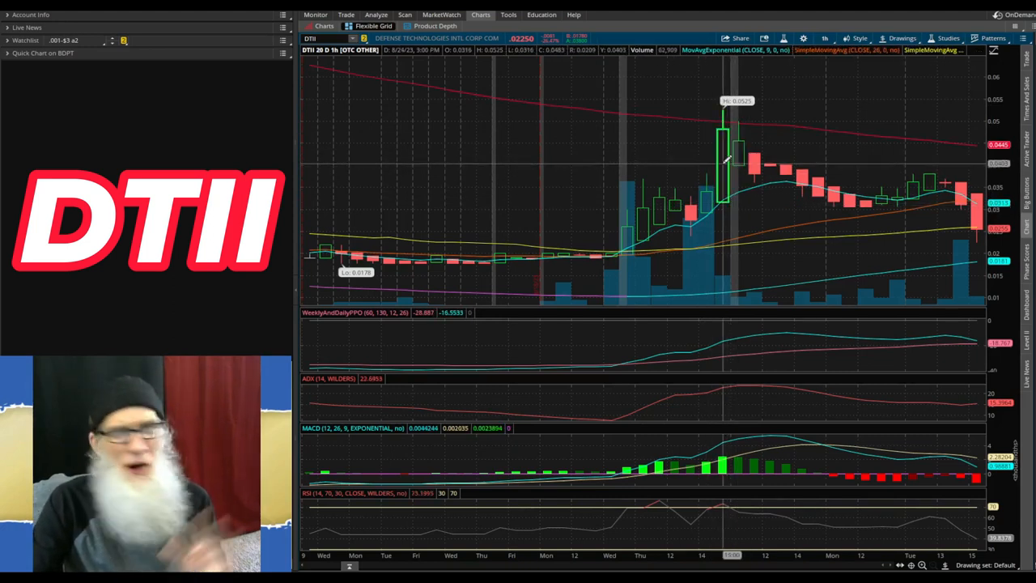
mouse_move(855, 211)
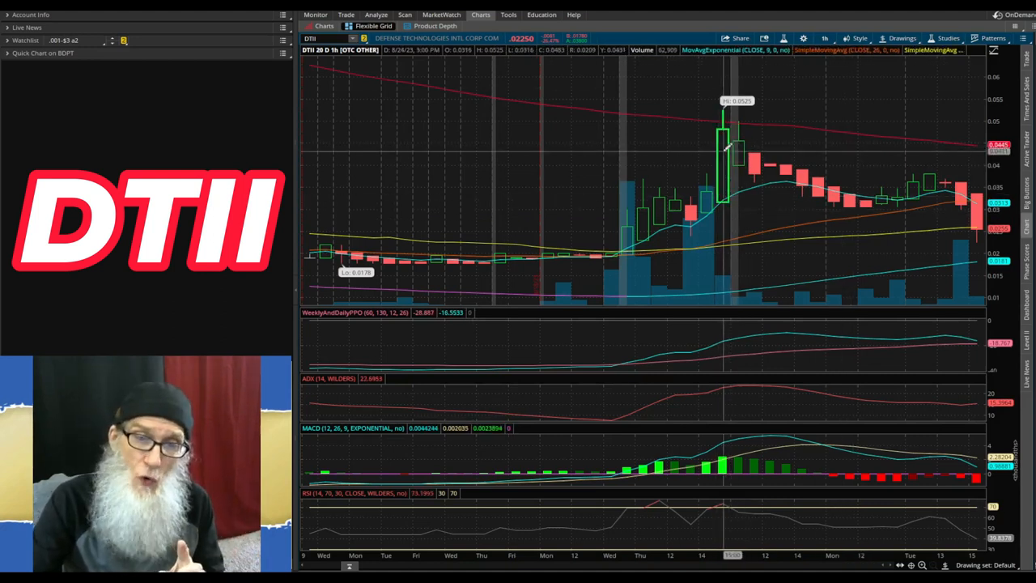
mouse_move(716, 187)
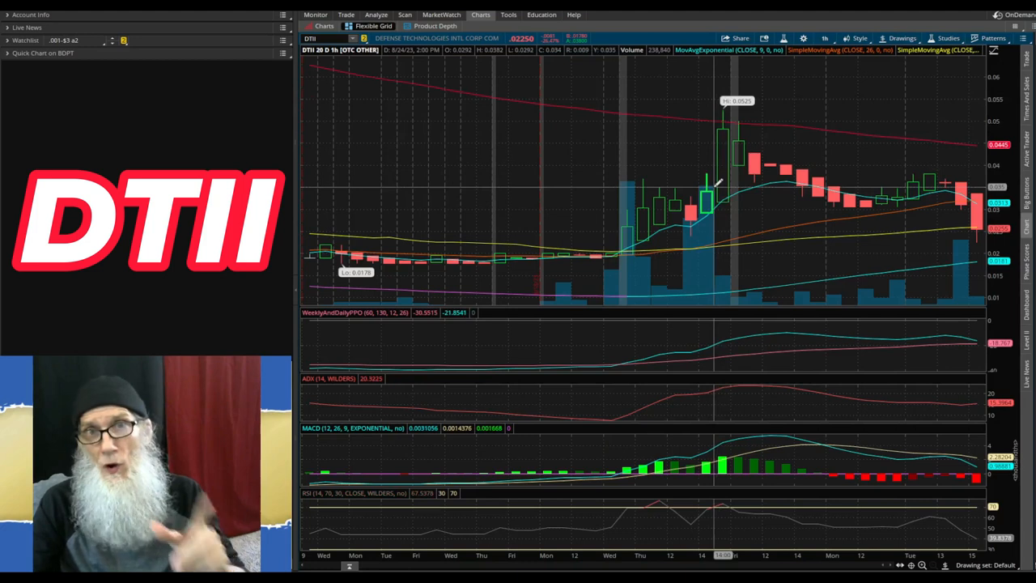
mouse_move(753, 122)
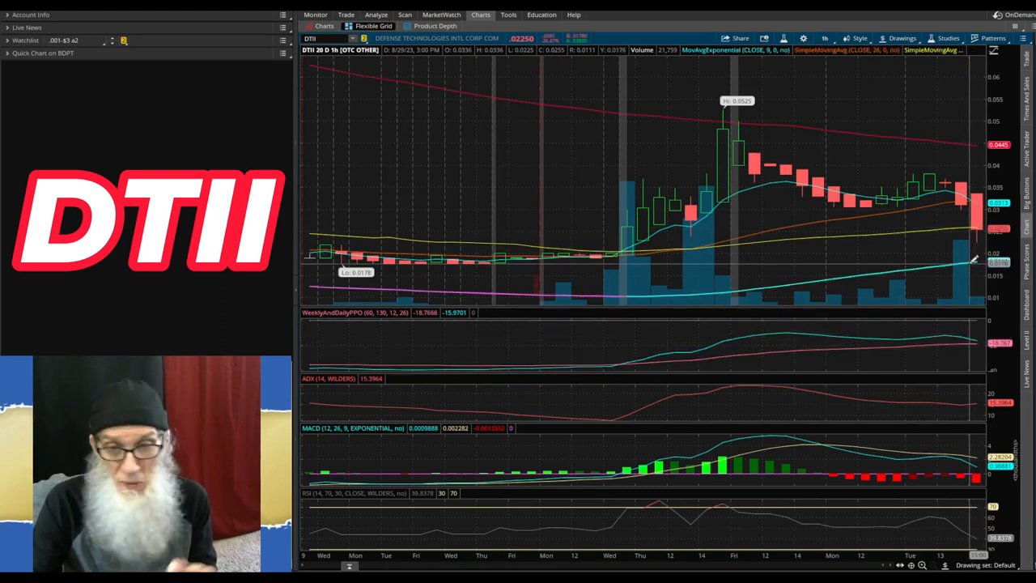
mouse_move(984, 327)
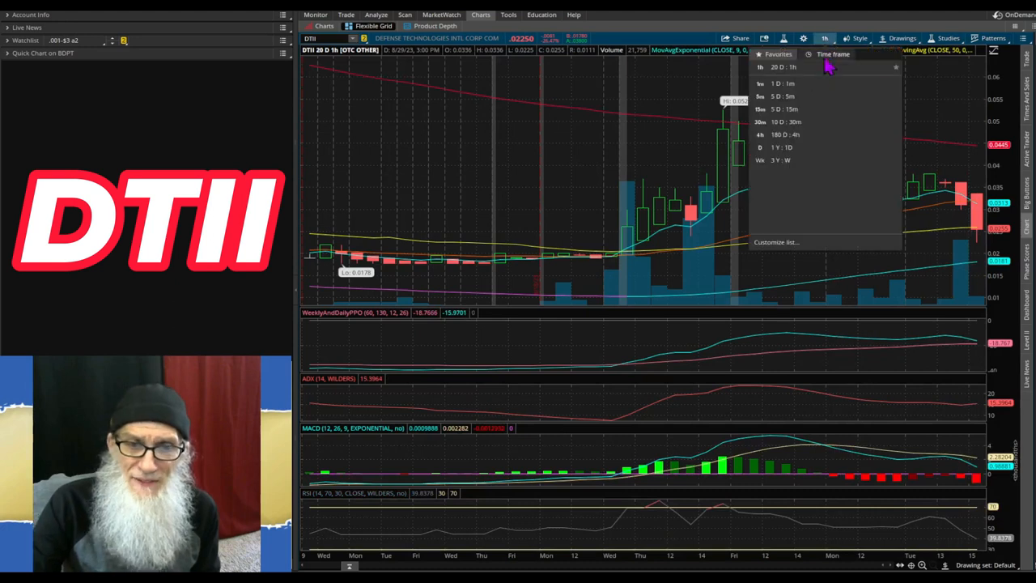
- Switch the DTII chart to 5 days of 5-minute candles to see the intraday spike and fade
left_click(780, 95)
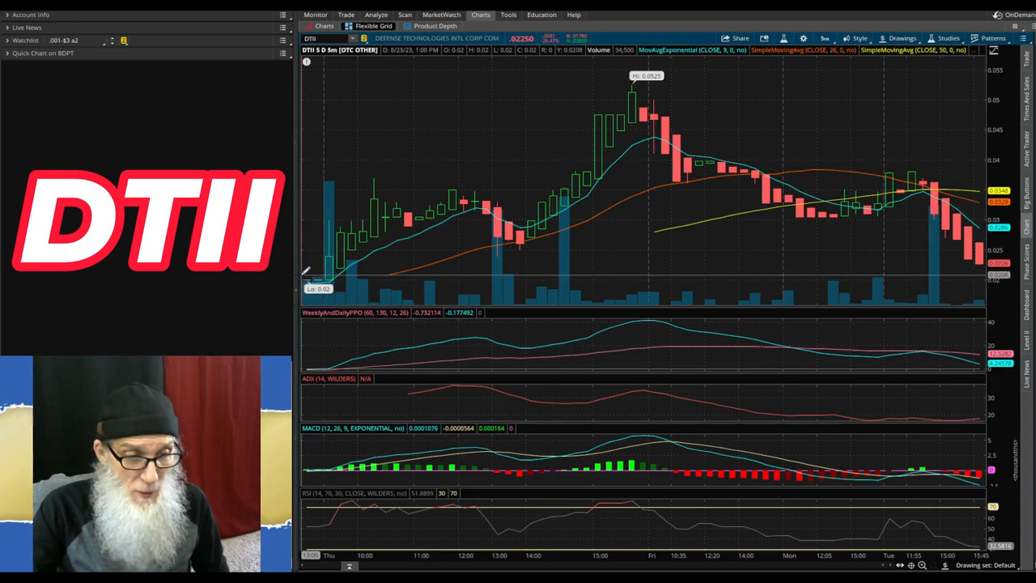
mouse_move(311, 279)
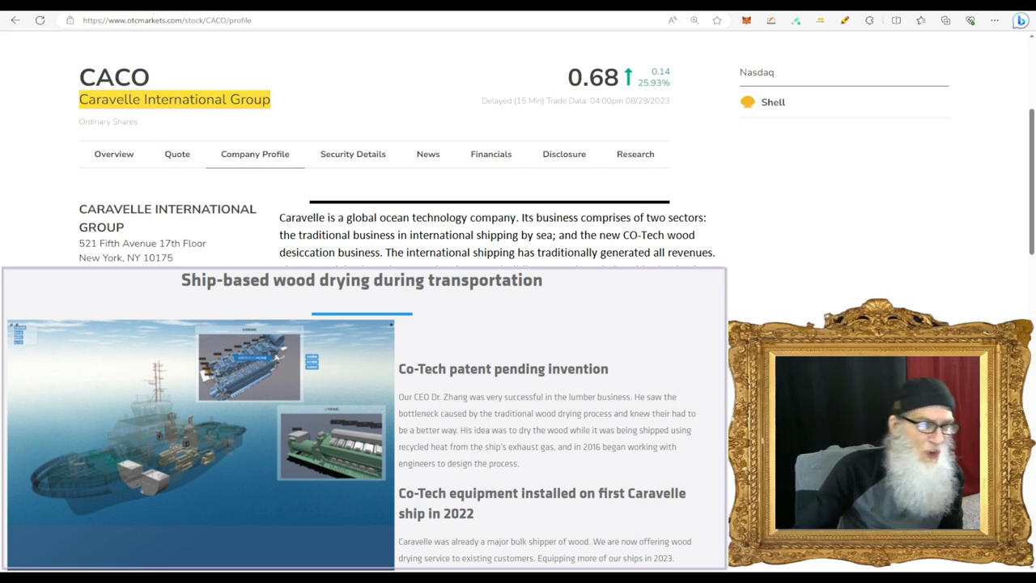
mouse_move(176, 162)
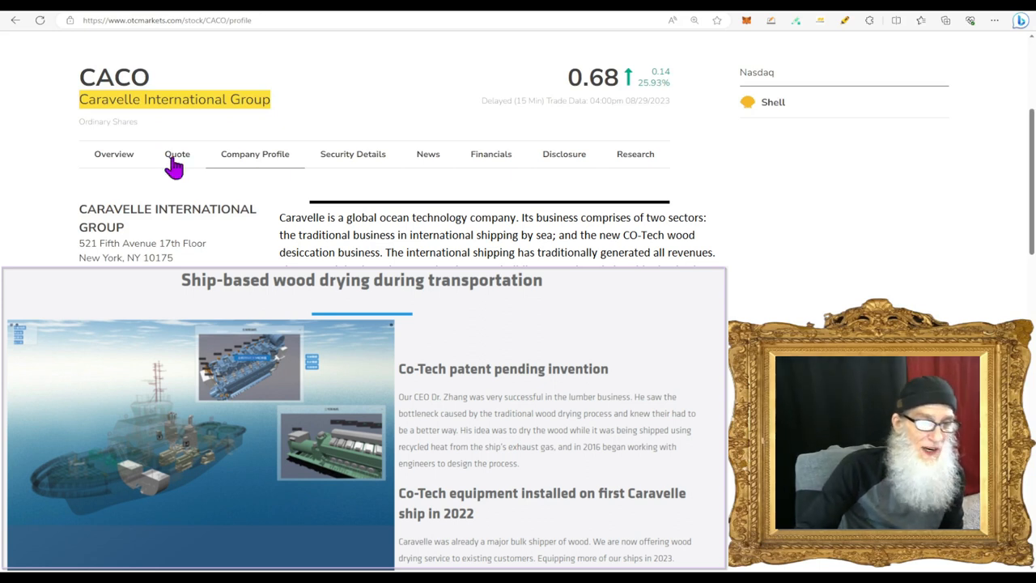
- Check CACO's quote and security details (share structure not available), then its financials showing no data
left_click(176, 154)
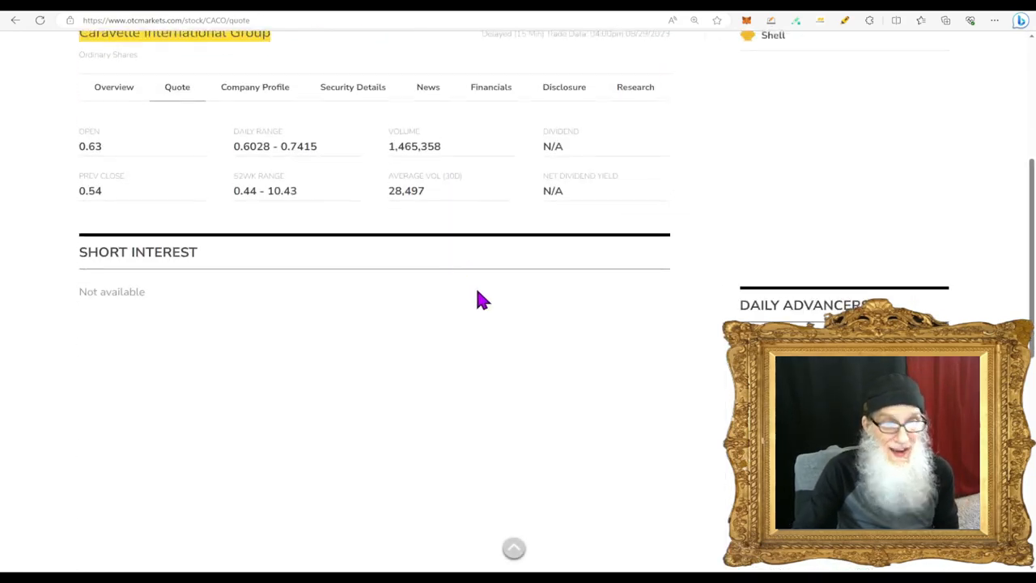
scroll("up", 3)
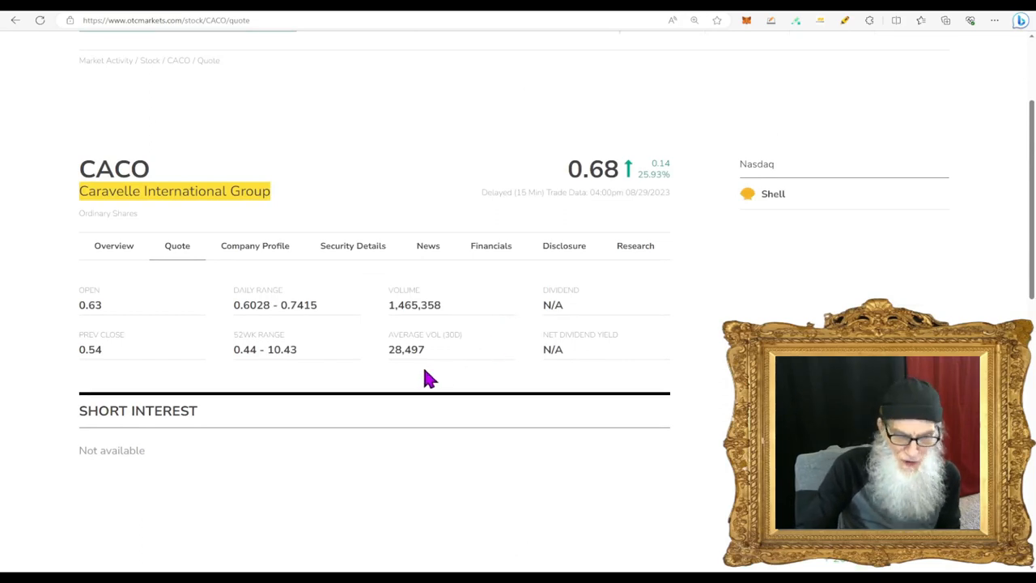
mouse_move(402, 370)
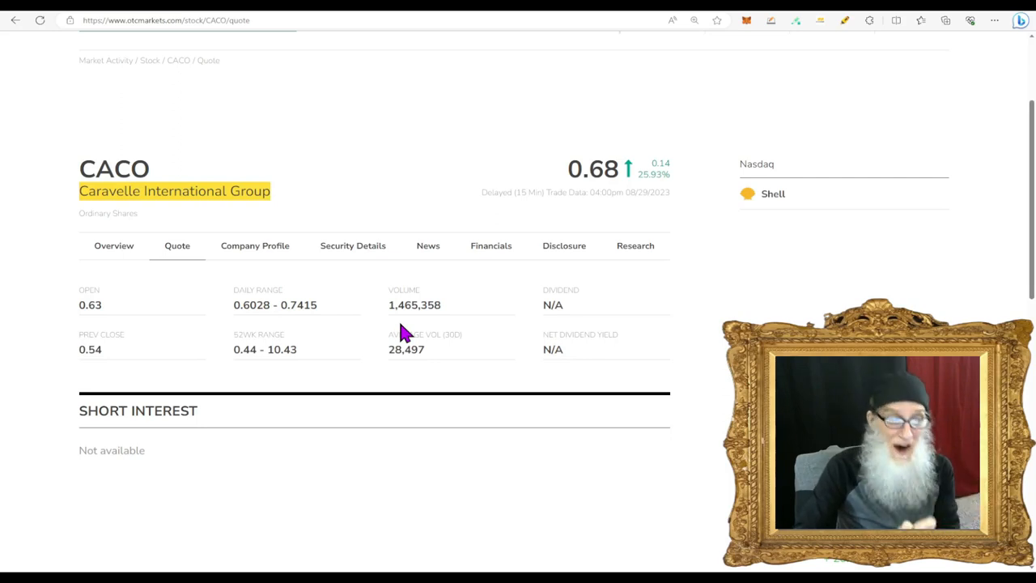
mouse_move(353, 253)
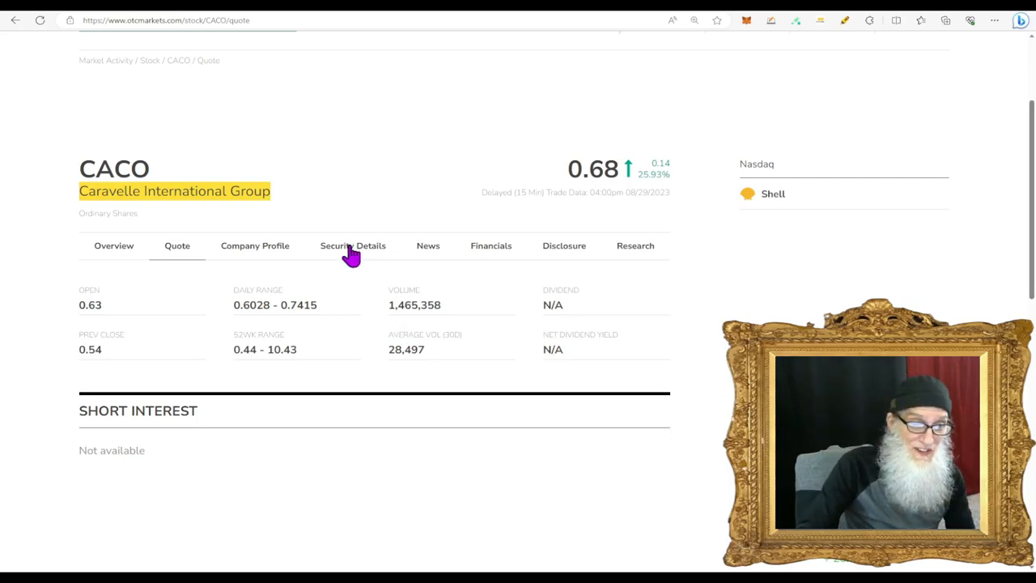
left_click(353, 247)
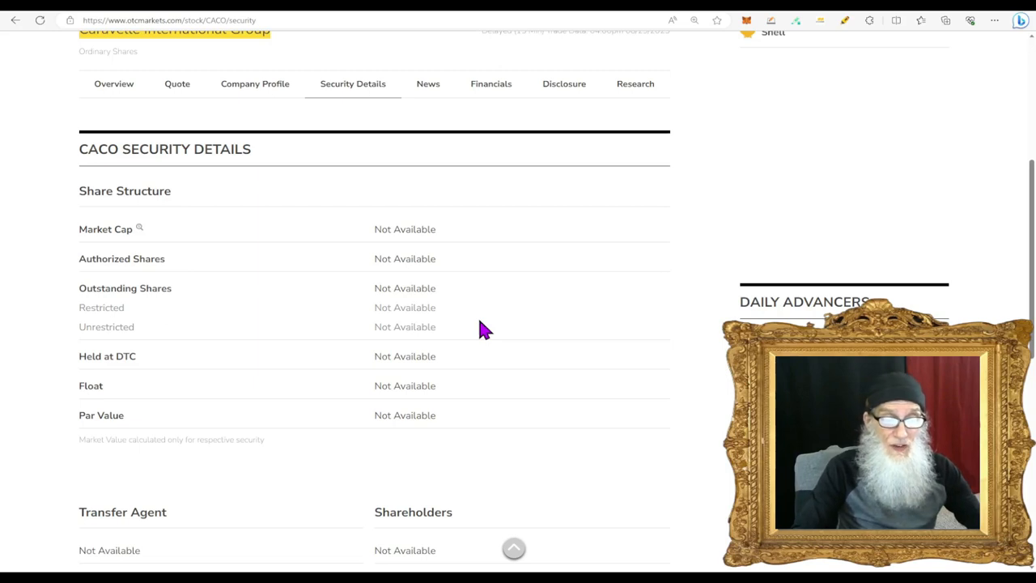
mouse_move(502, 376)
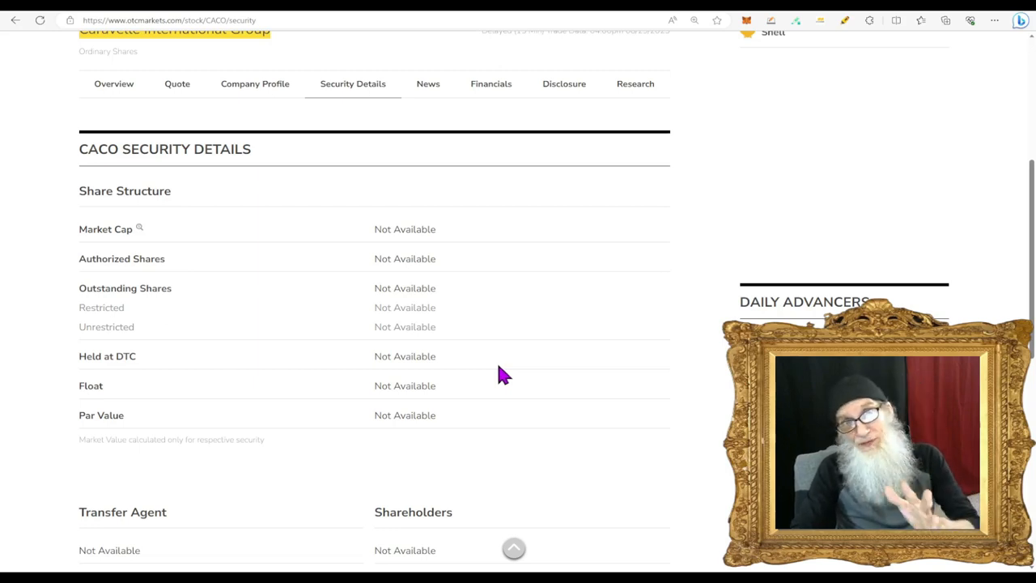
scroll("up", 3)
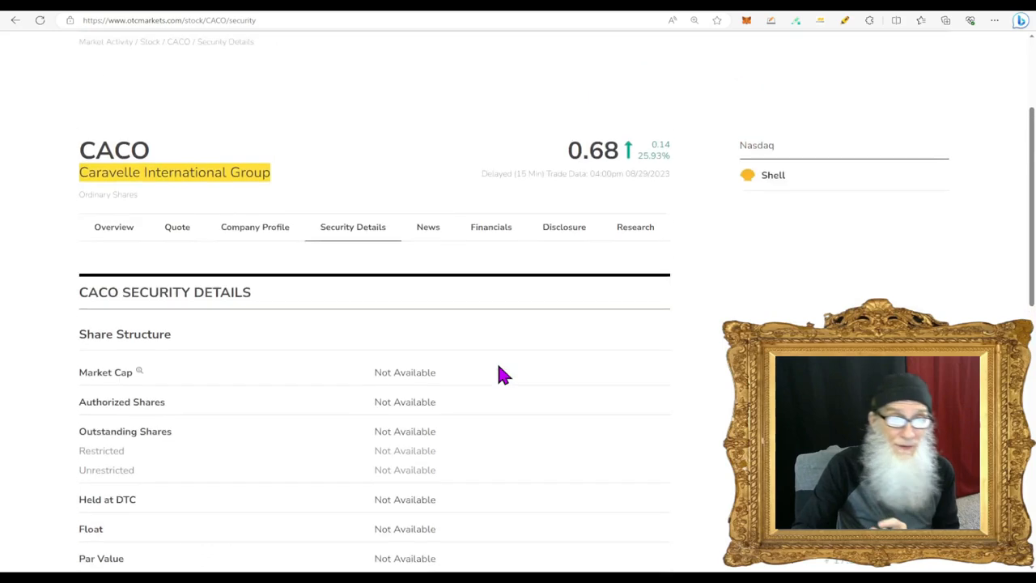
left_click(490, 226)
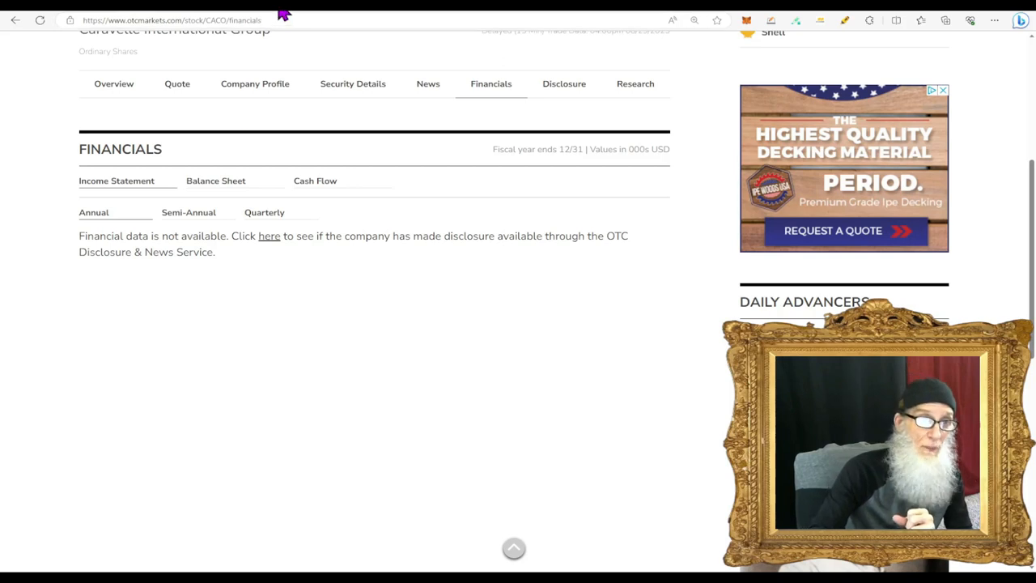
- Read Caravelle's audited 2022 results press release with revenue and earnings growth
left_click(268, 237)
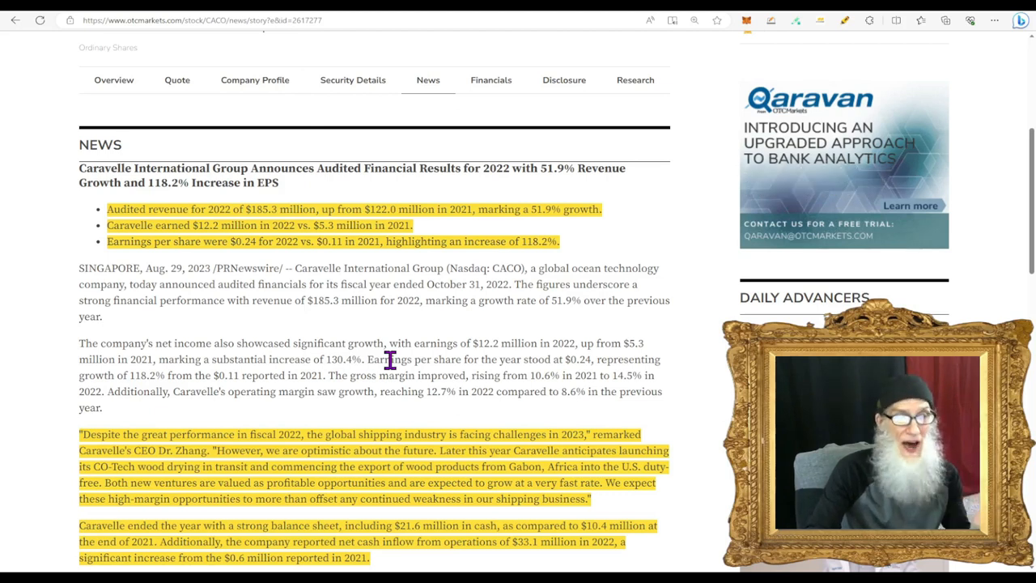
mouse_move(175, 225)
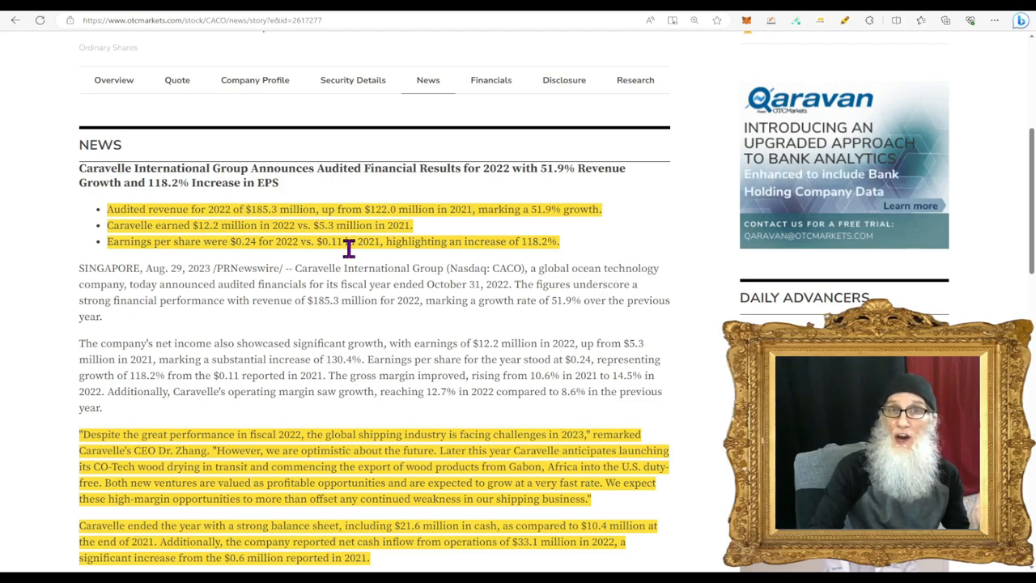
mouse_move(289, 305)
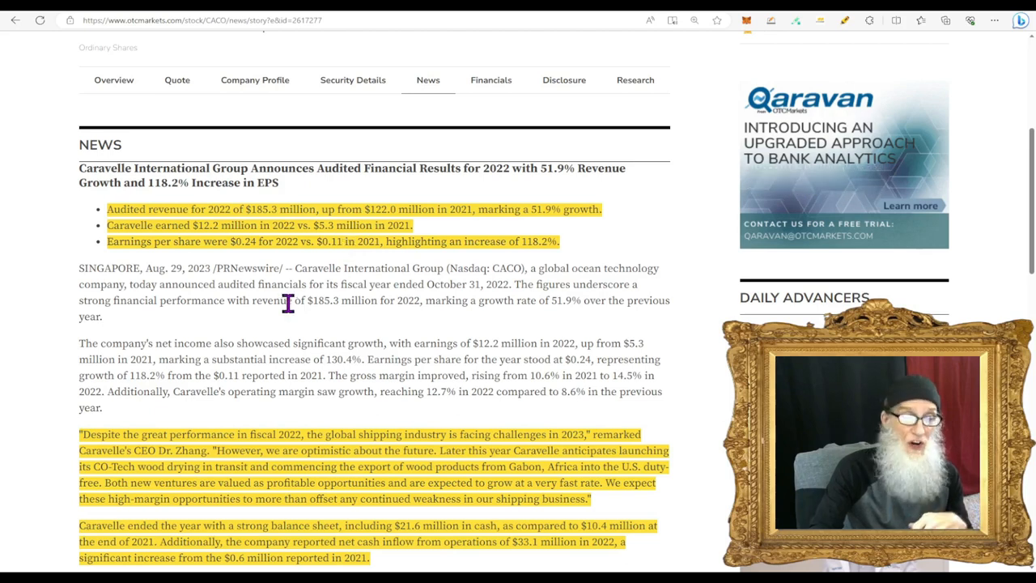
scroll("down", 3)
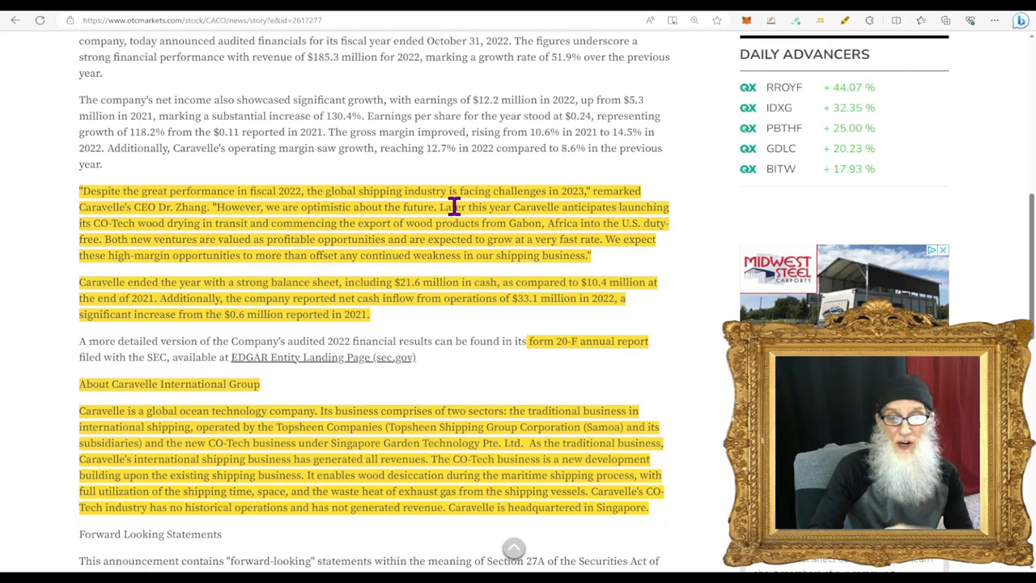
mouse_move(580, 209)
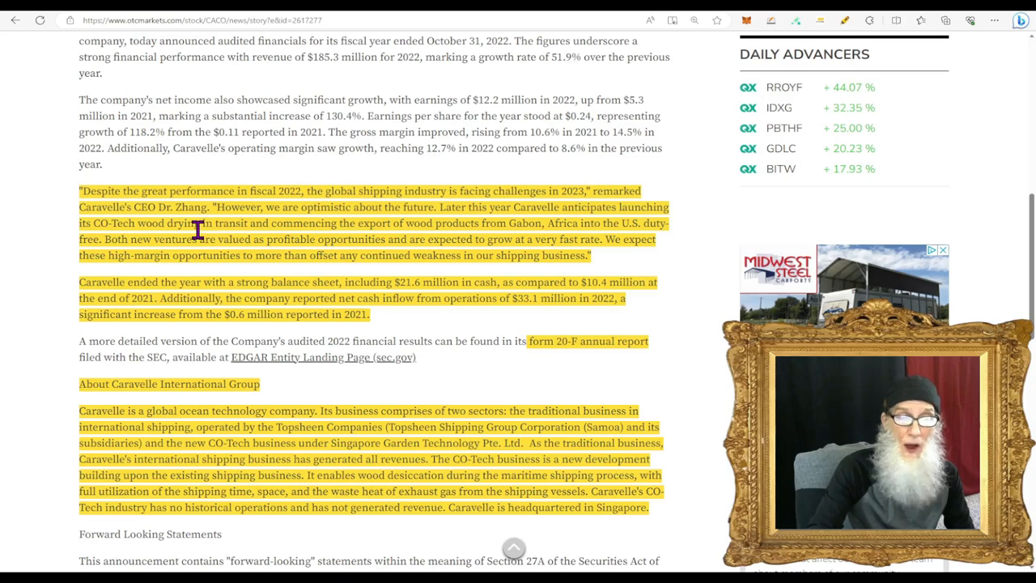
mouse_move(388, 218)
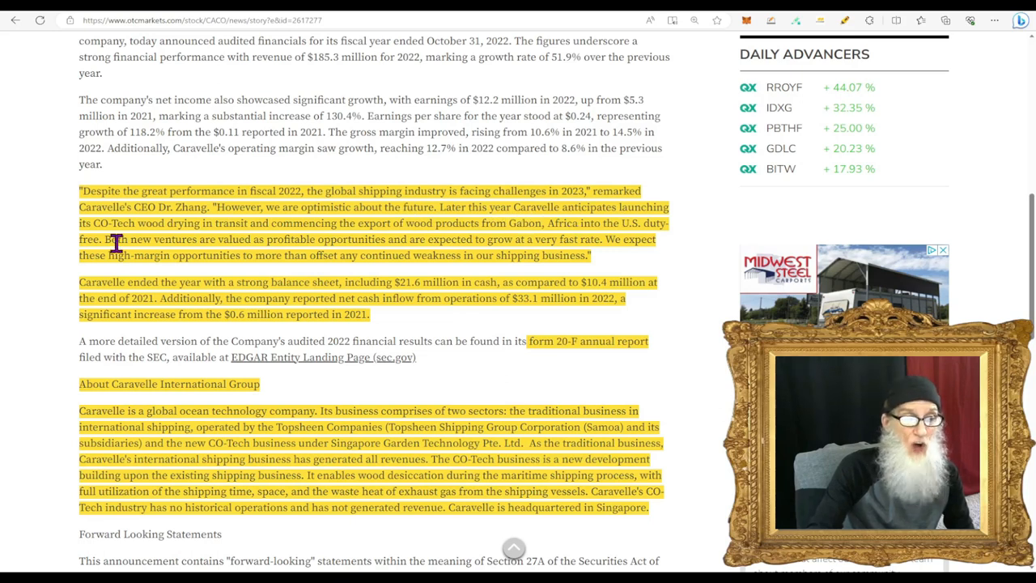
mouse_move(230, 235)
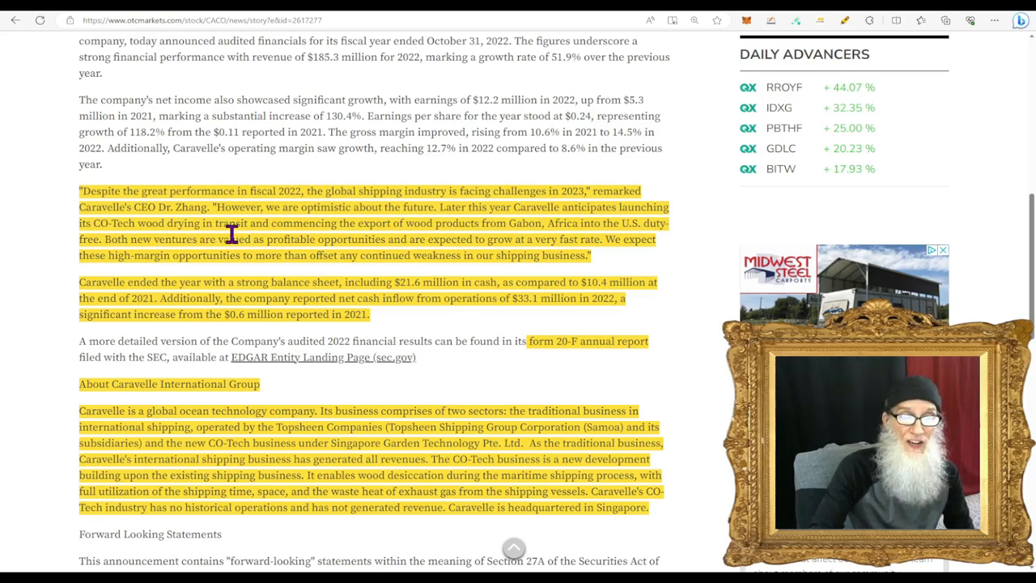
mouse_move(445, 240)
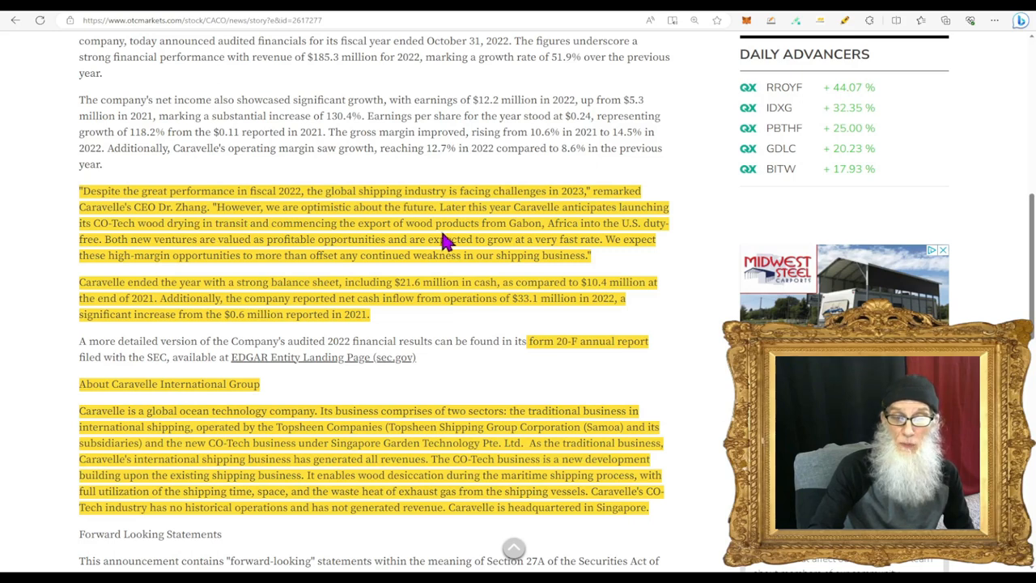
mouse_move(563, 236)
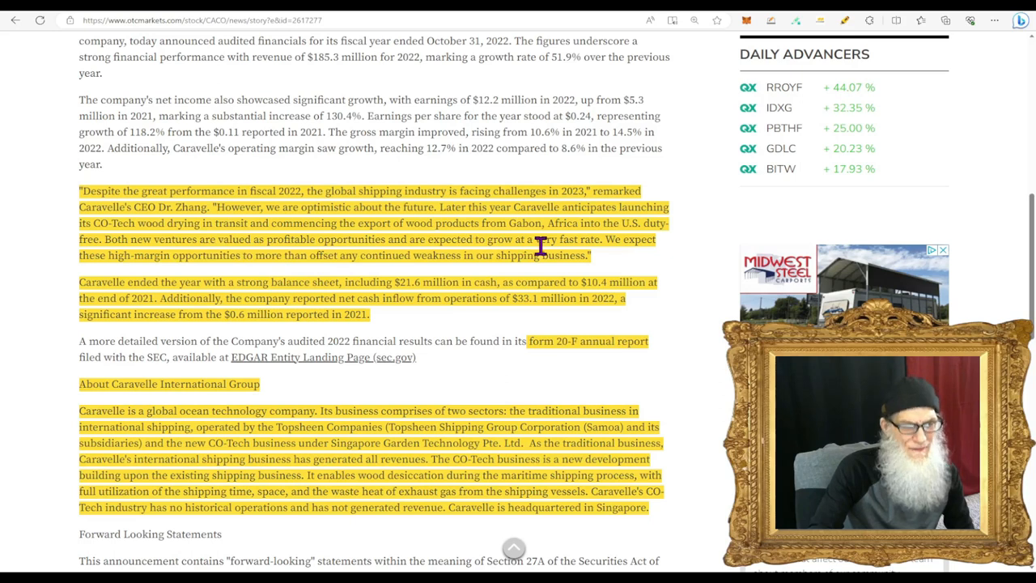
mouse_move(243, 279)
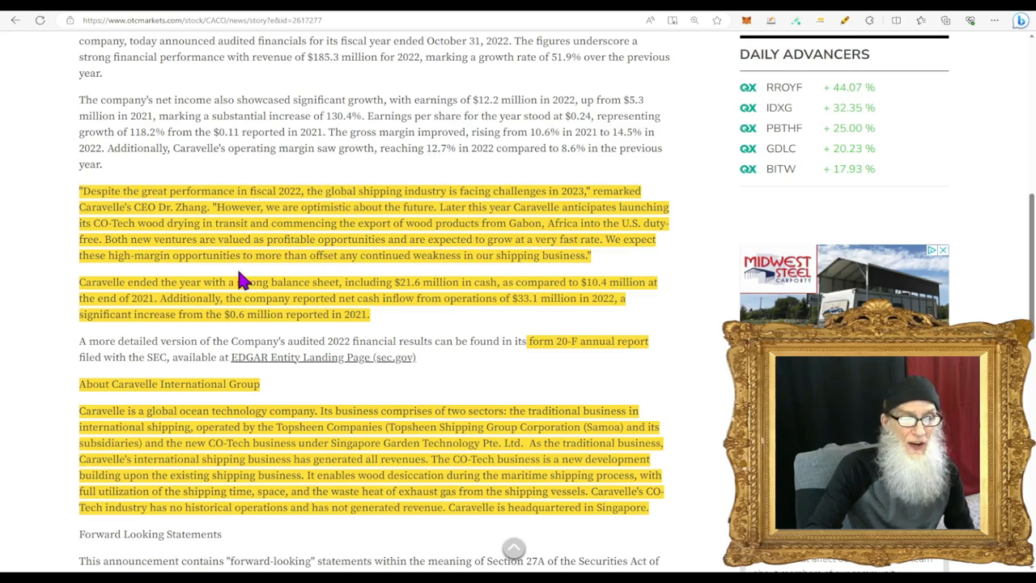
mouse_move(304, 275)
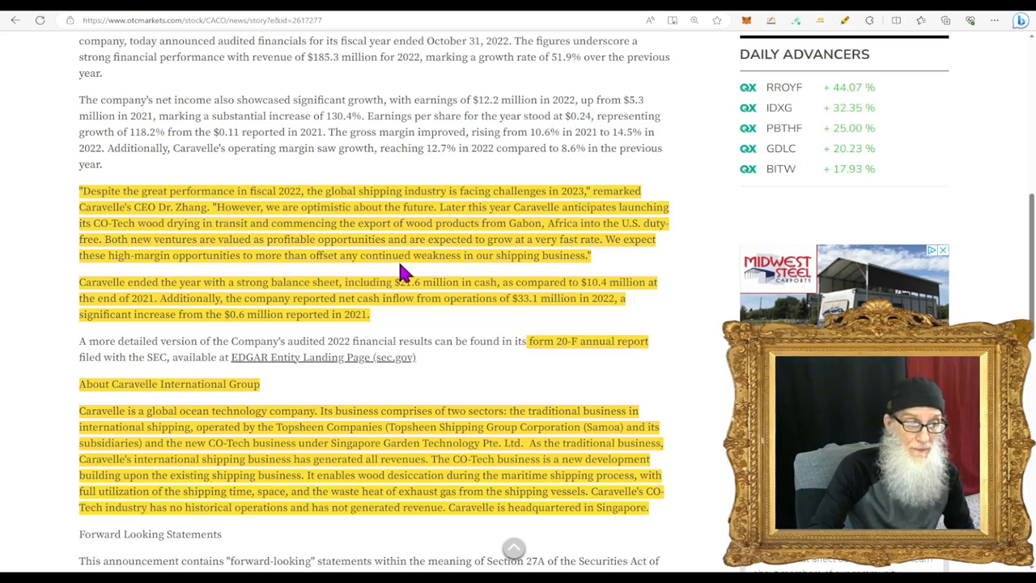
mouse_move(306, 301)
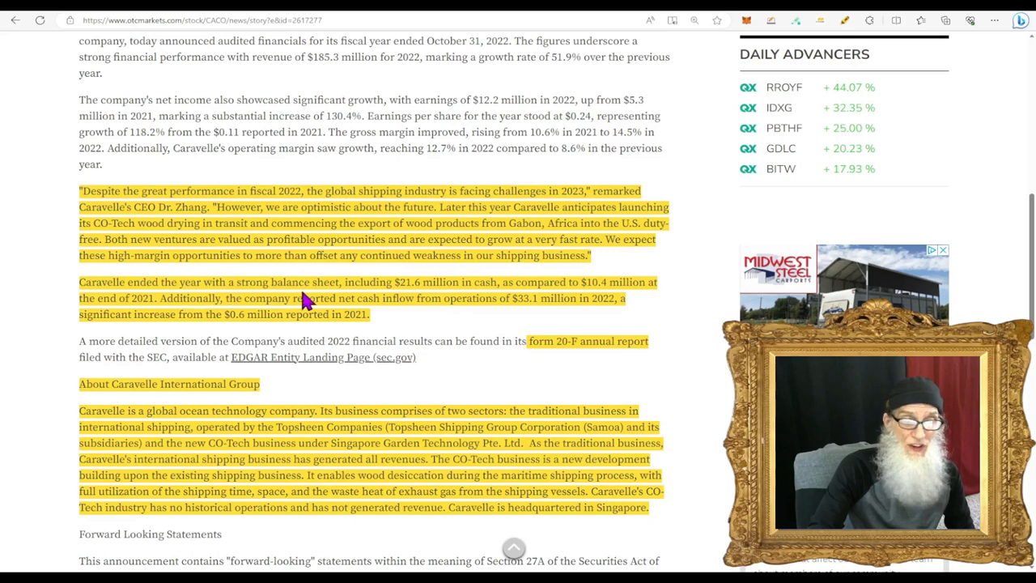
mouse_move(405, 298)
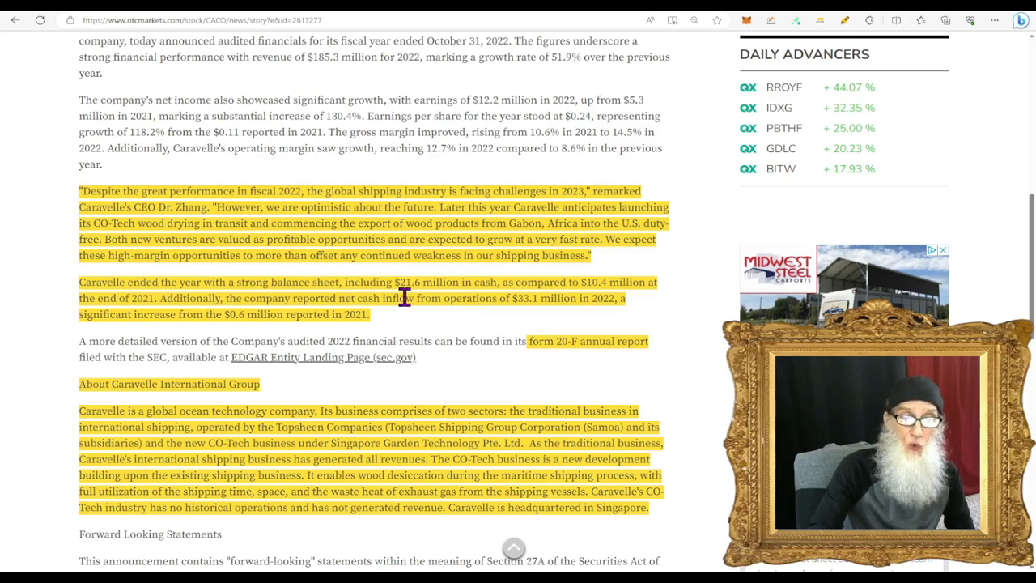
mouse_move(476, 299)
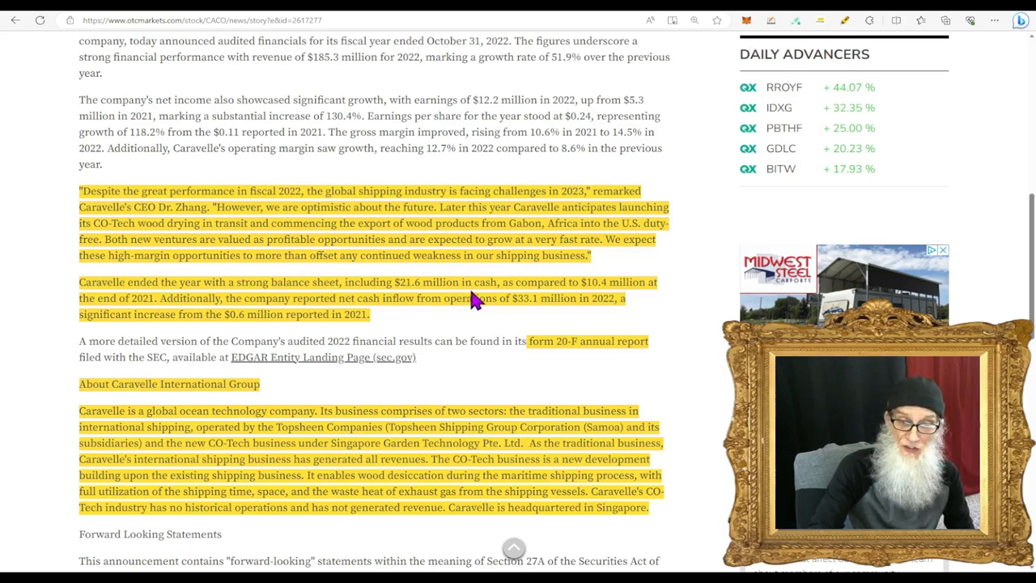
mouse_move(612, 301)
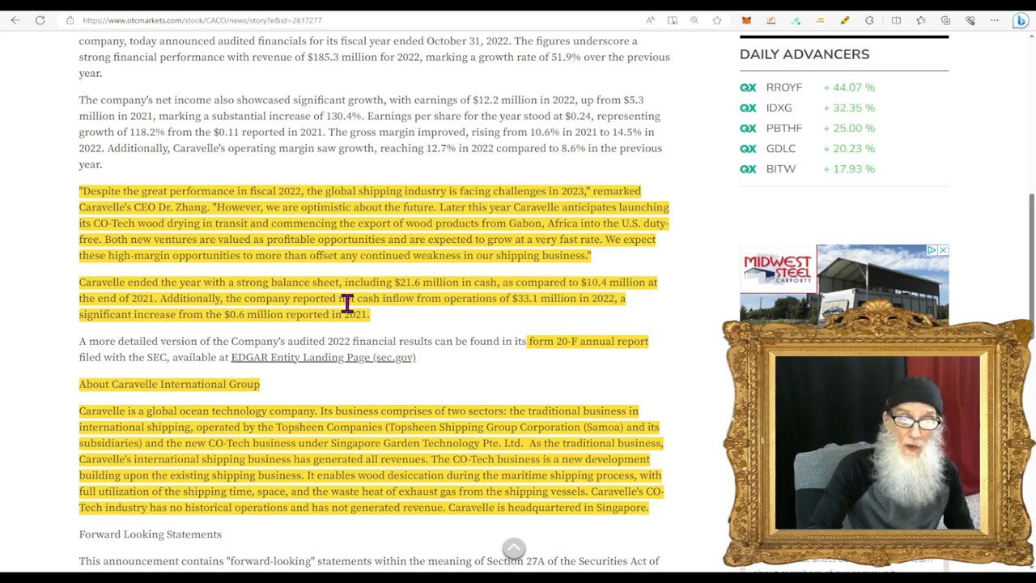
mouse_move(457, 306)
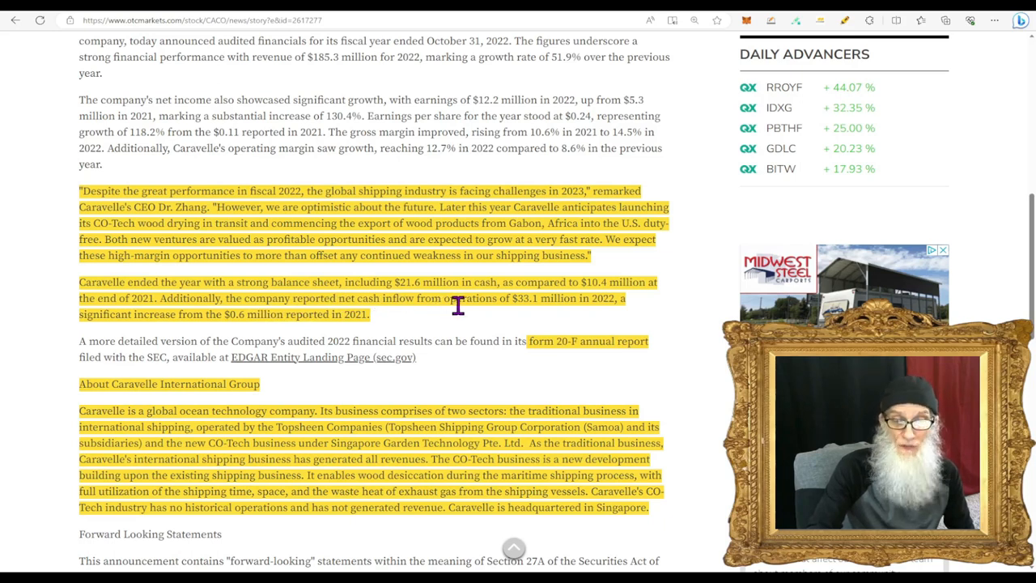
mouse_move(557, 320)
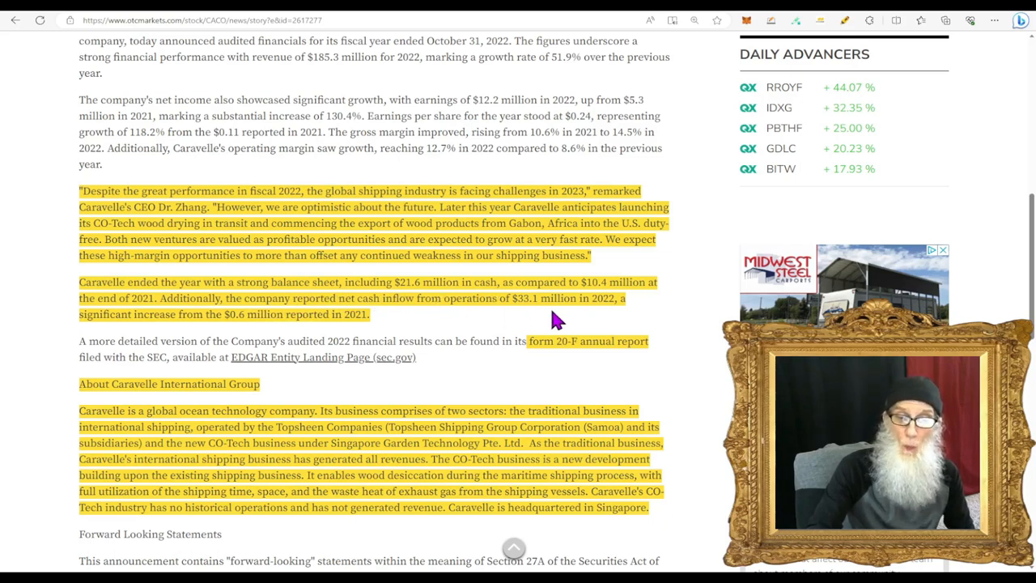
mouse_move(618, 324)
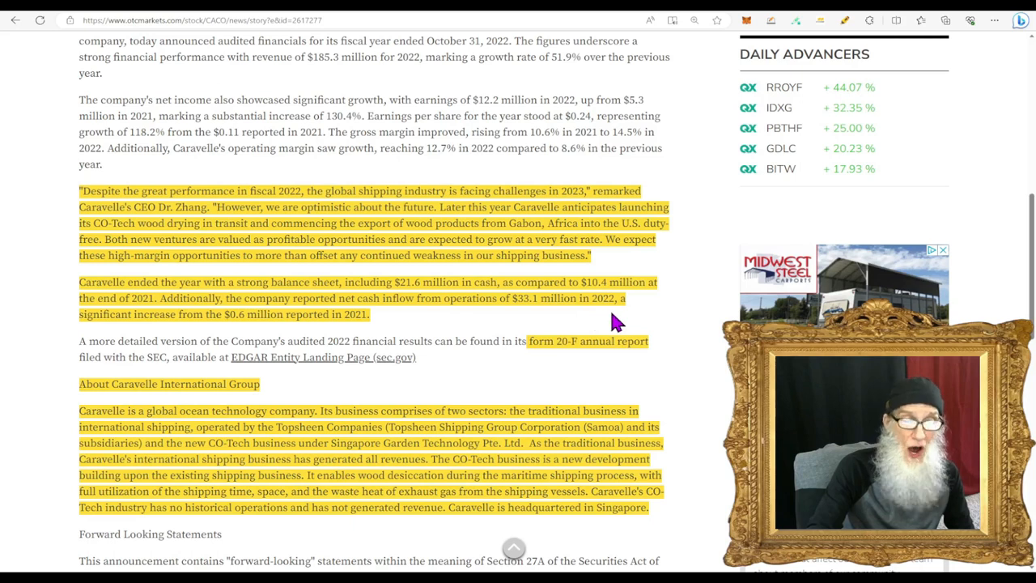
mouse_move(256, 335)
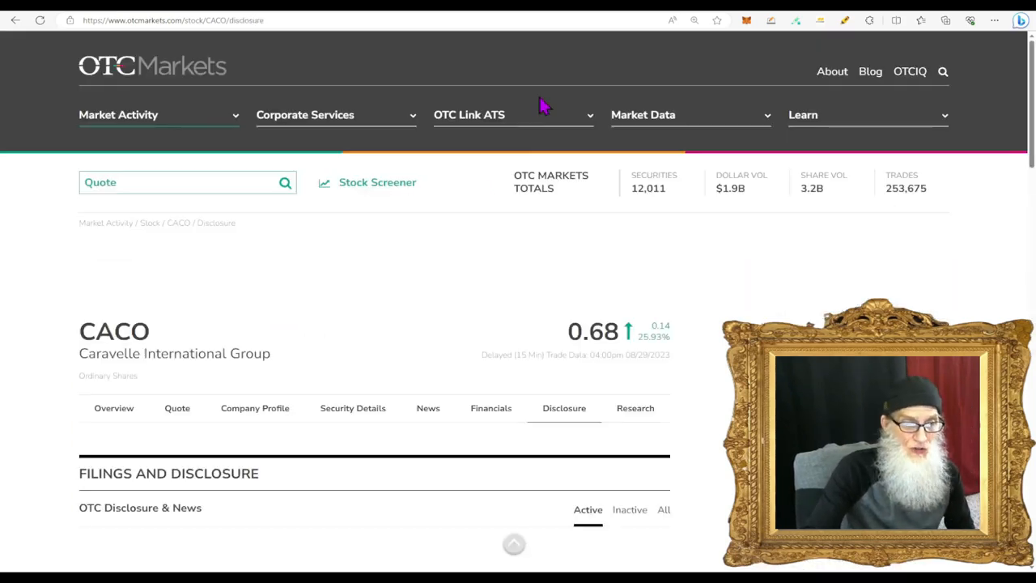
- Review CACO's 51 SEC filings, then its five news listings including the Nasdaq compliance item
scroll("down", 3)
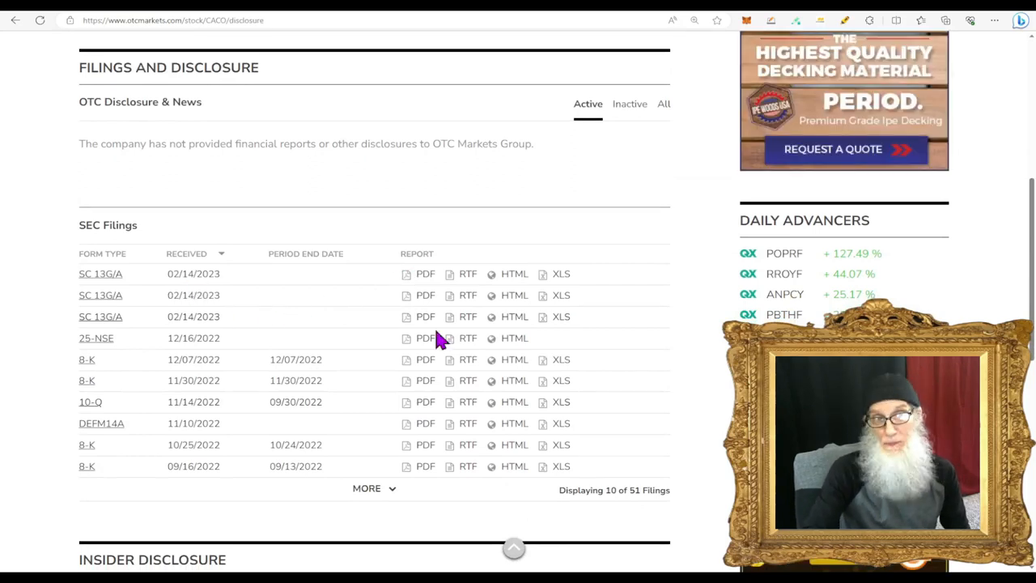
left_click(427, 70)
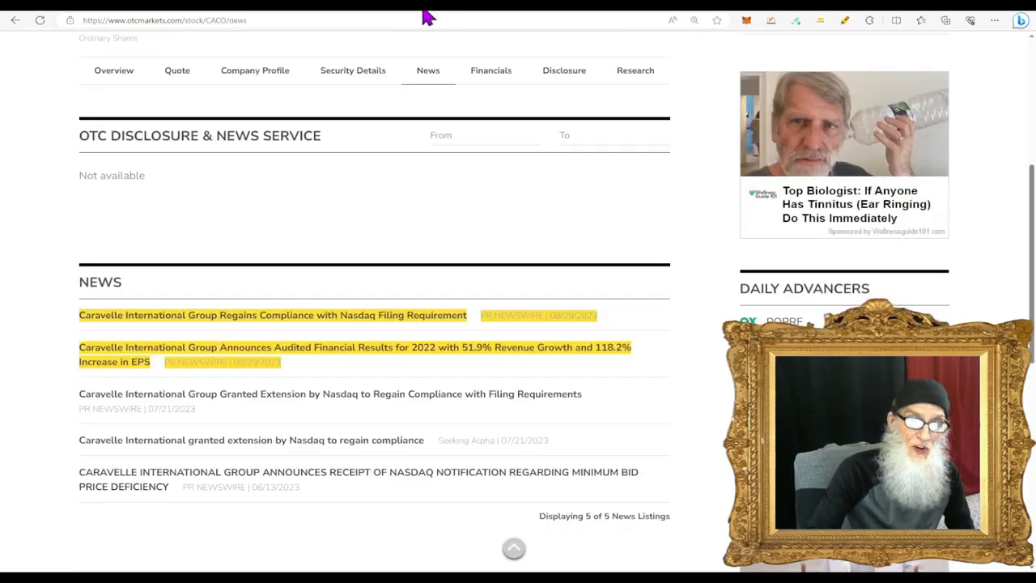
mouse_move(427, 453)
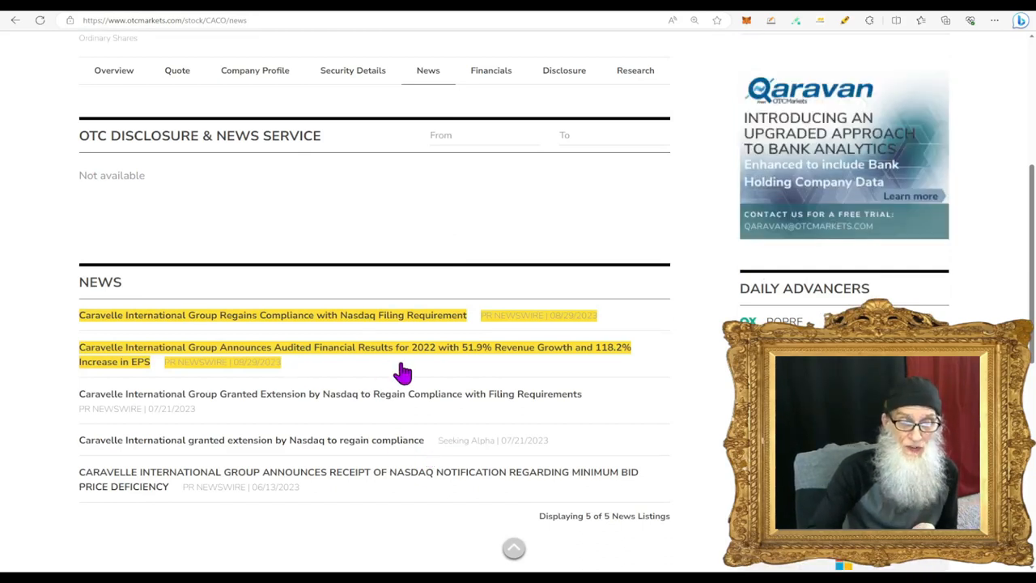
mouse_move(324, 332)
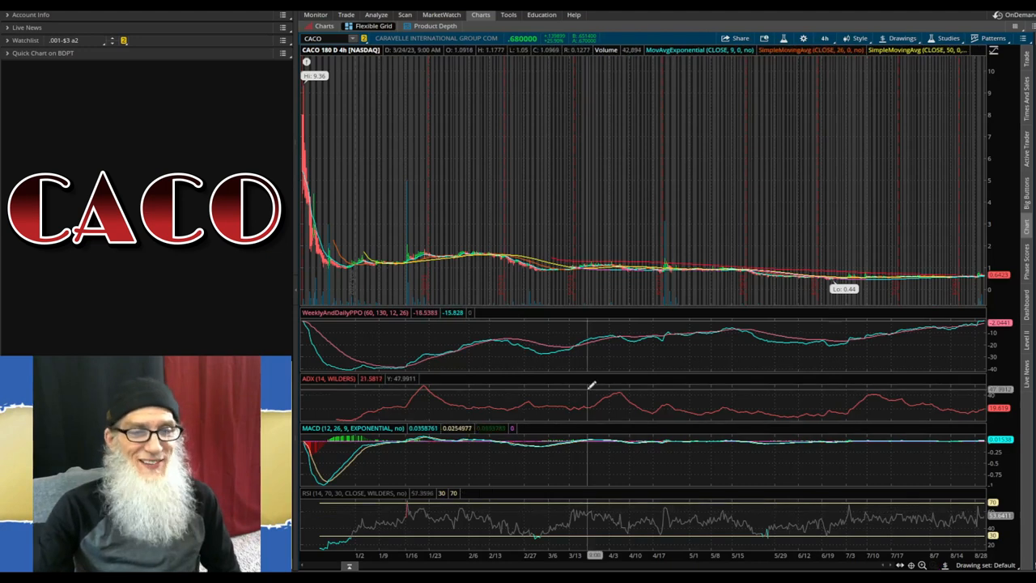
mouse_move(619, 359)
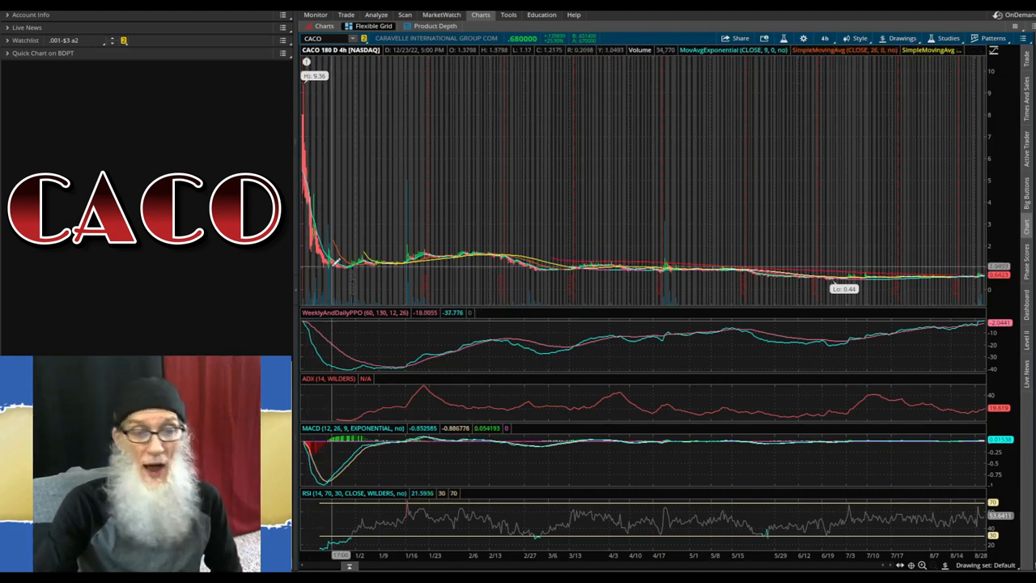
mouse_move(713, 235)
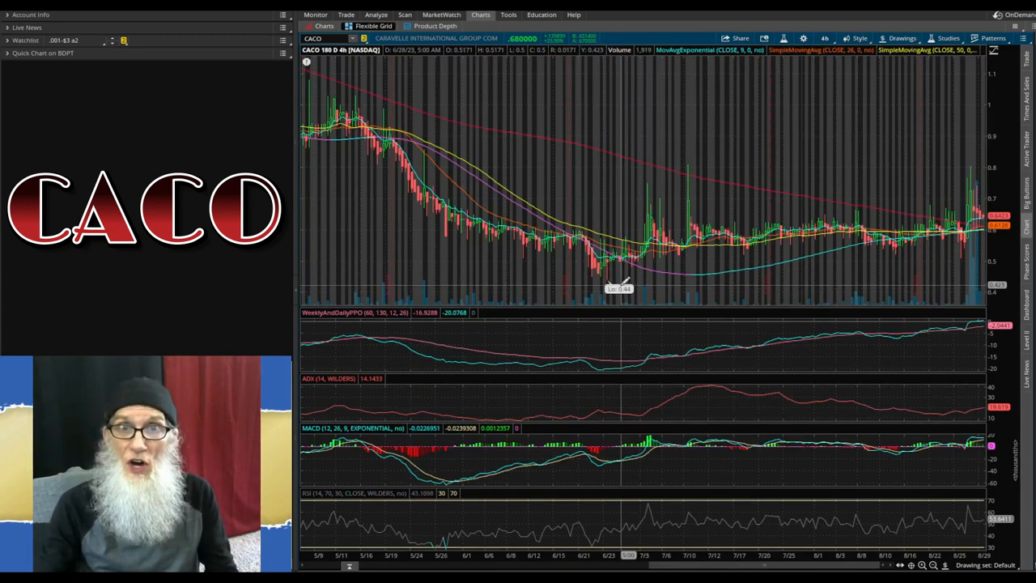
mouse_move(607, 272)
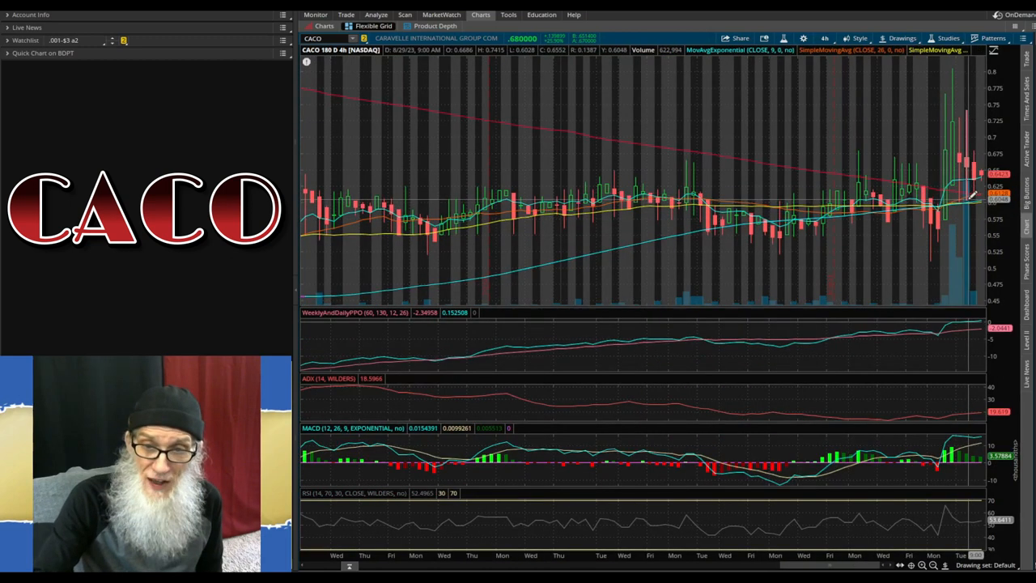
mouse_move(959, 191)
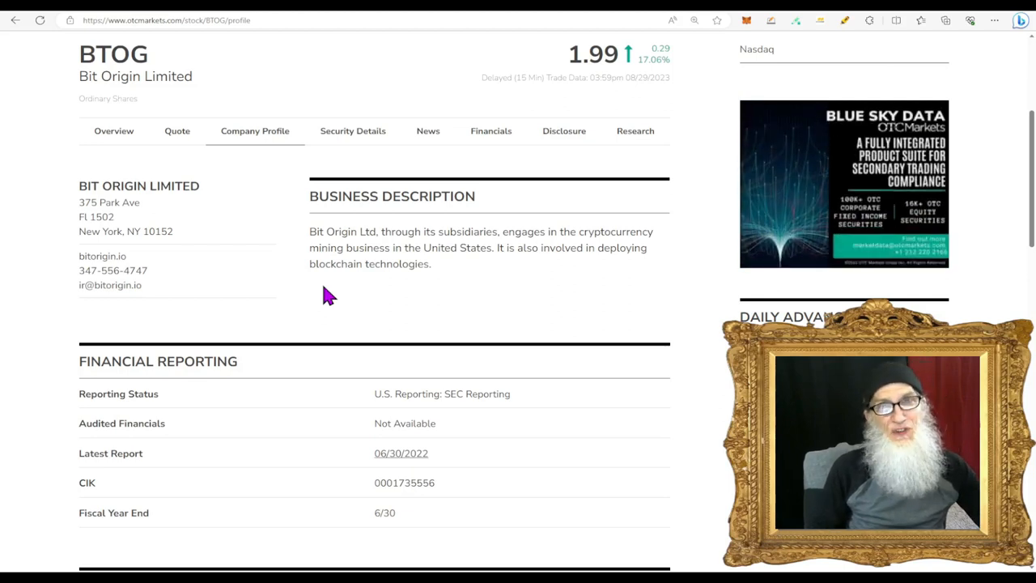
mouse_move(198, 100)
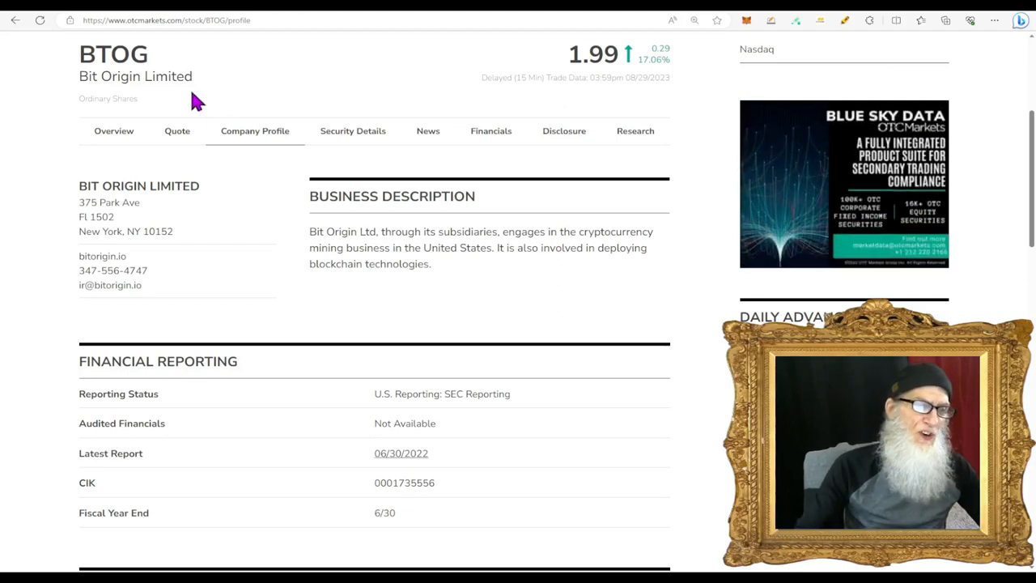
mouse_move(281, 97)
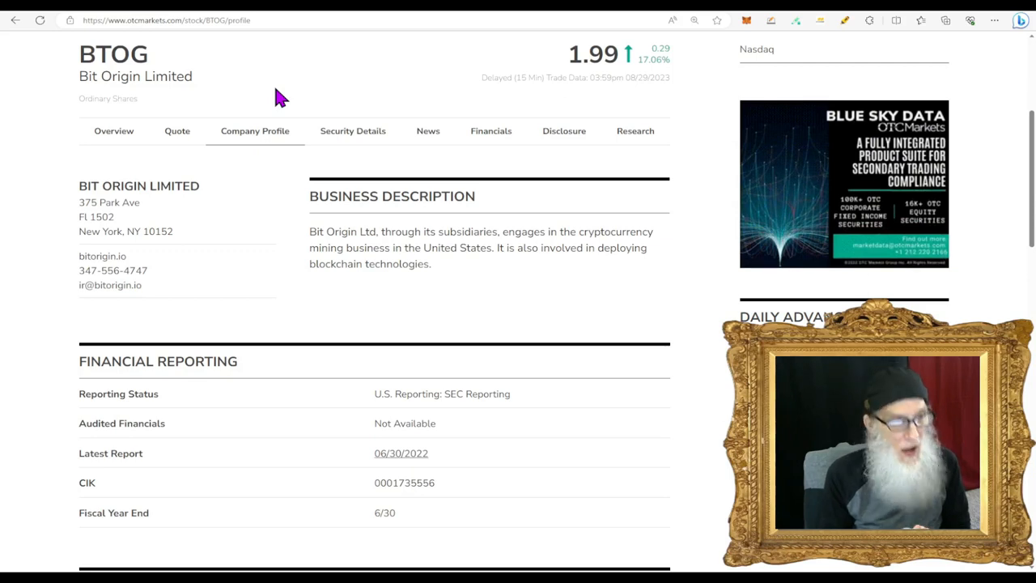
mouse_move(457, 122)
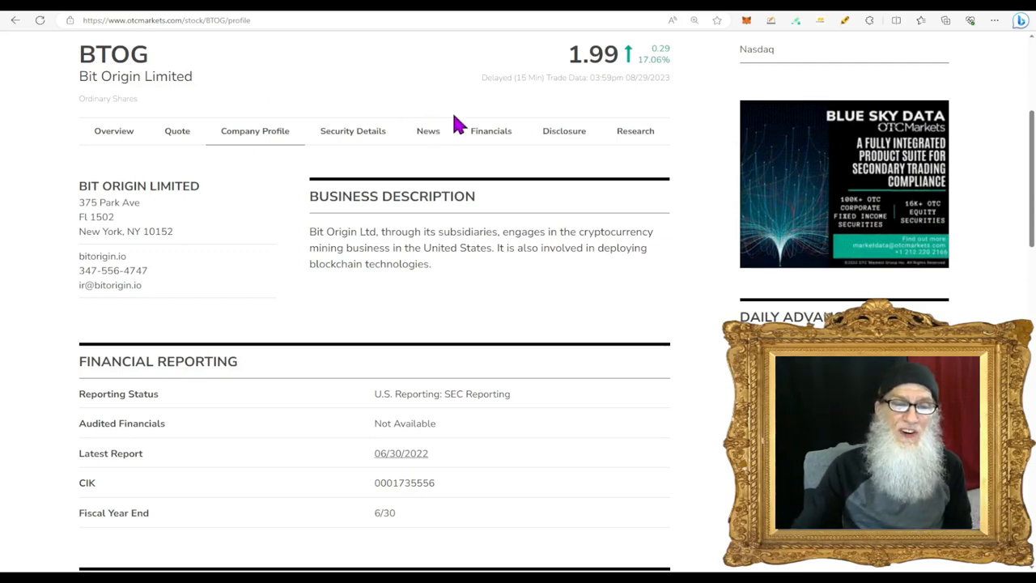
mouse_move(672, 100)
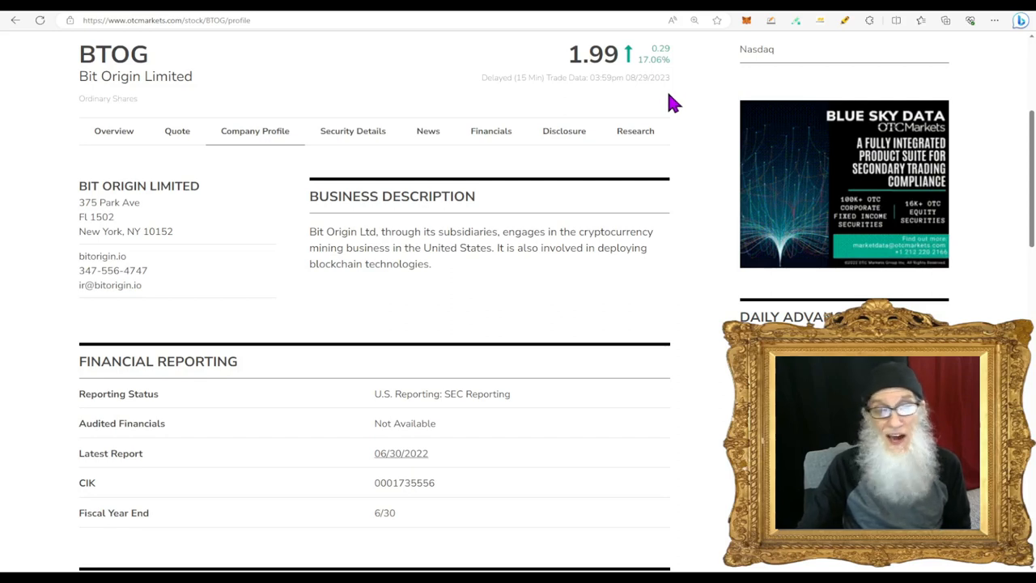
mouse_move(275, 16)
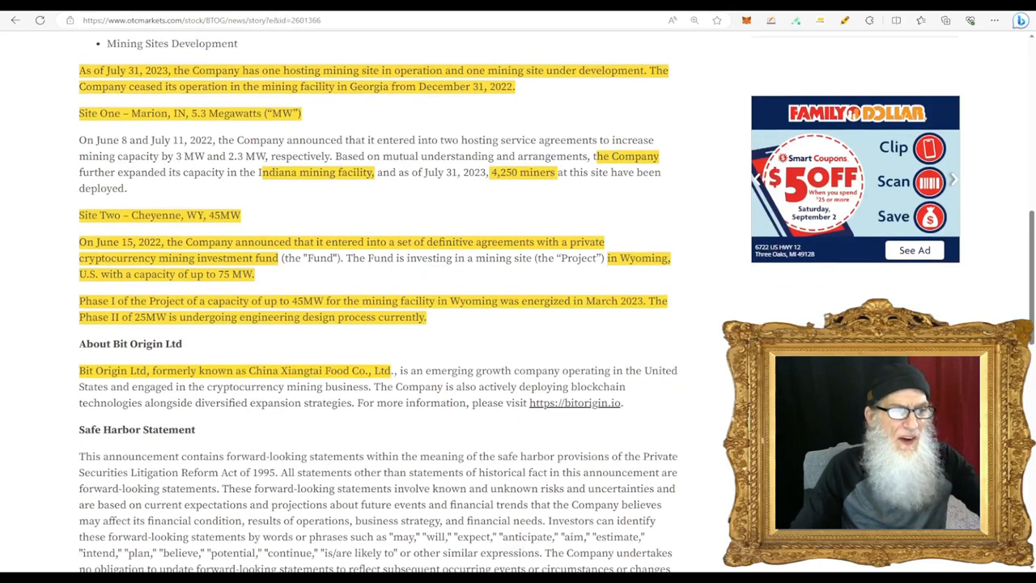
scroll("up", 3)
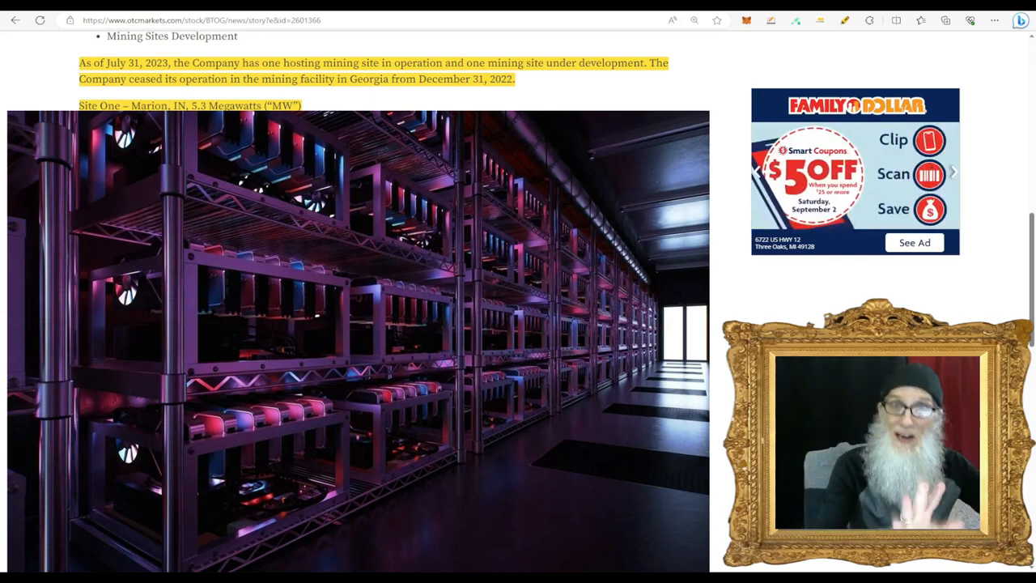
scroll("down", 3)
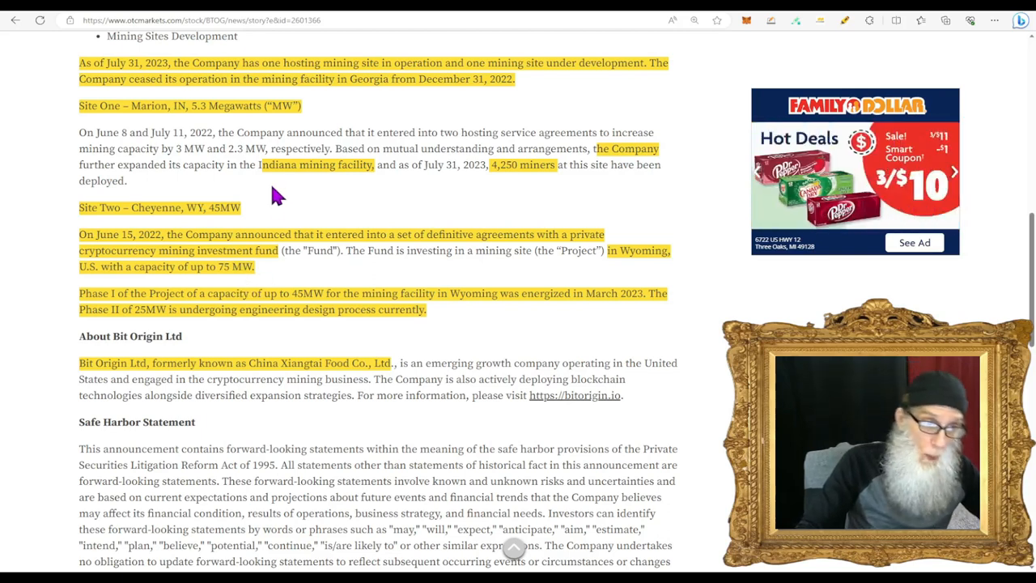
mouse_move(269, 153)
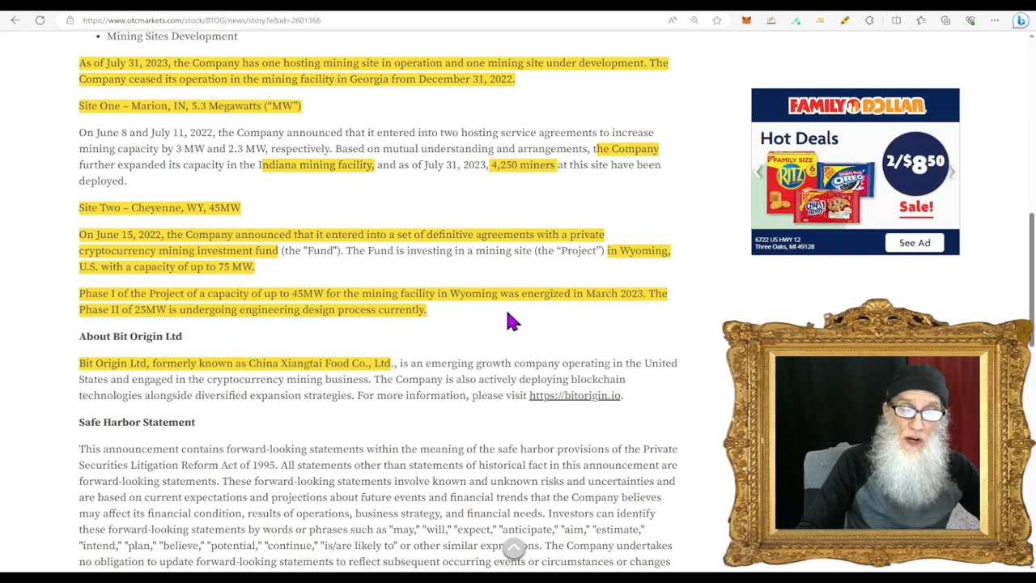
mouse_move(608, 315)
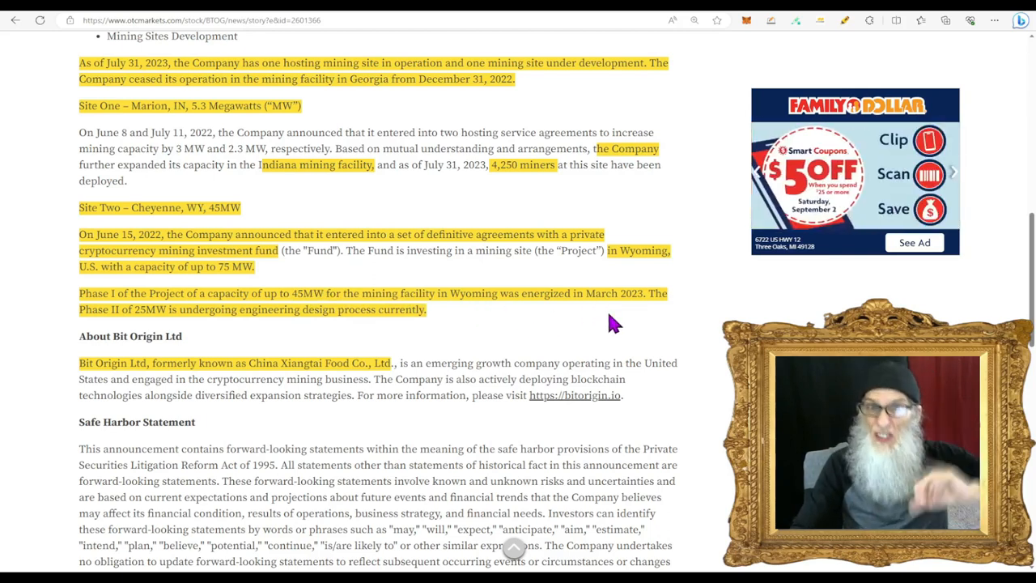
mouse_move(293, 335)
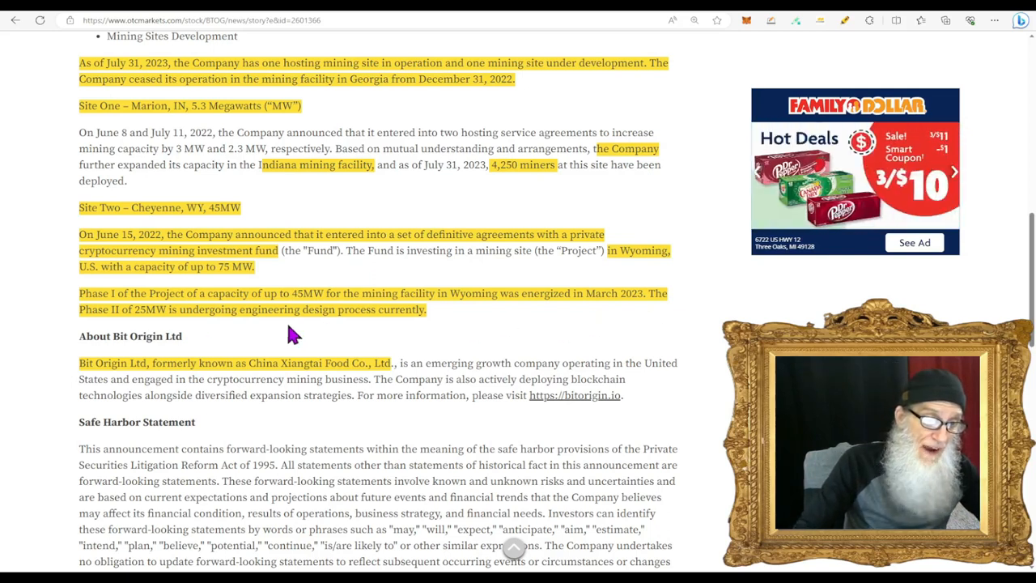
mouse_move(209, 334)
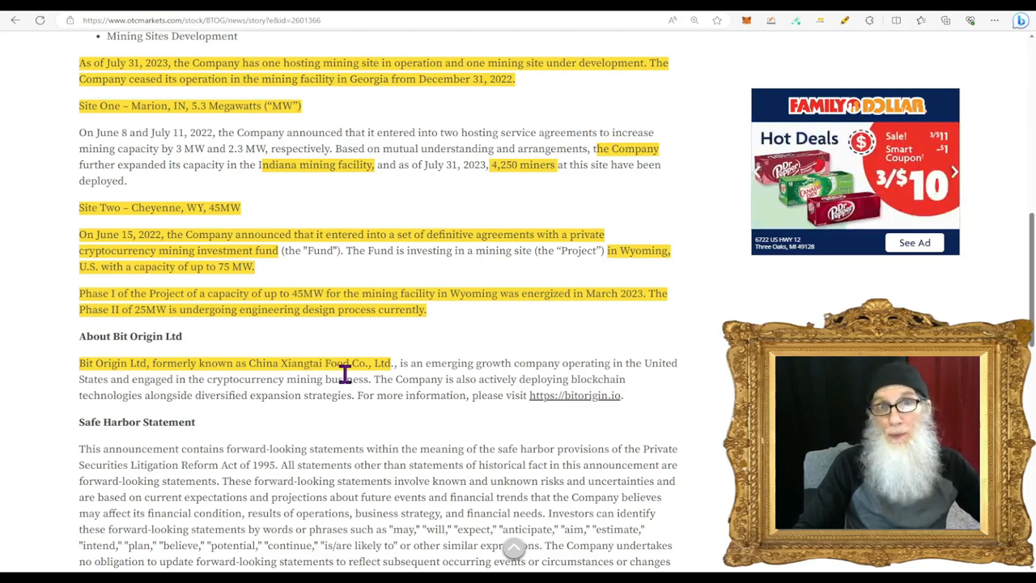
scroll("up", 3)
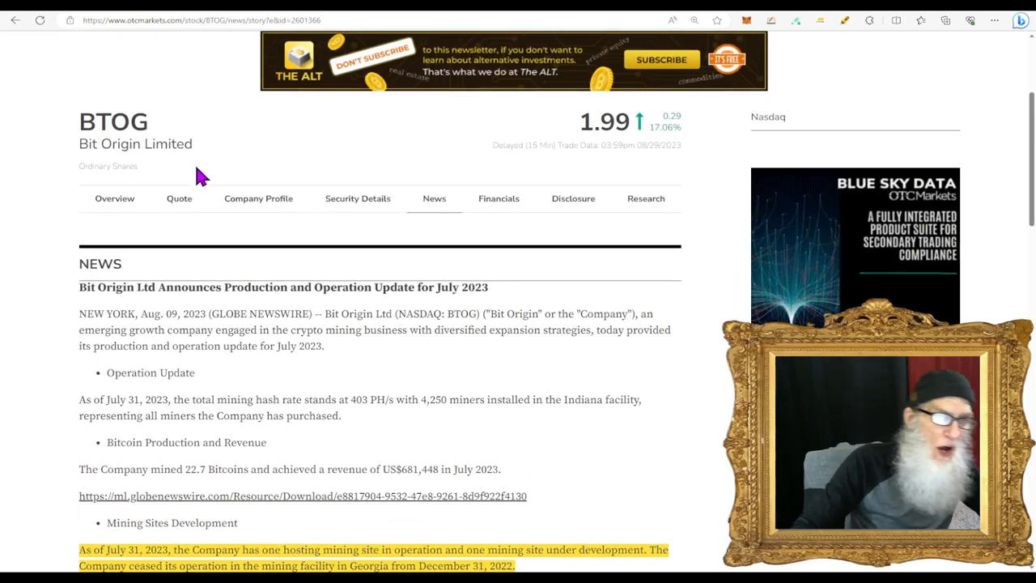
- View BTOG's quote: open 1.68, previous close 1.70, volume 116,332, short interest not available
left_click(260, 197)
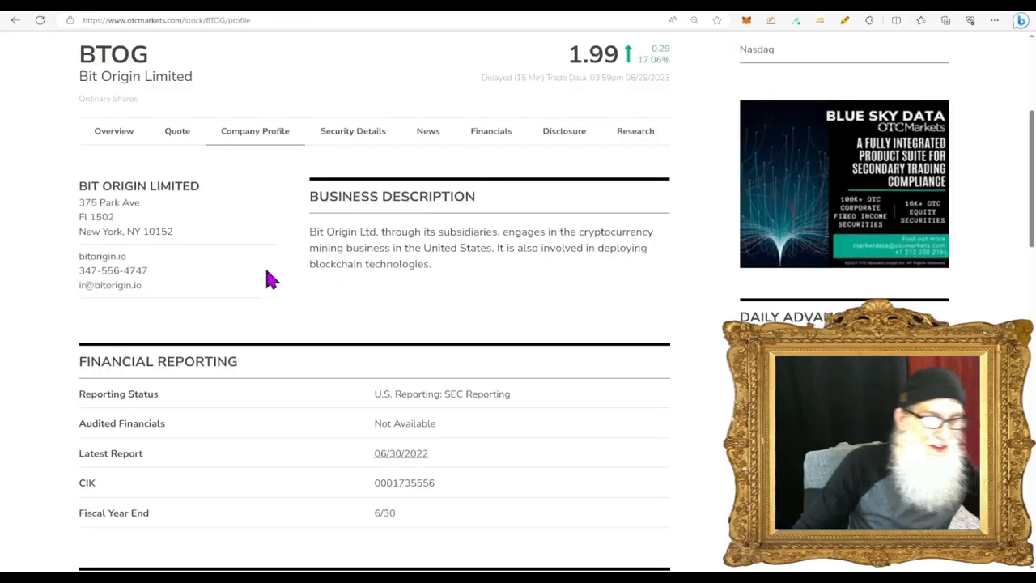
left_click(178, 130)
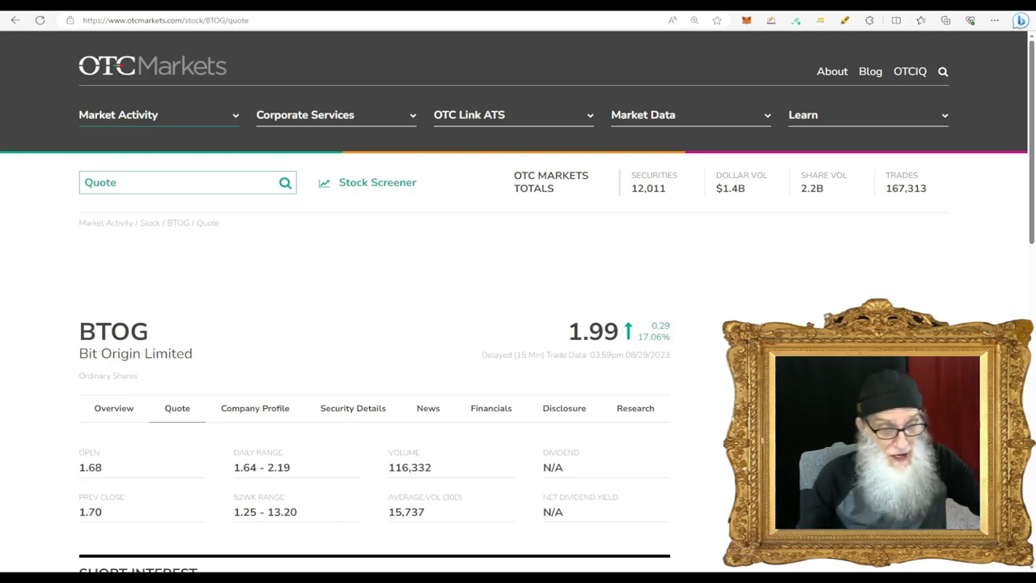
scroll("down", 3)
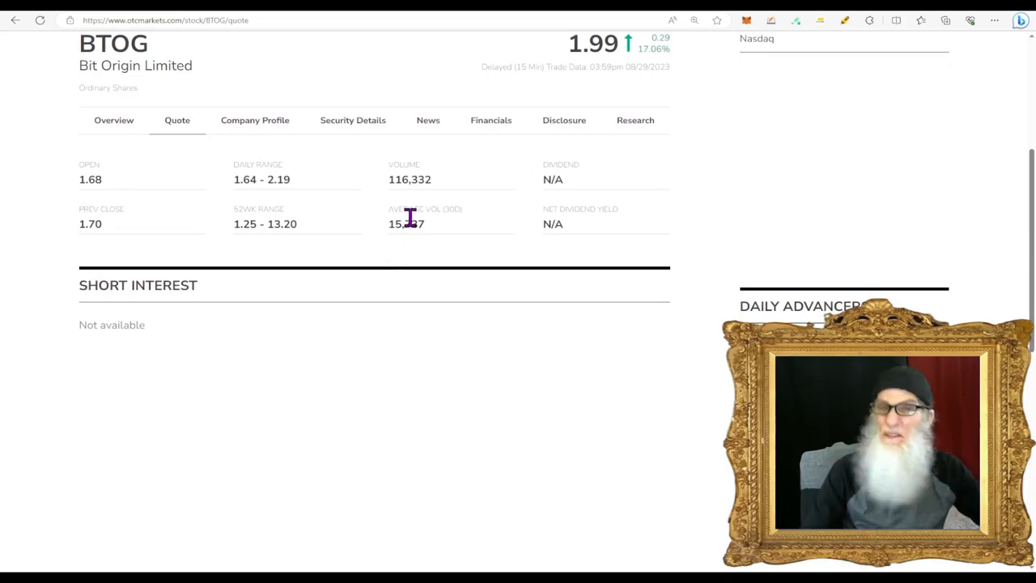
mouse_move(445, 230)
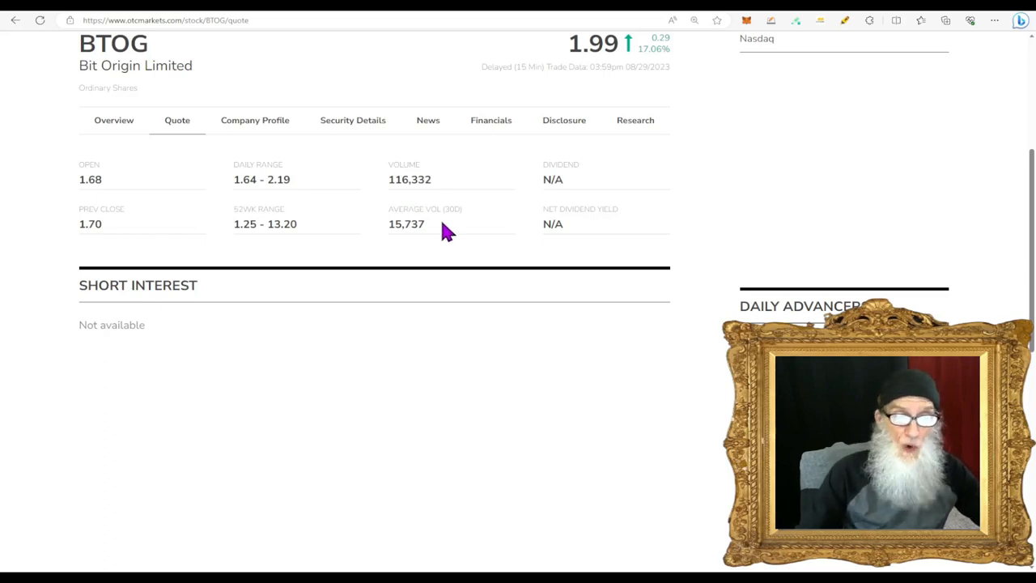
mouse_move(427, 256)
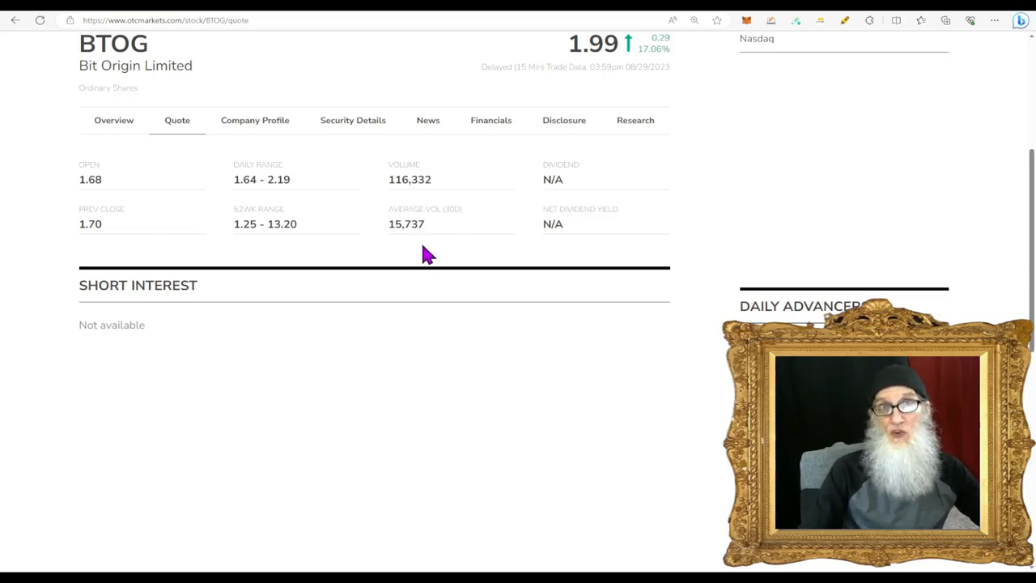
mouse_move(428, 154)
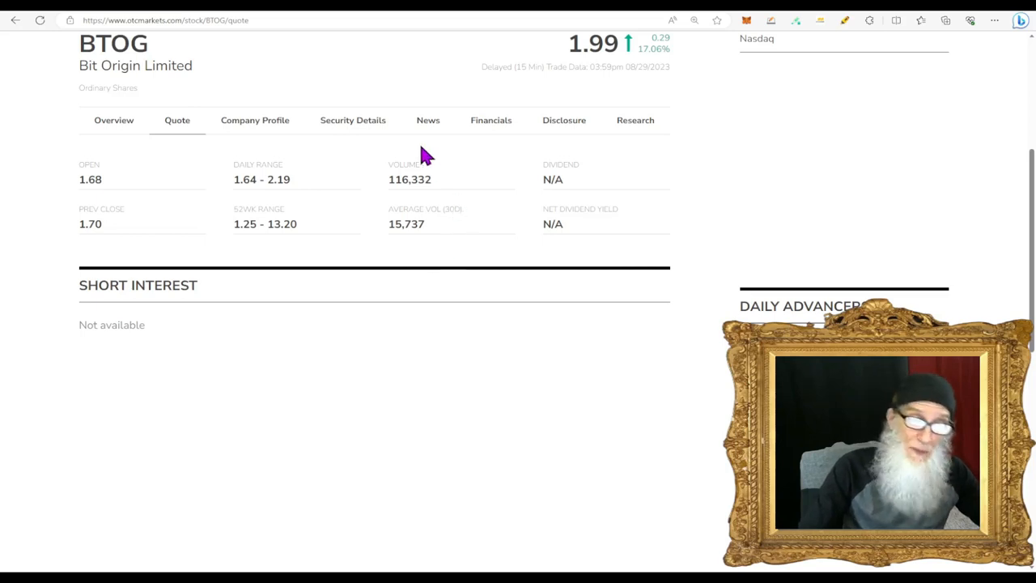
mouse_move(486, 347)
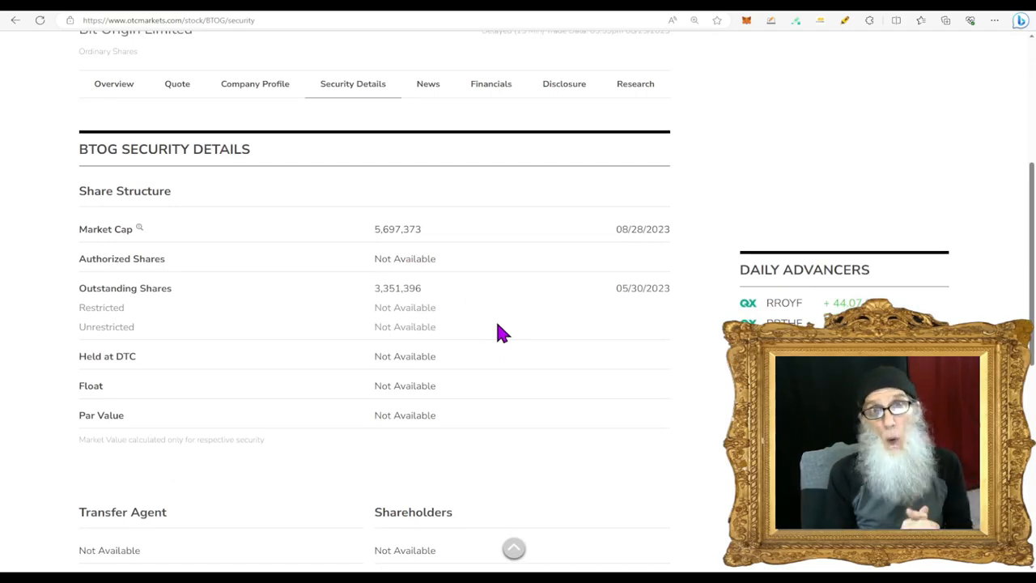
mouse_move(421, 327)
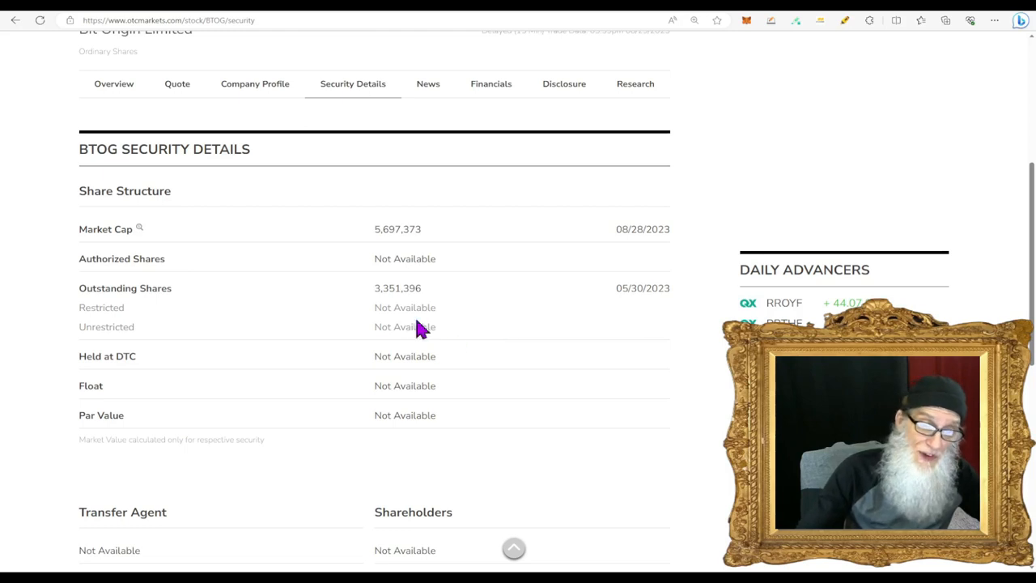
mouse_move(392, 288)
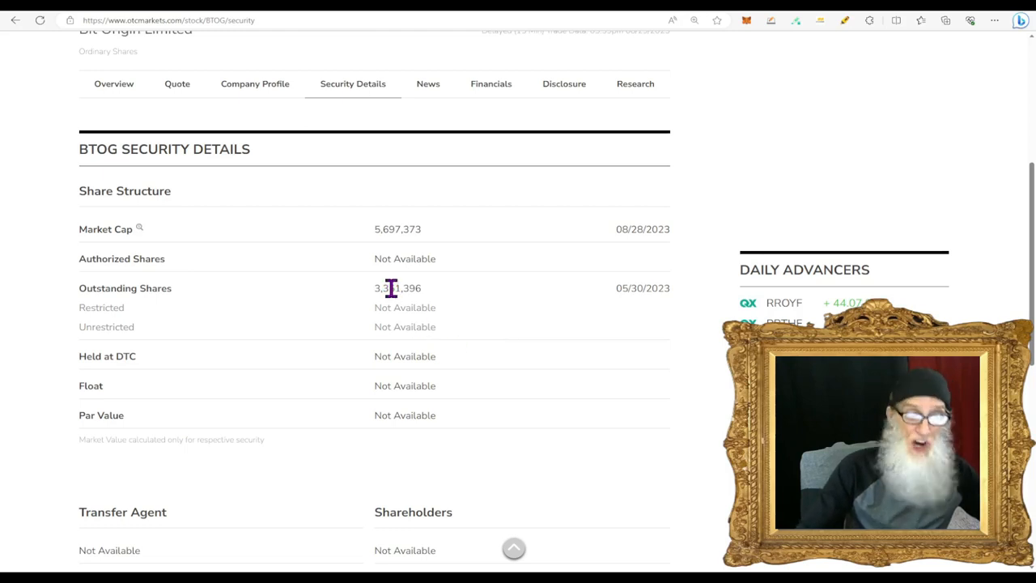
- Highlight BTOG's outstanding share count of 3,351,396 on the security details page
double_click(399, 288)
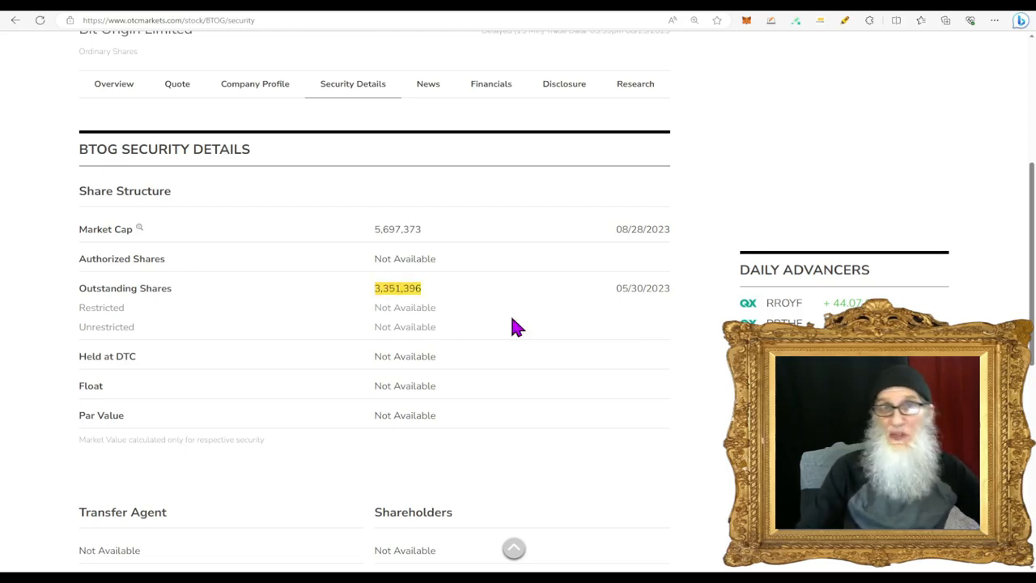
scroll("up", 3)
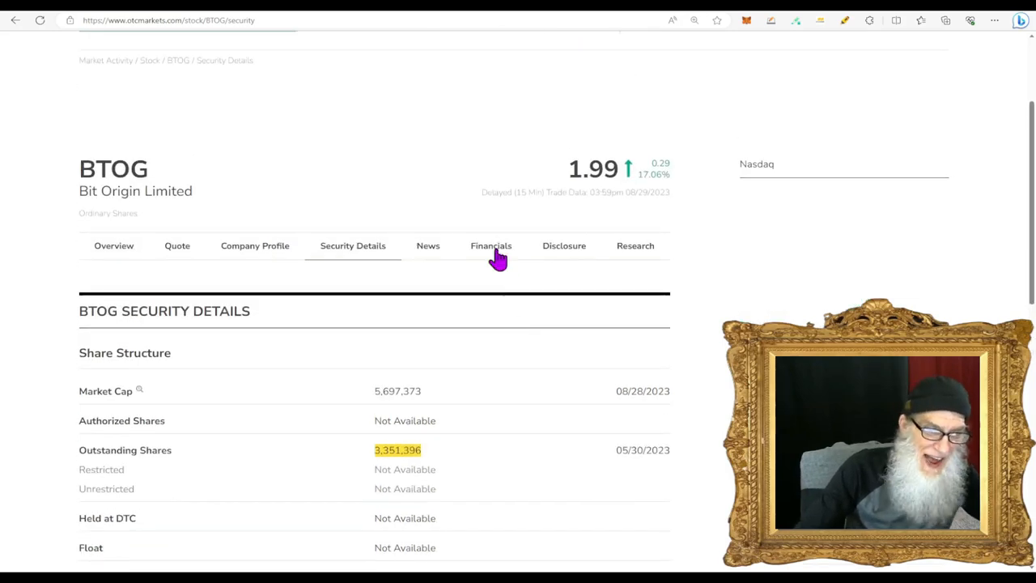
- Show BTOG's income statement in quarterly view, where all figures are dashes
left_click(490, 246)
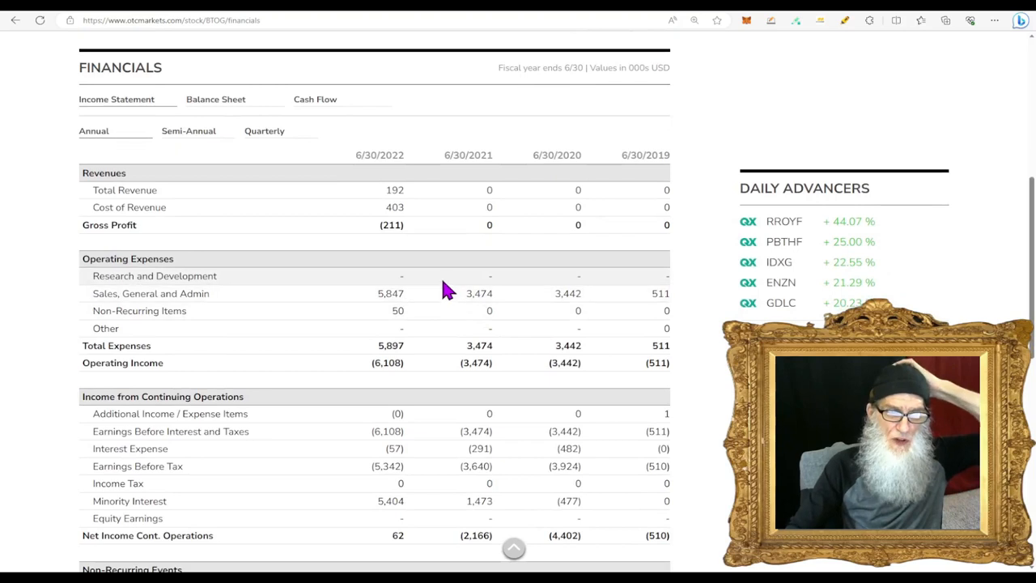
mouse_move(429, 253)
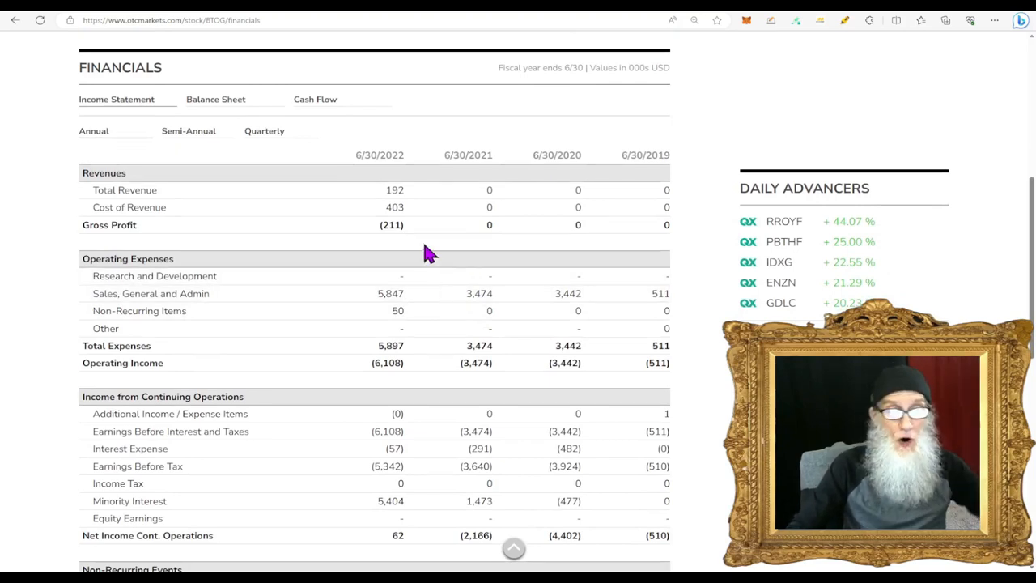
mouse_move(396, 207)
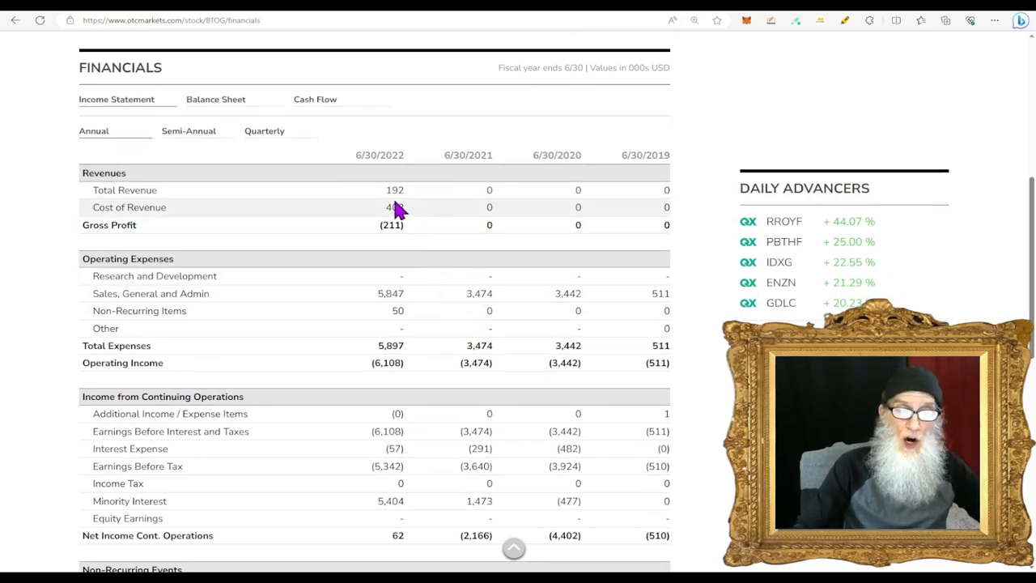
mouse_move(501, 160)
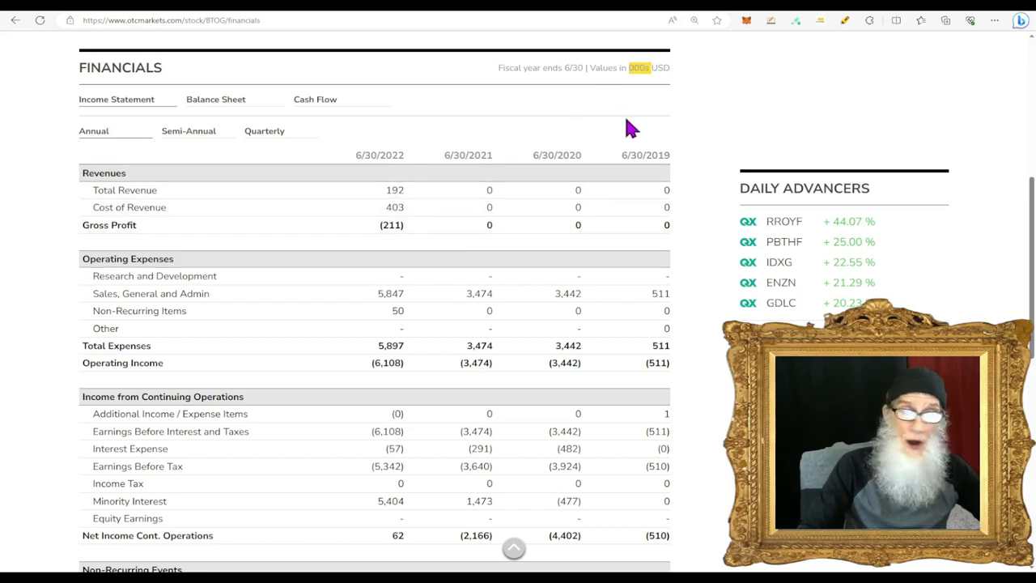
mouse_move(450, 208)
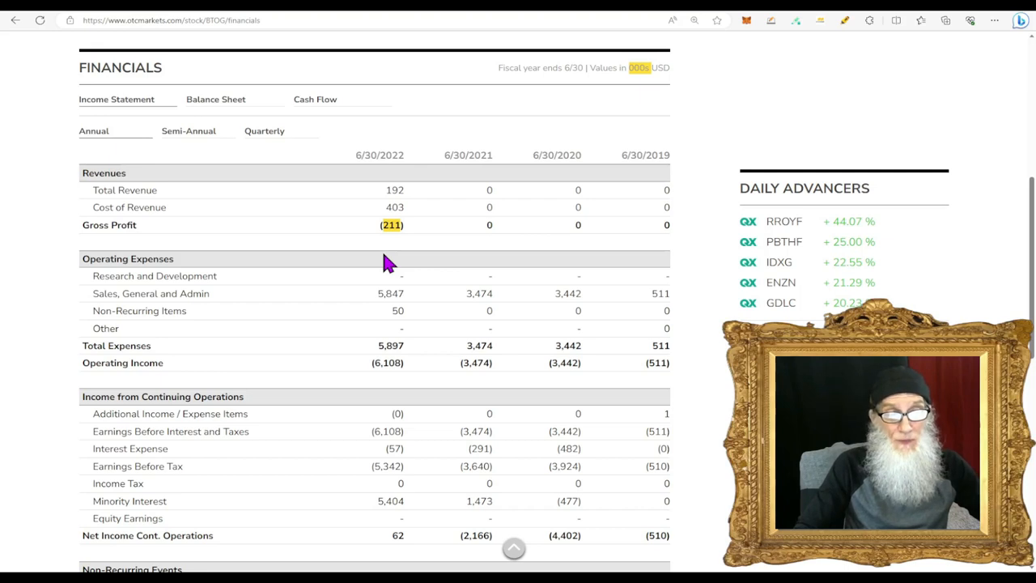
left_click(264, 130)
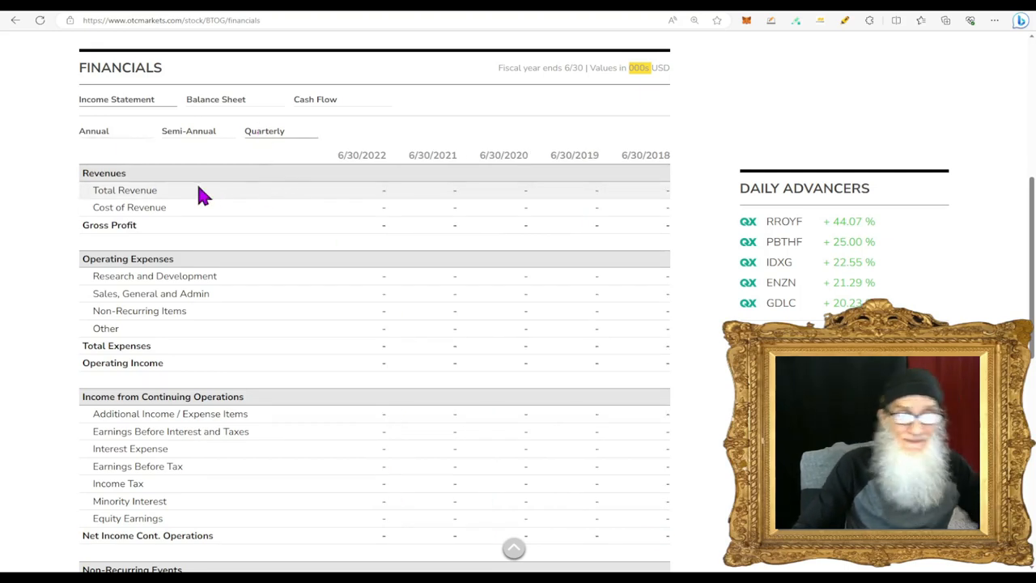
mouse_move(654, 294)
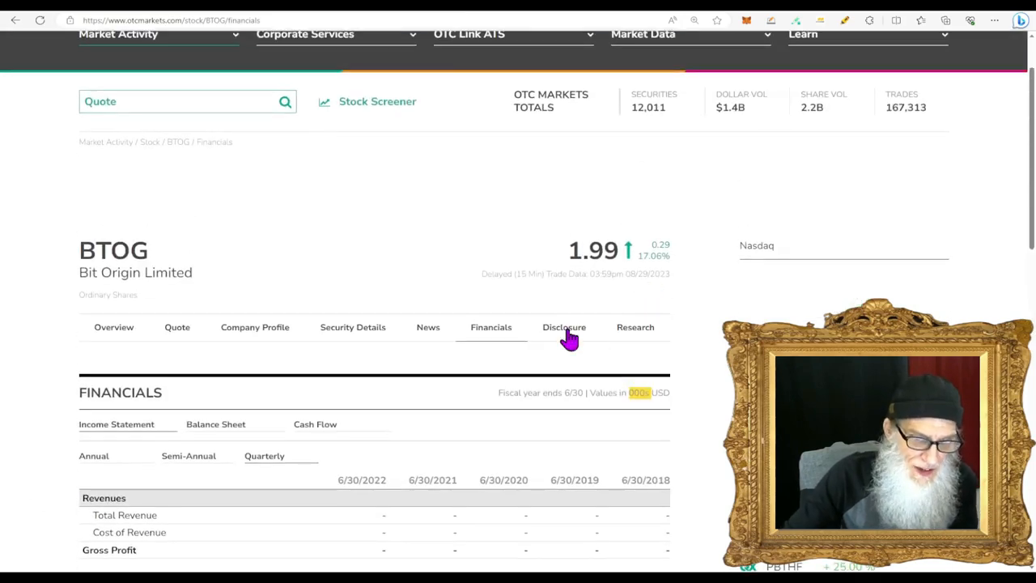
- Show BTOG's disclosure page listing its 152 SEC filings including recent 6-K reports
left_click(564, 327)
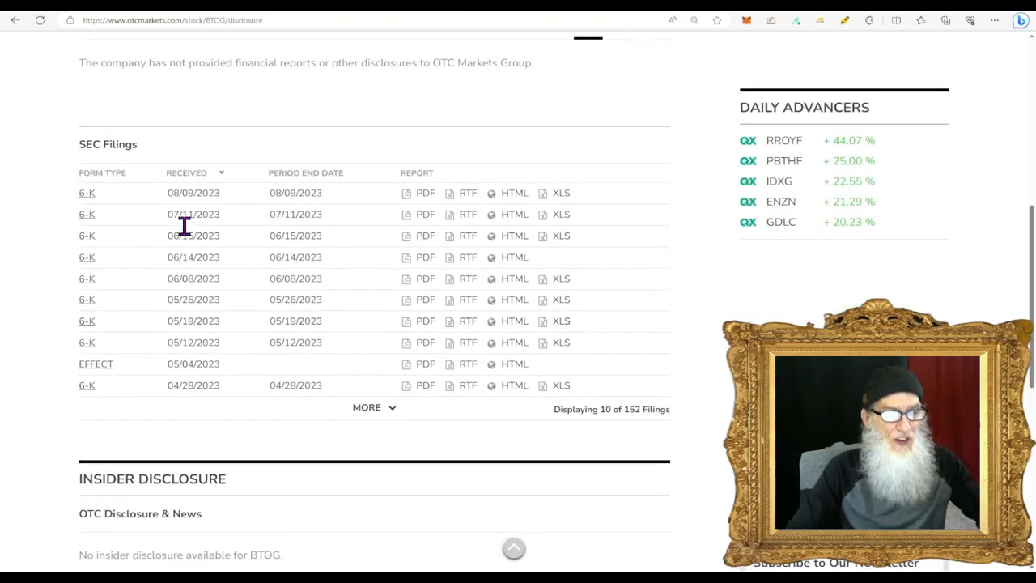
mouse_move(261, 363)
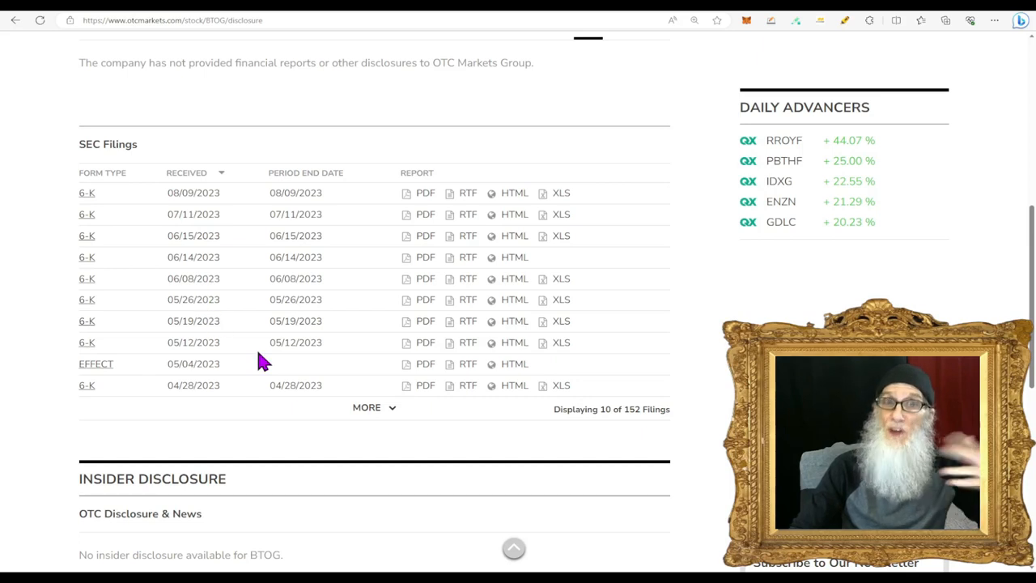
mouse_move(293, 365)
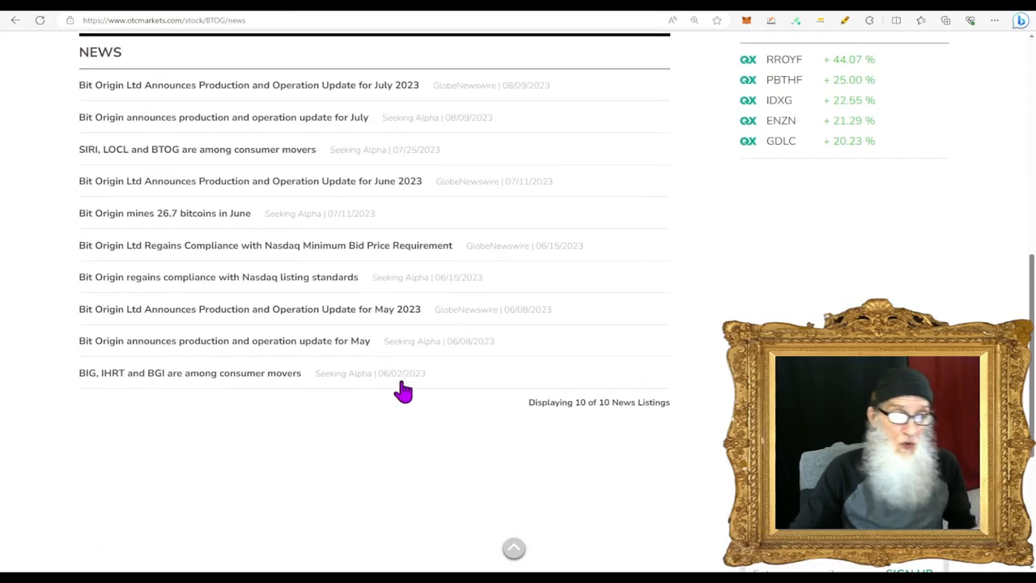
scroll("up", 3)
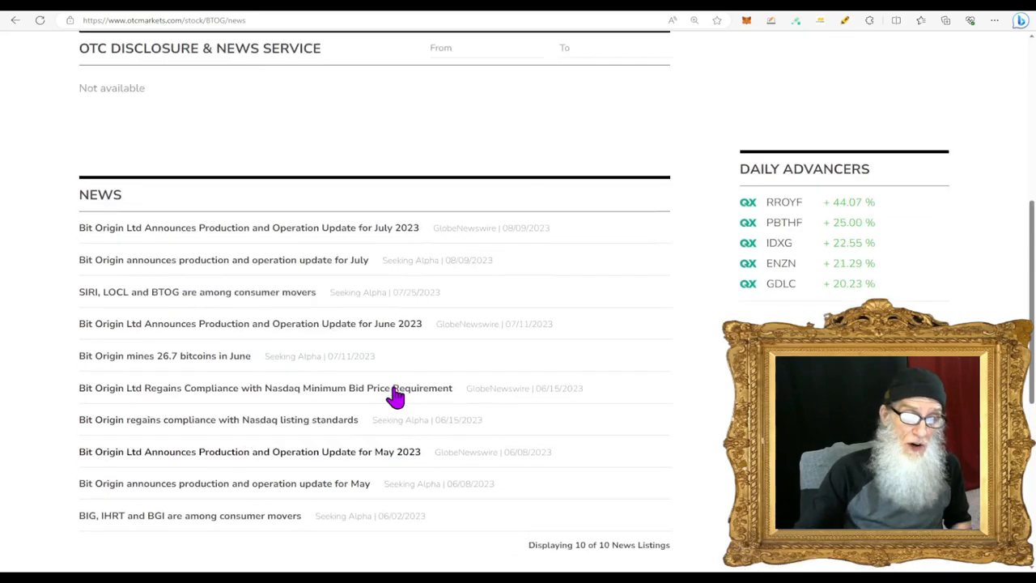
scroll("up", 3)
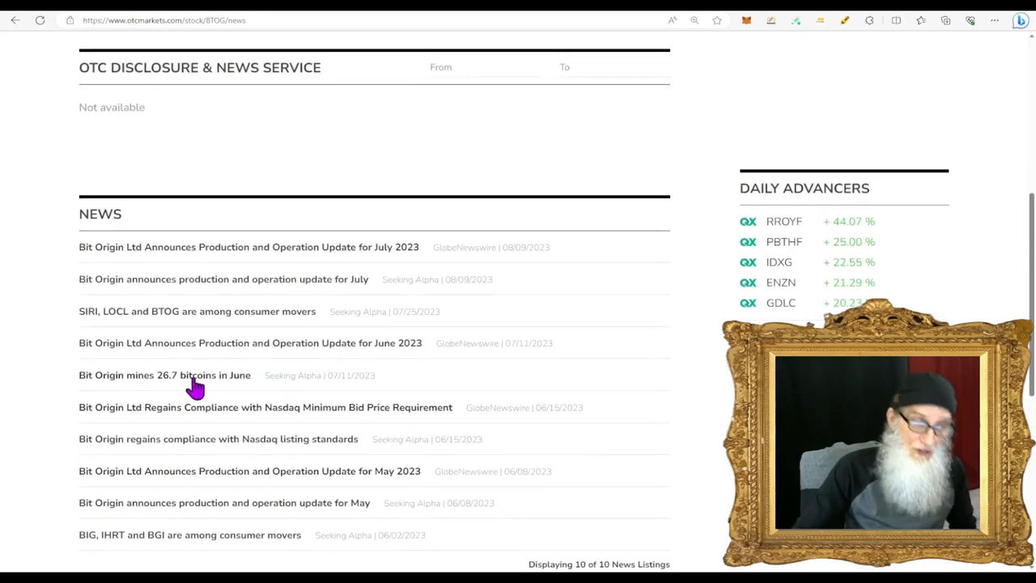
mouse_move(204, 324)
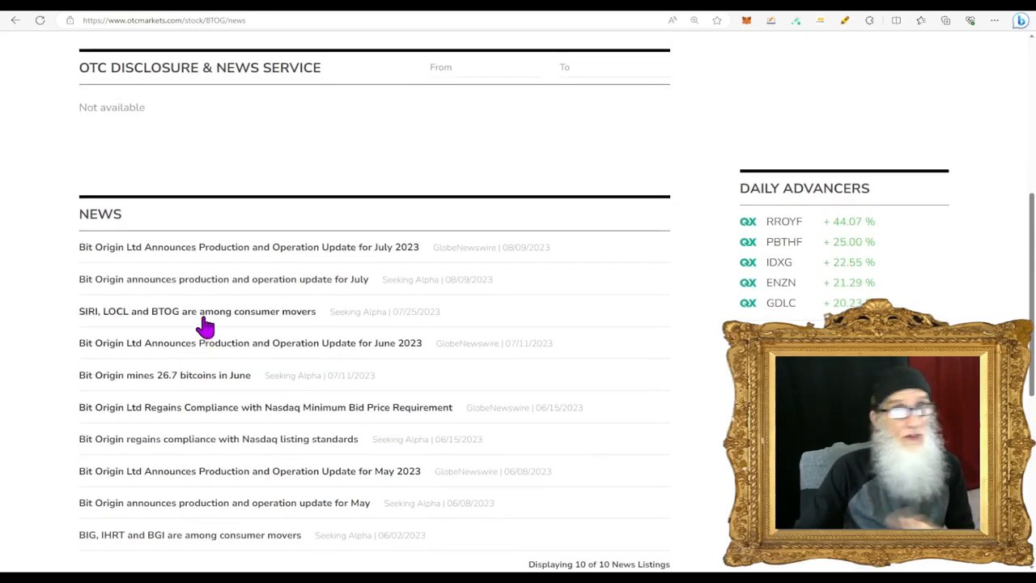
mouse_move(259, 353)
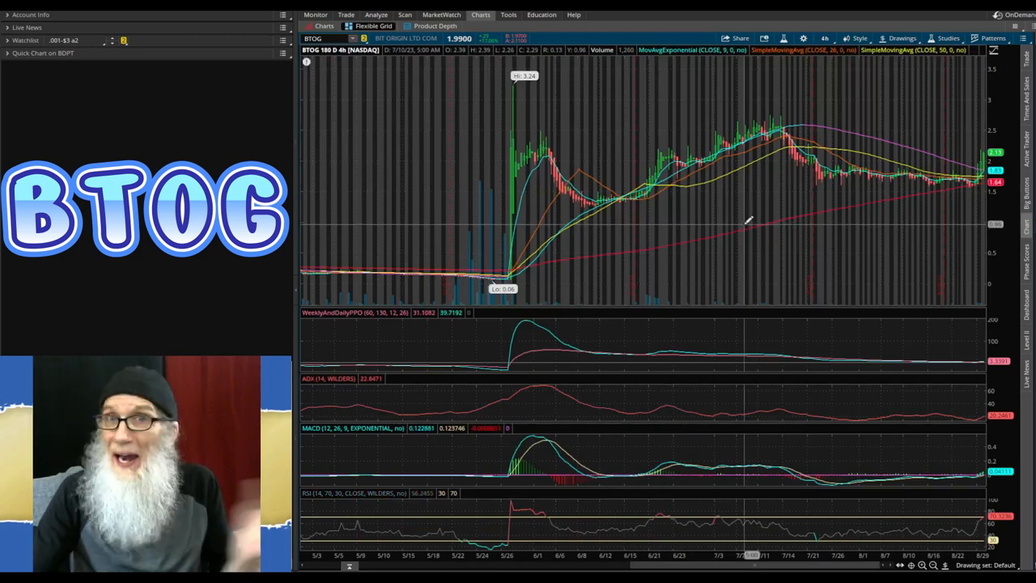
mouse_move(445, 219)
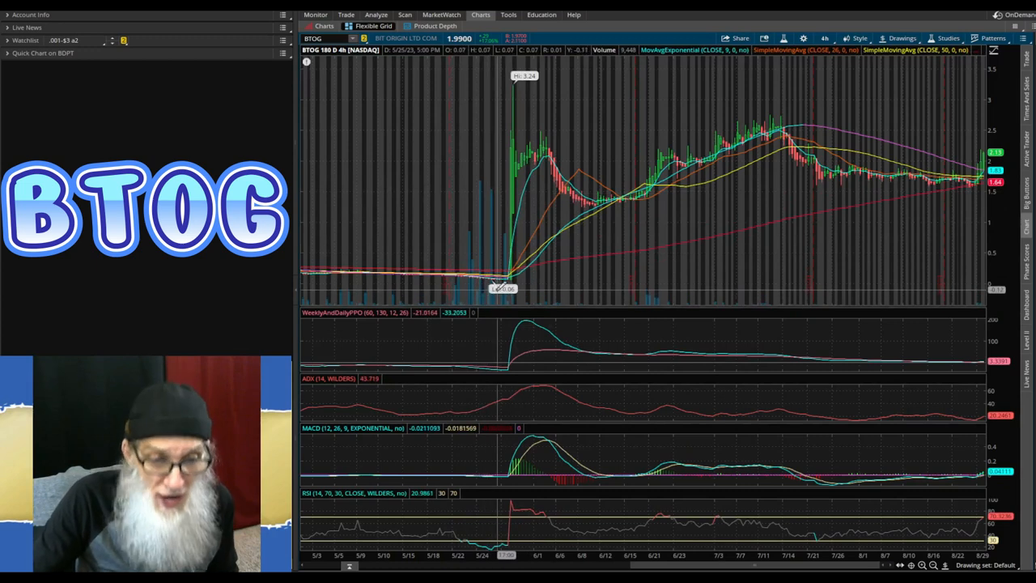
mouse_move(499, 284)
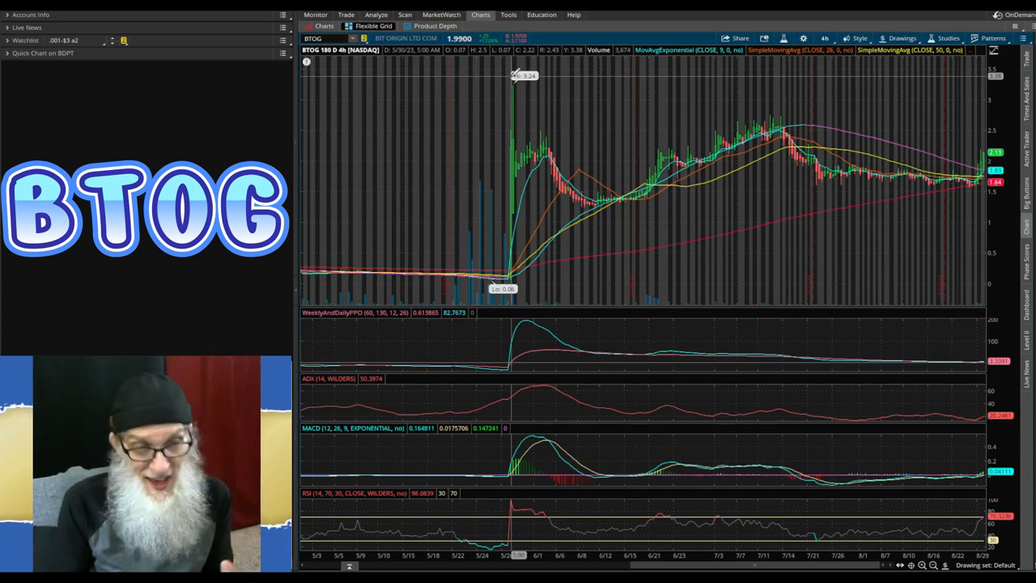
mouse_move(515, 162)
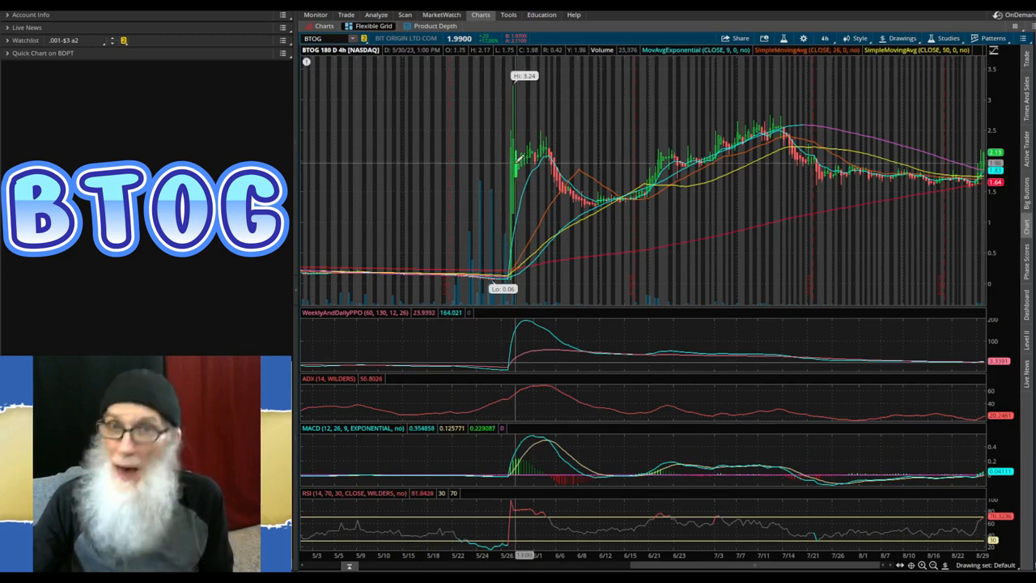
mouse_move(596, 197)
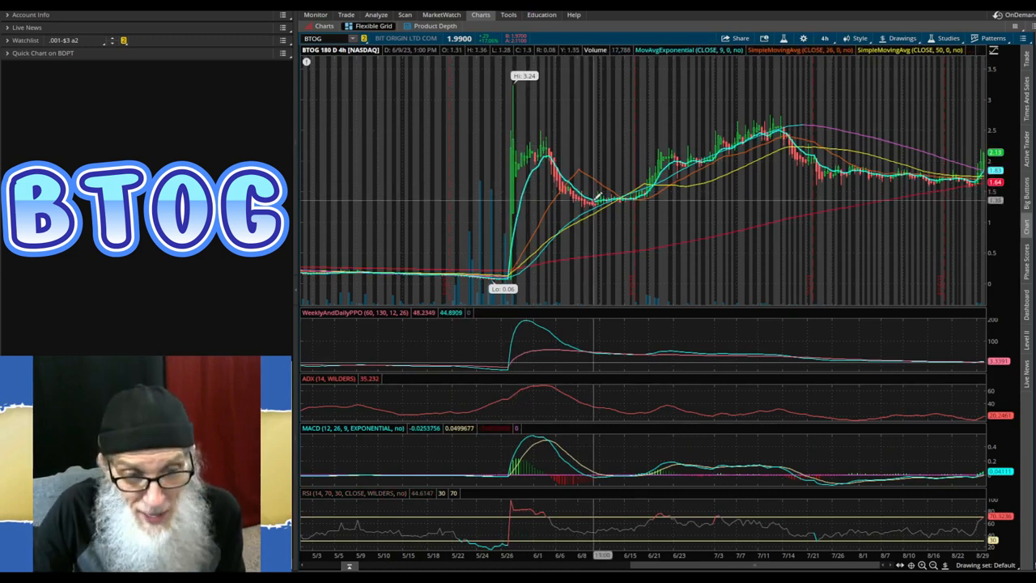
mouse_move(616, 197)
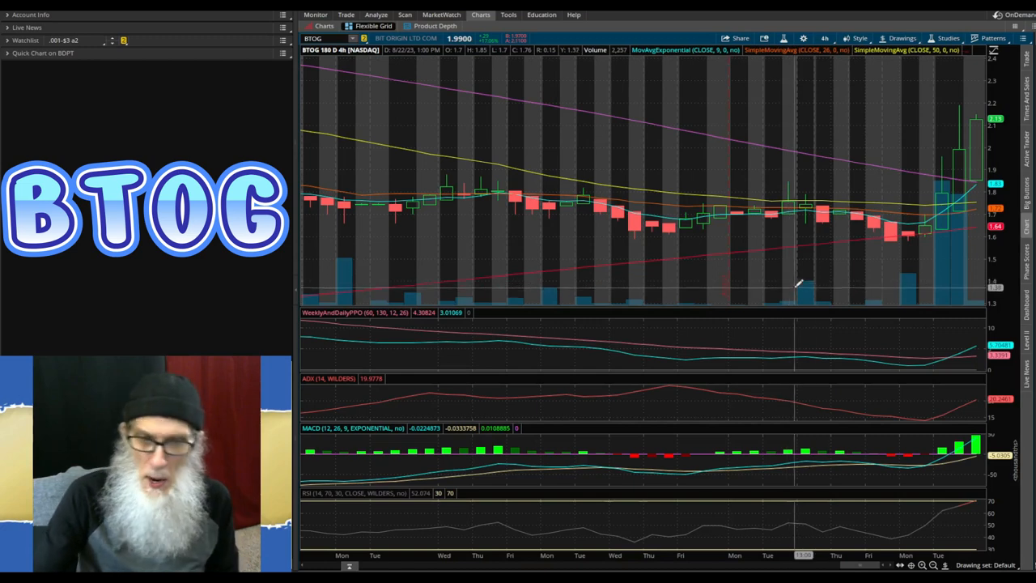
mouse_move(962, 275)
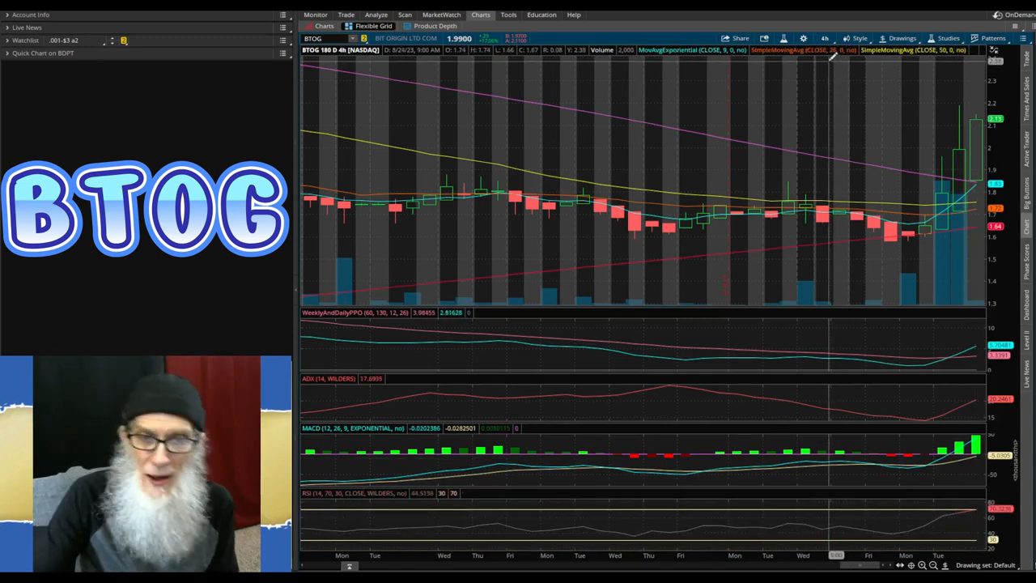
- Switch the BTOG chart to 20 days of hourly candles
left_click(825, 39)
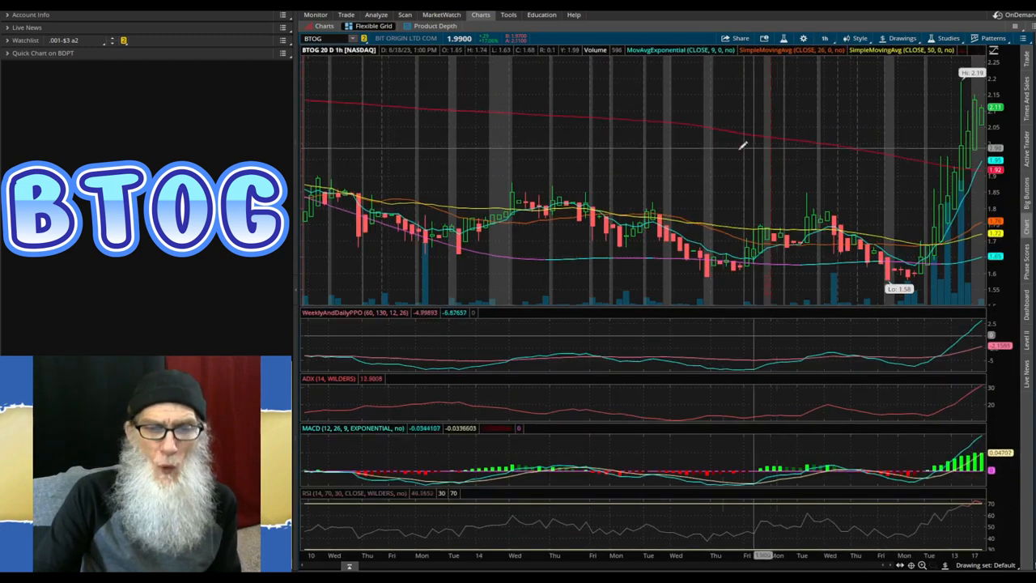
mouse_move(370, 218)
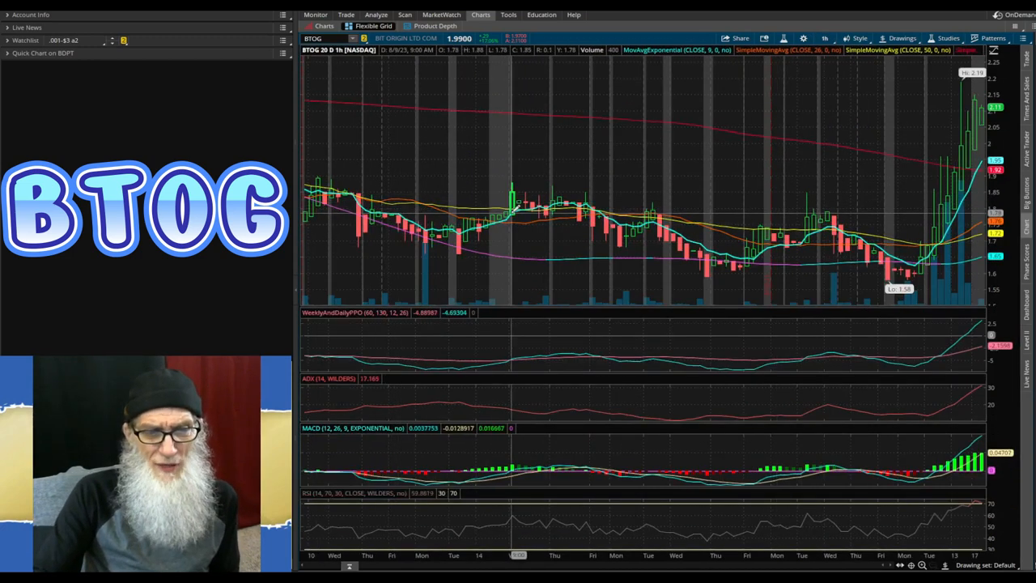
mouse_move(696, 243)
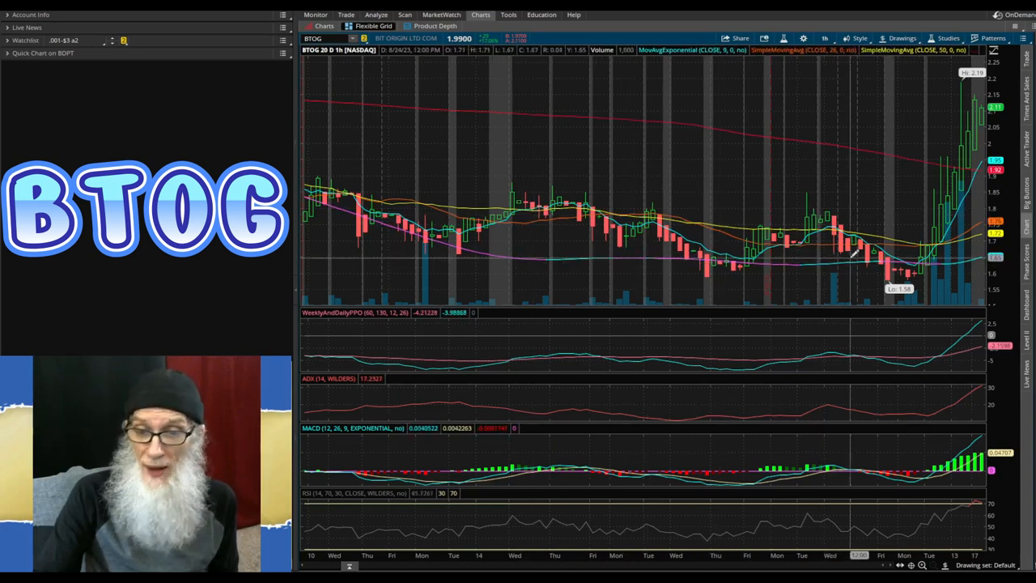
mouse_move(910, 275)
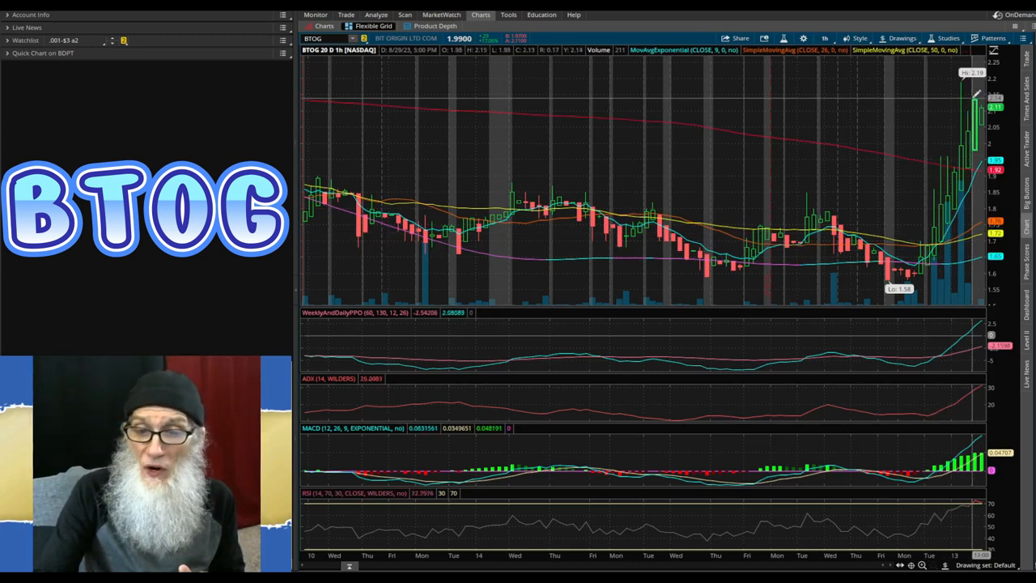
mouse_move(920, 272)
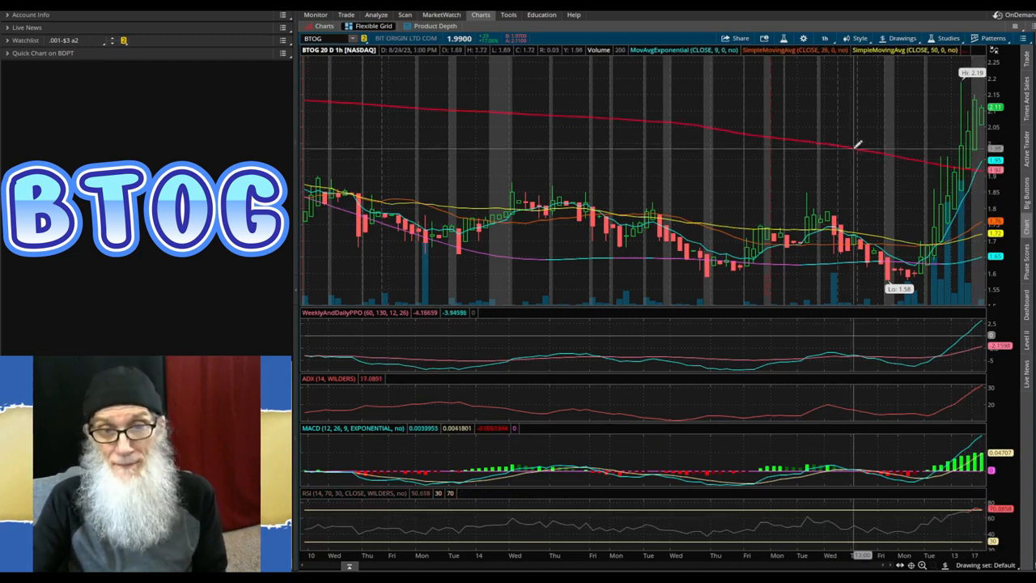
- Switch the BTOG chart to five days of five-minute candles
left_click(825, 39)
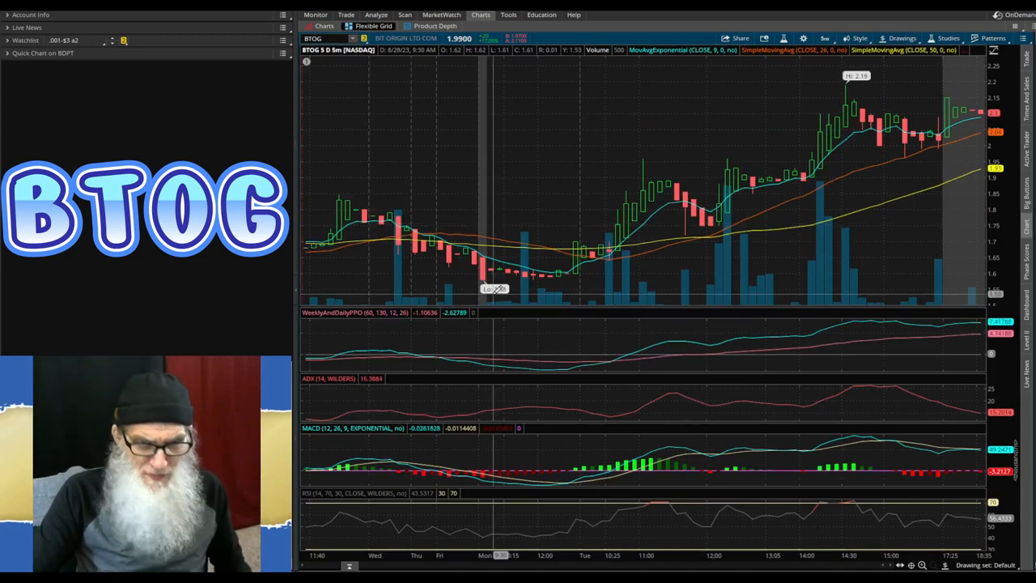
mouse_move(535, 275)
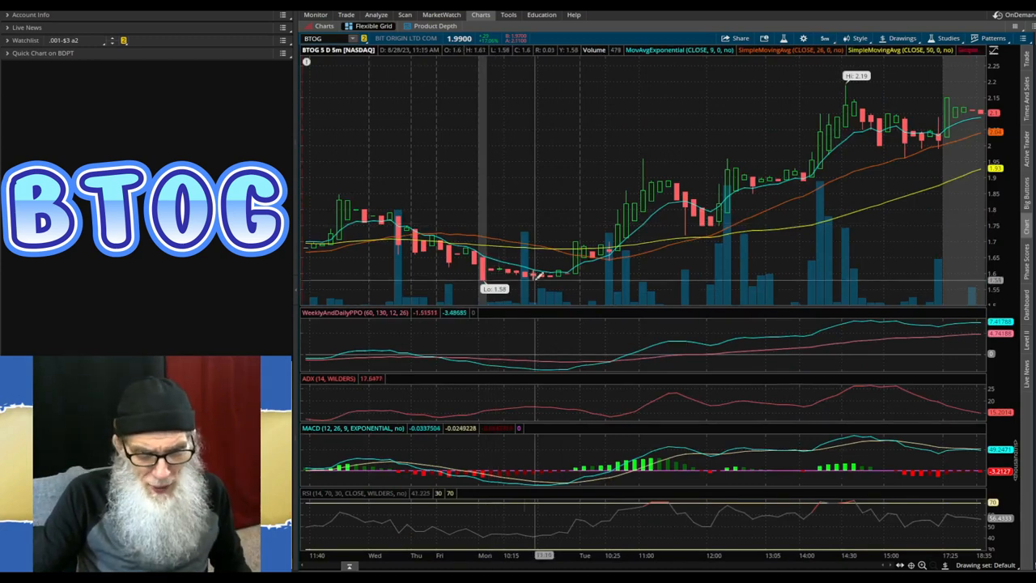
mouse_move(616, 234)
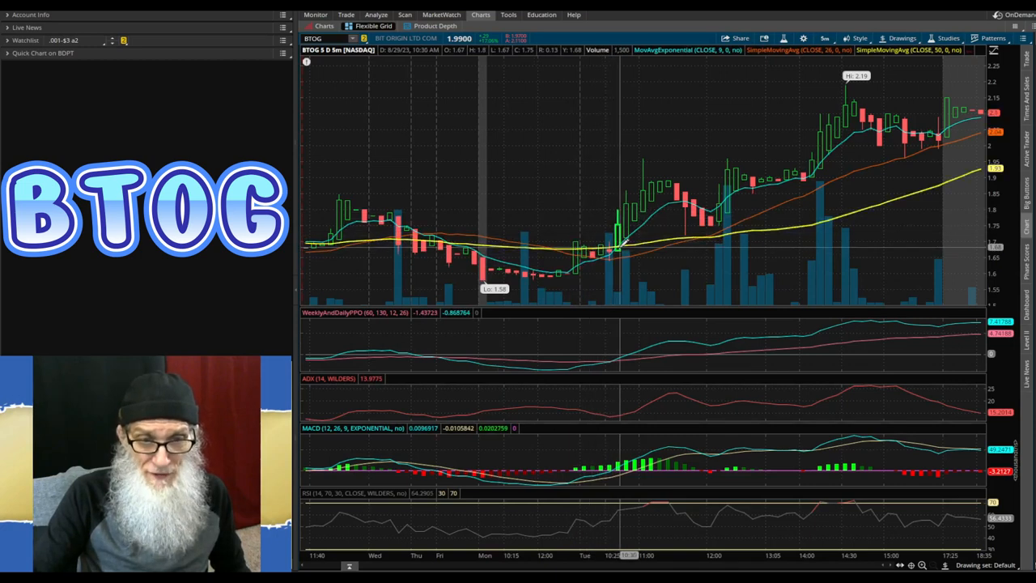
mouse_move(732, 218)
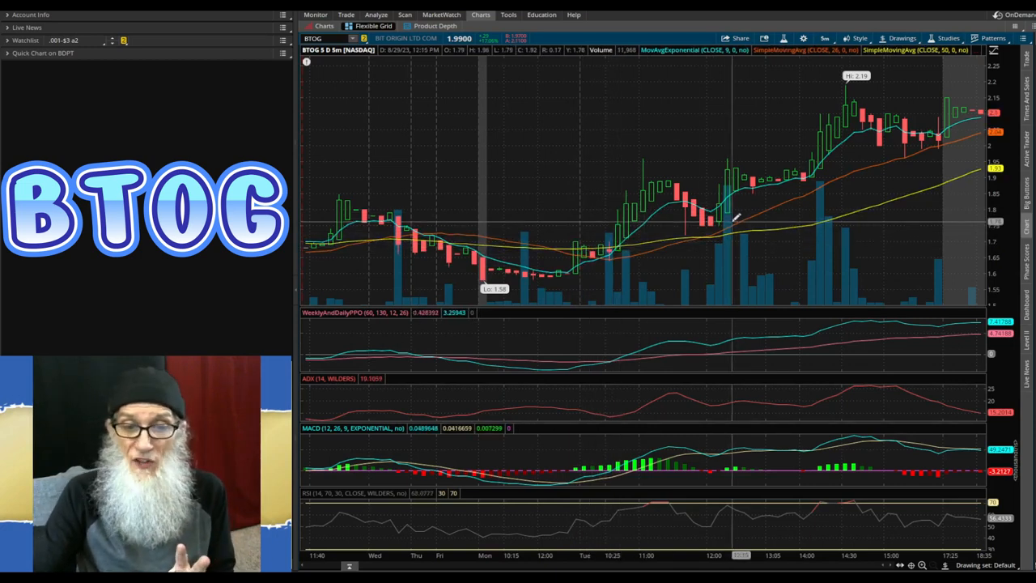
mouse_move(686, 197)
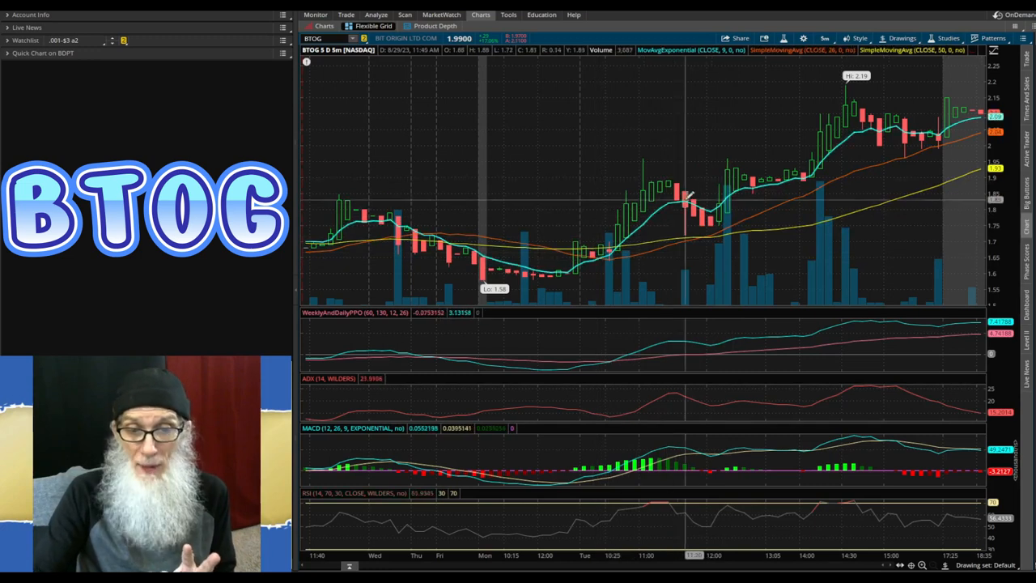
mouse_move(813, 181)
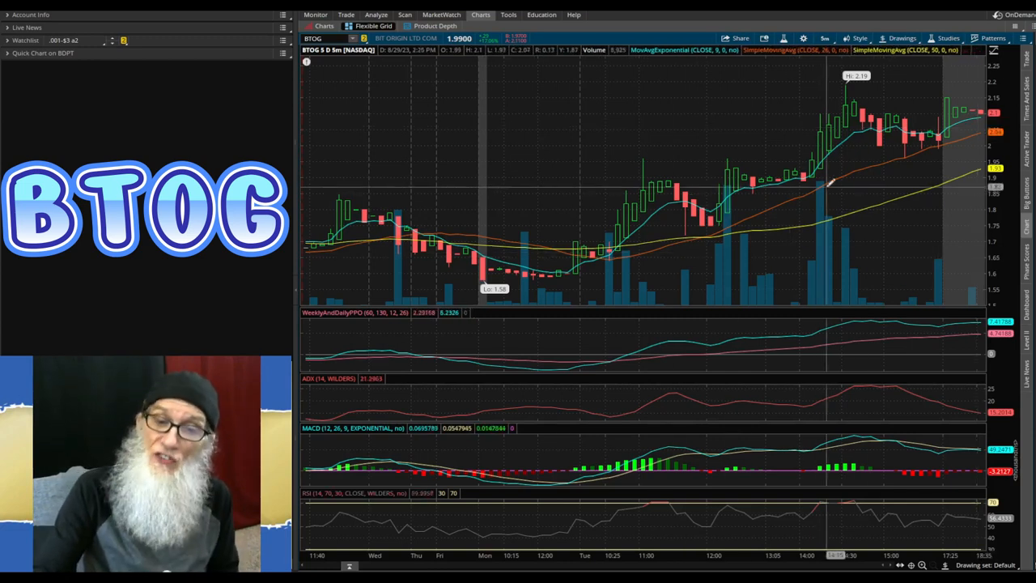
mouse_move(891, 162)
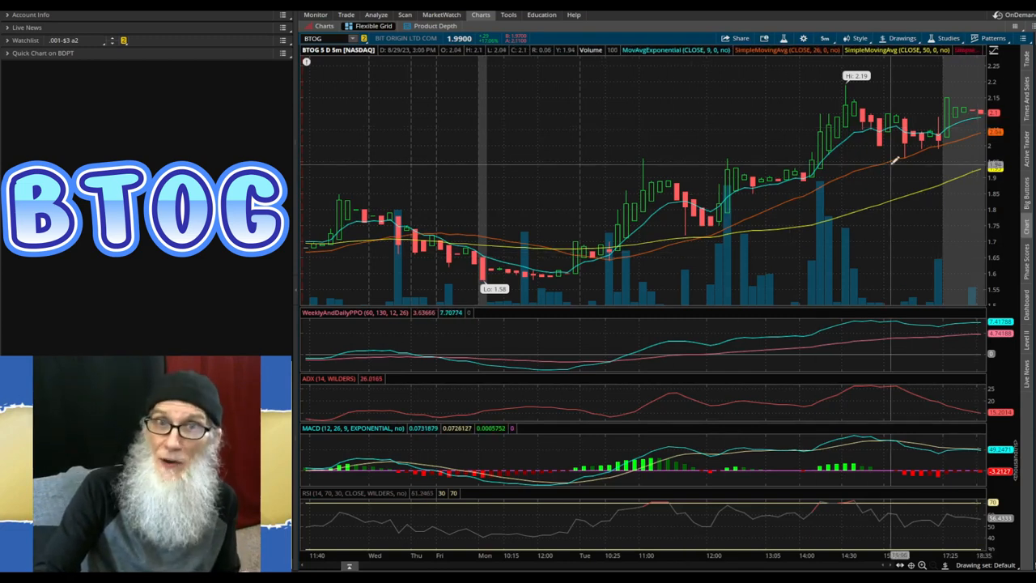